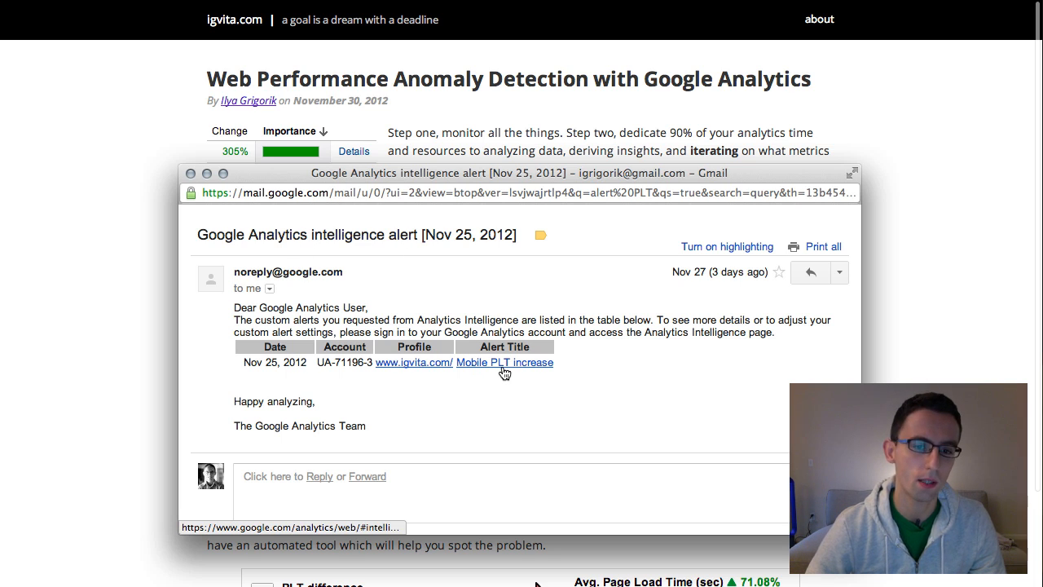
mouse_move(495, 369)
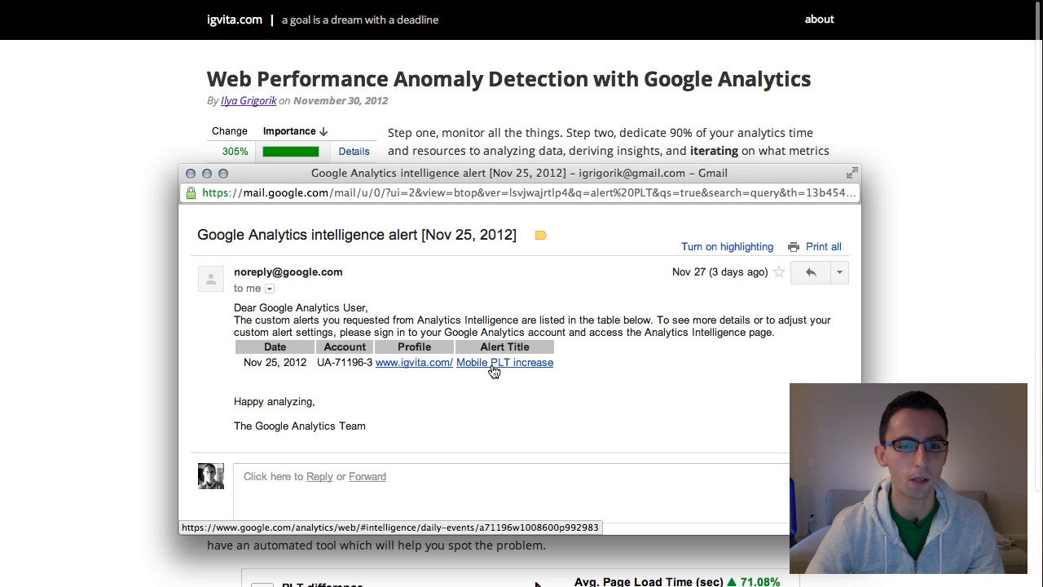
mouse_move(497, 377)
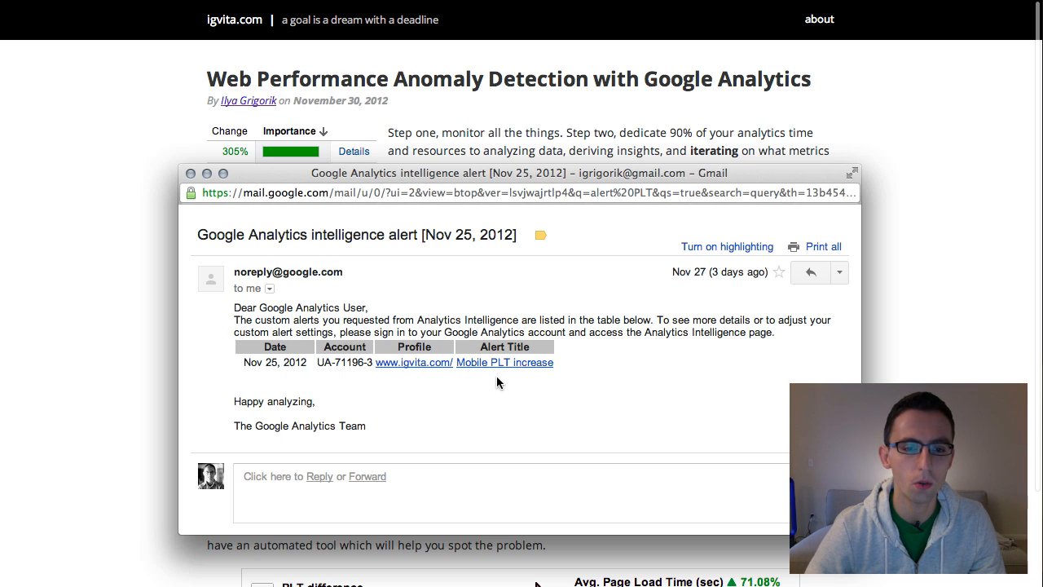
mouse_move(503, 371)
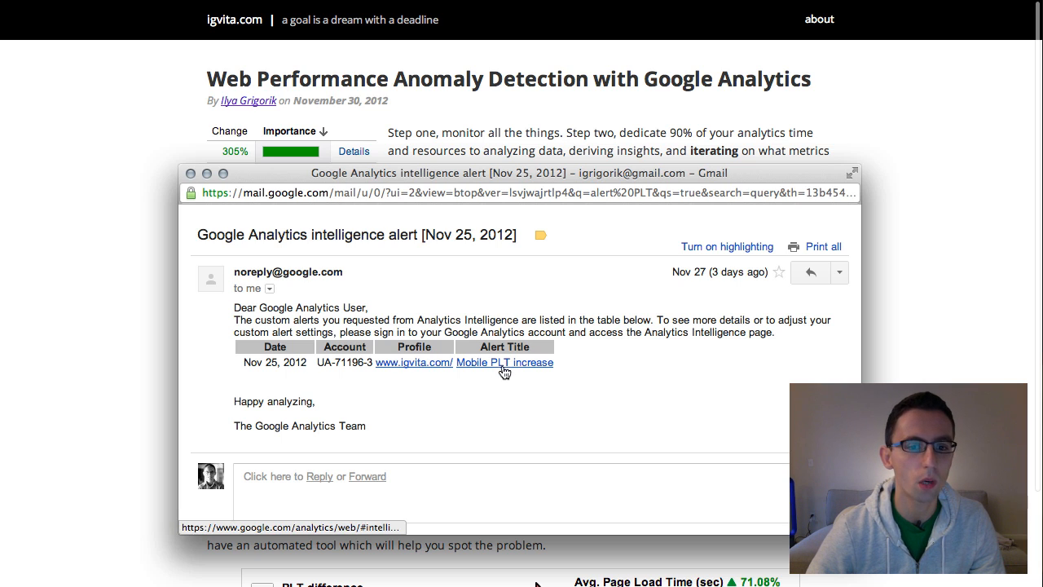
mouse_move(503, 383)
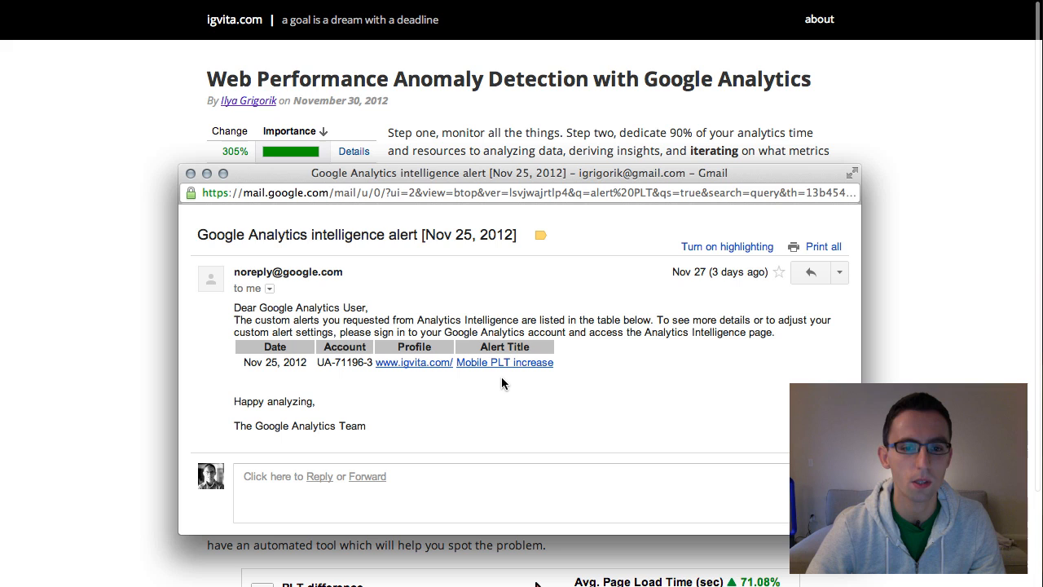
mouse_move(489, 275)
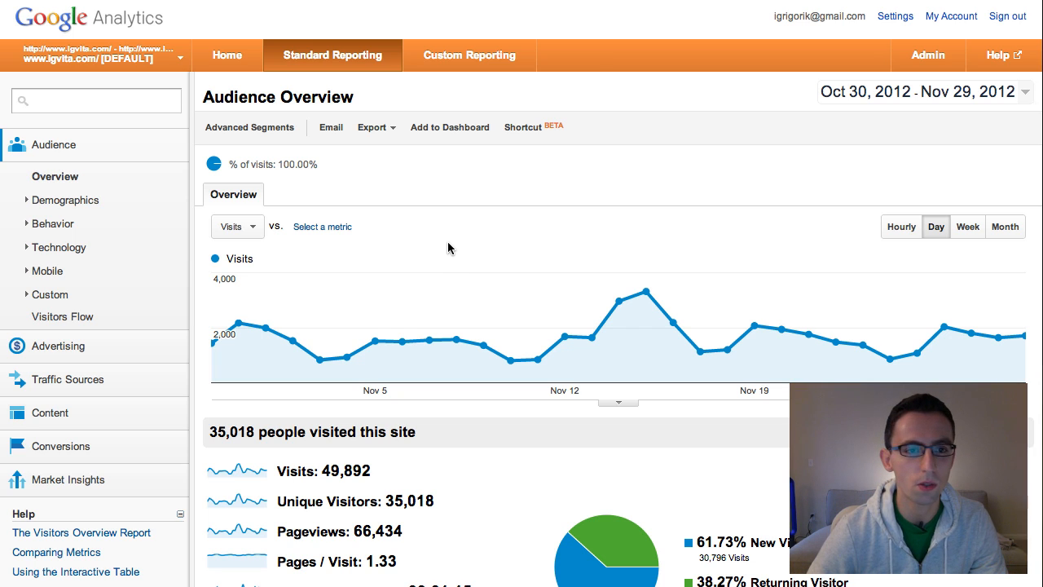
mouse_move(158, 33)
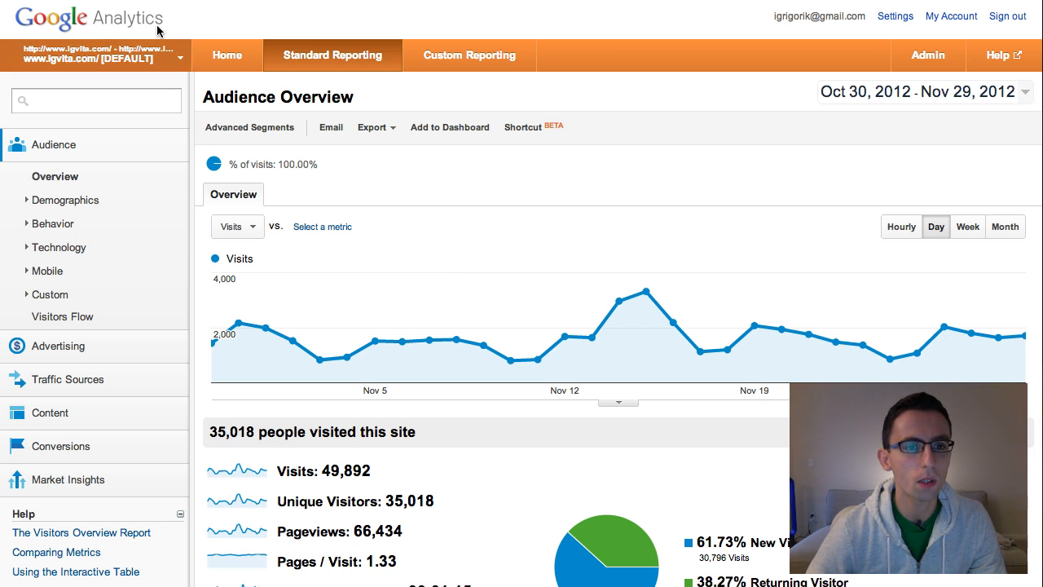
mouse_move(469, 578)
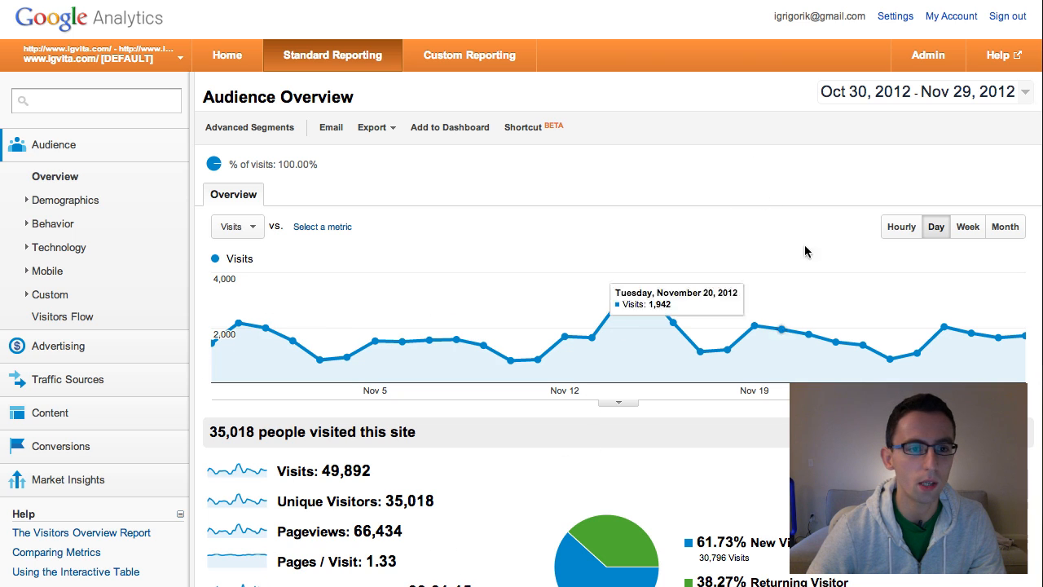
mouse_move(513, 196)
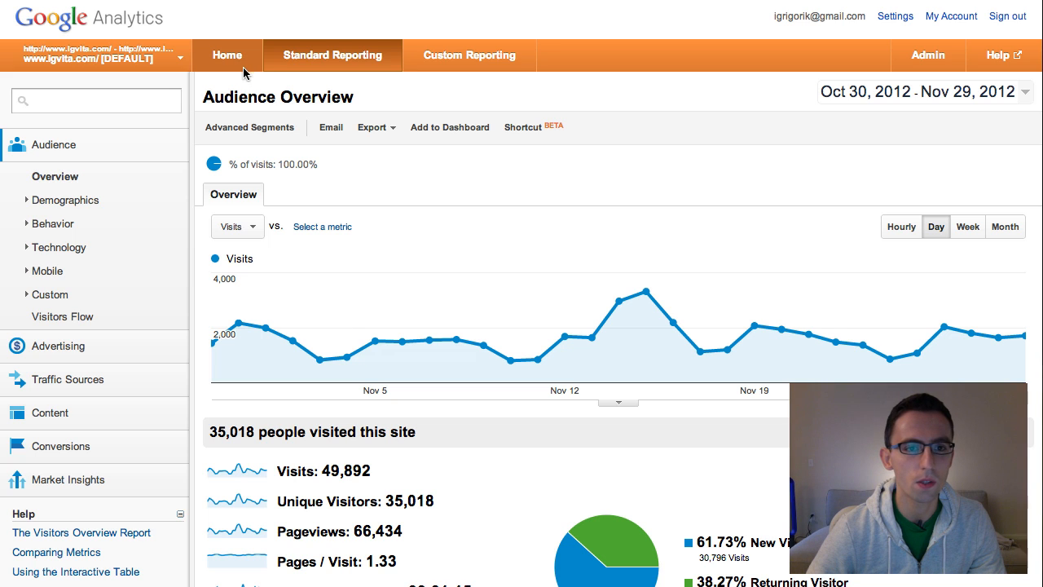
Go to the Home dashboard, then open the Intelligence Events overview
click(226, 54)
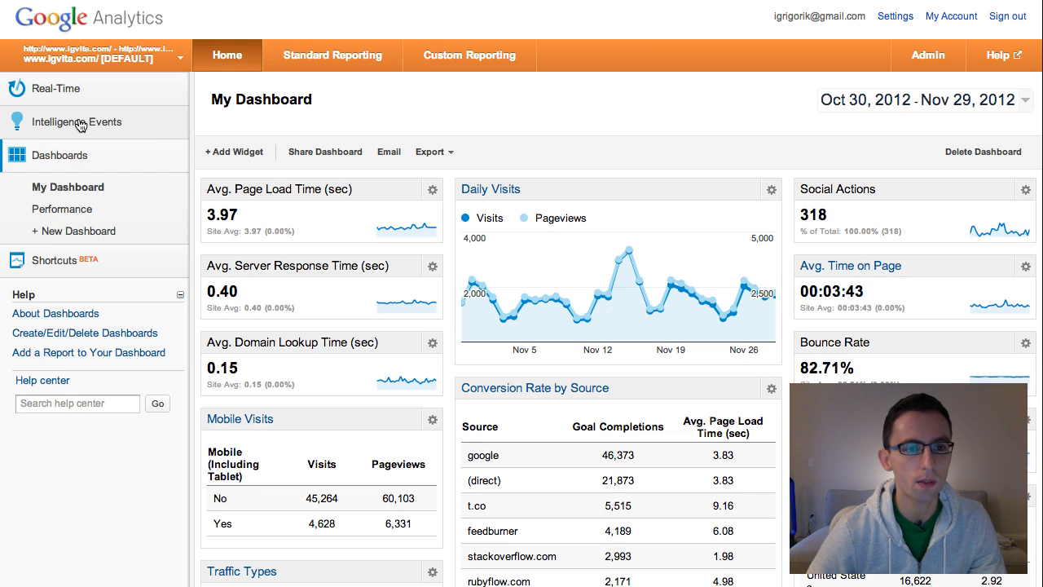
click(77, 121)
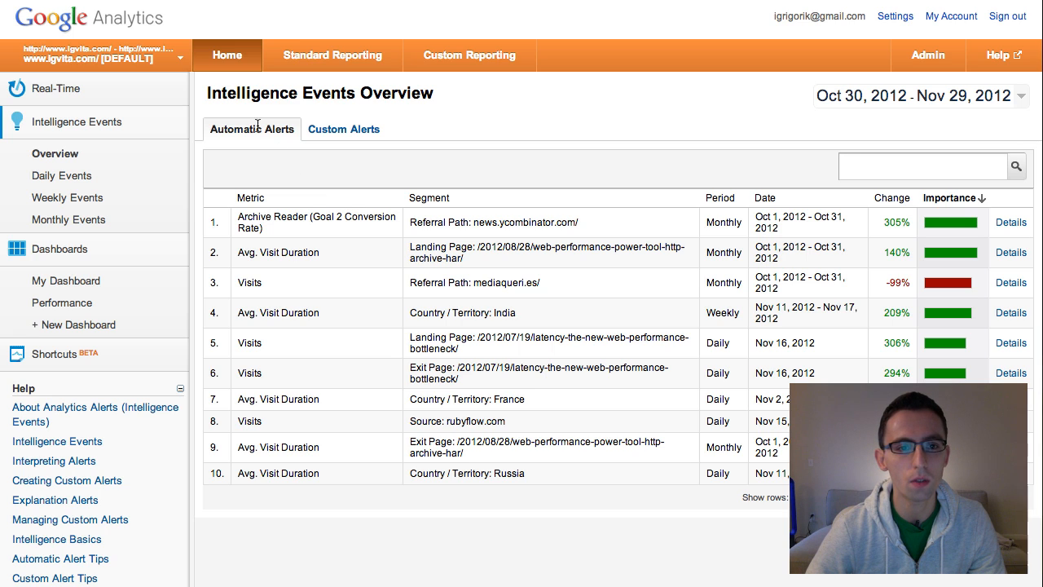
mouse_move(438, 283)
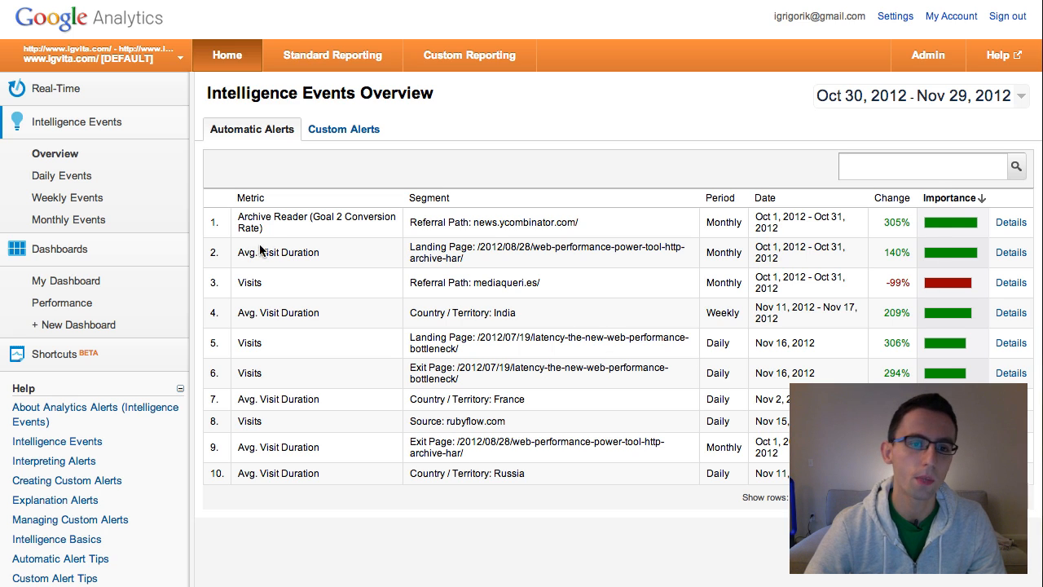
mouse_move(325, 214)
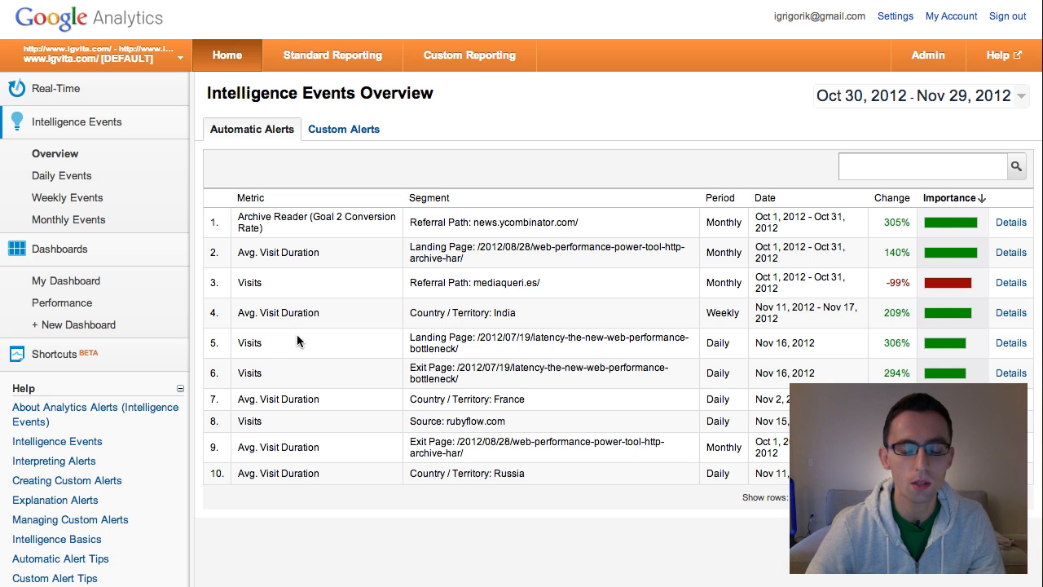
mouse_move(344, 327)
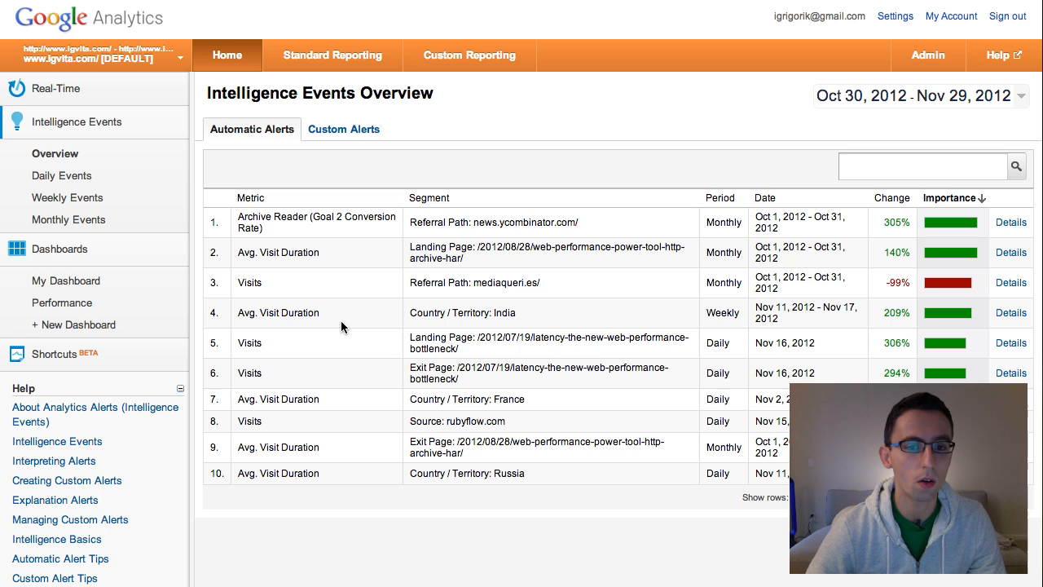
mouse_move(348, 378)
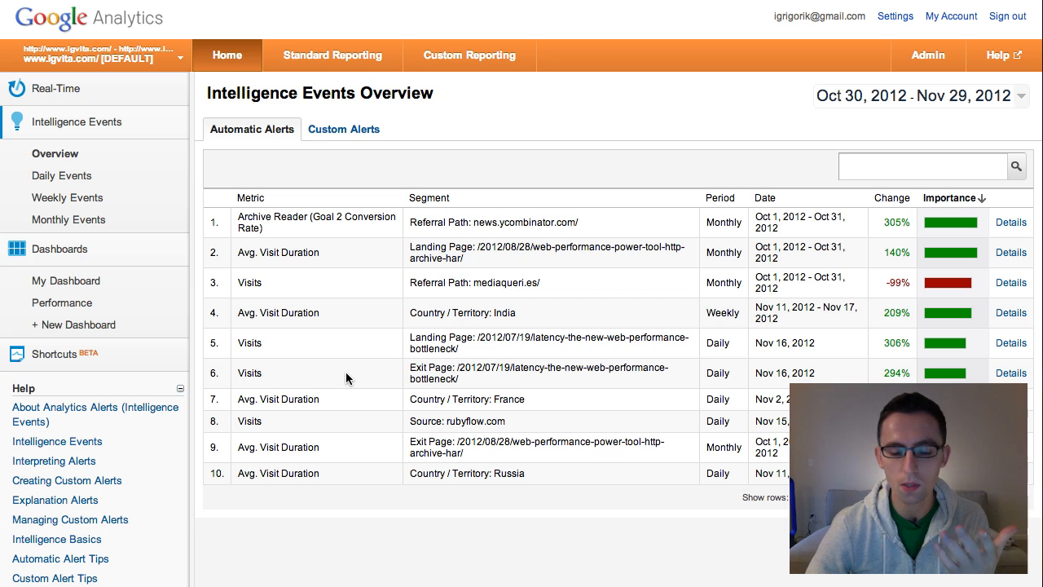
mouse_move(407, 208)
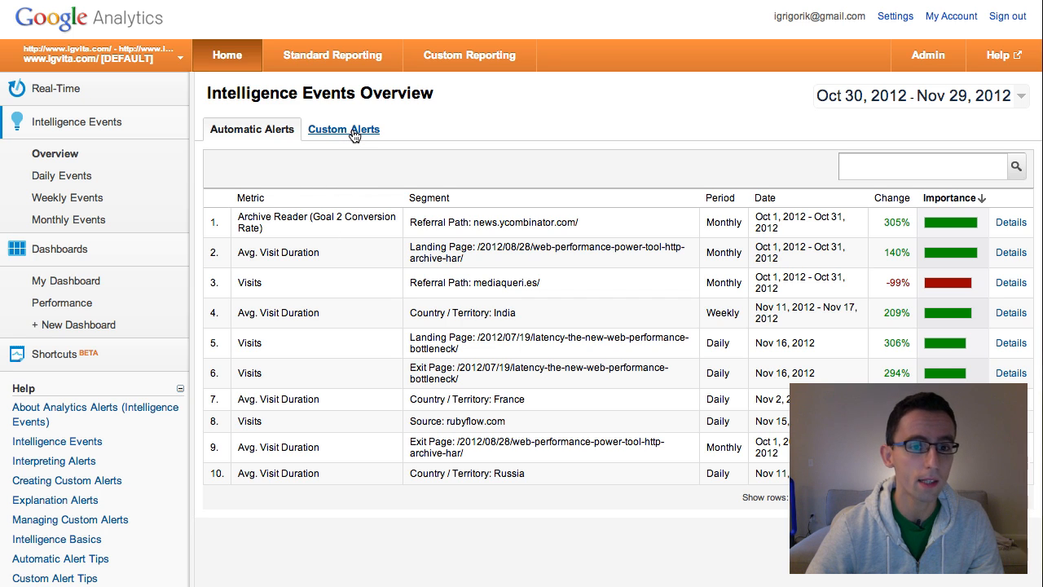
Switch from the Automatic Alerts table to the Custom Alerts tab
click(343, 129)
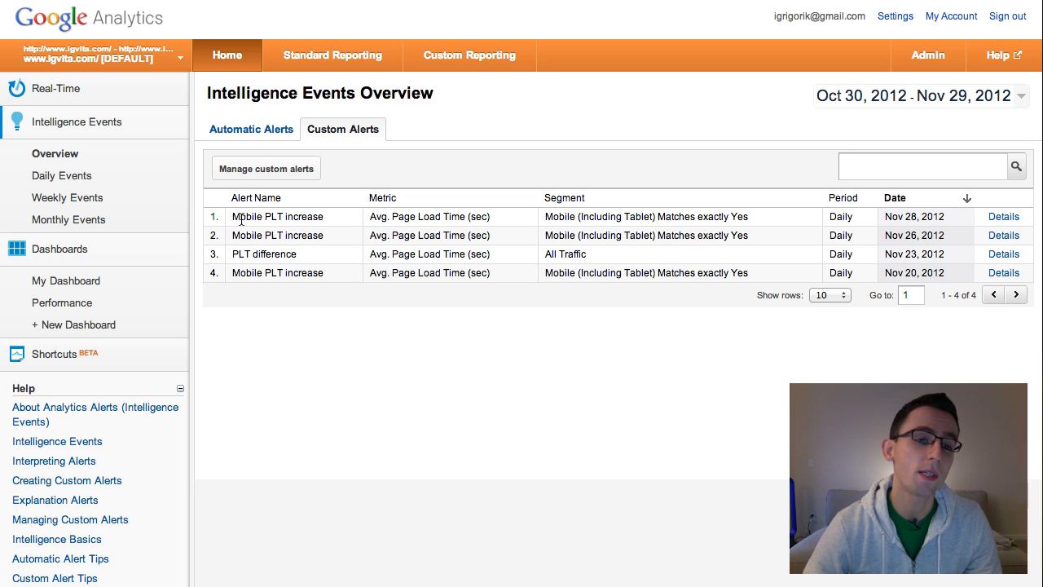
mouse_move(232, 258)
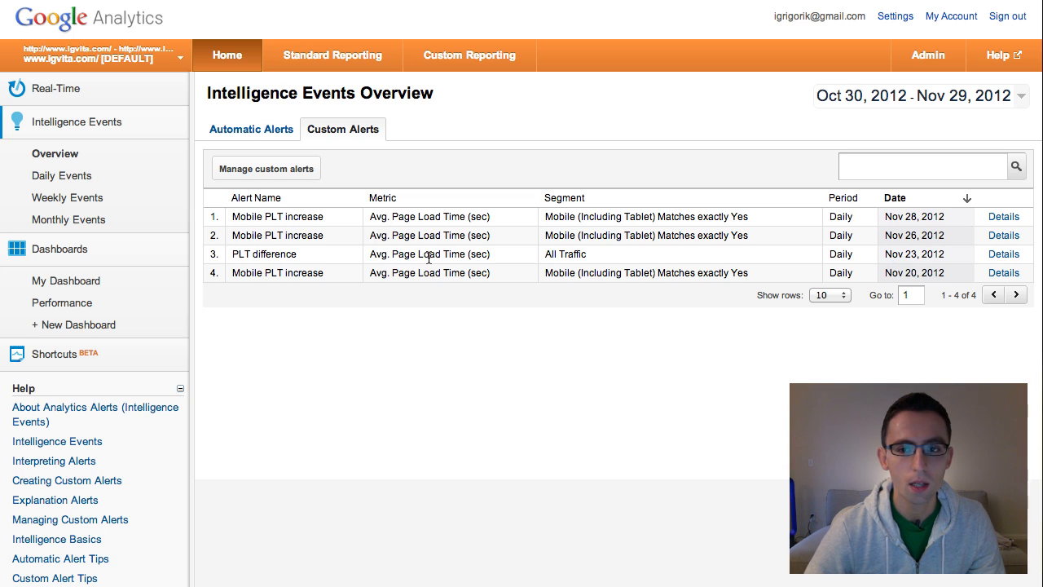
mouse_move(617, 248)
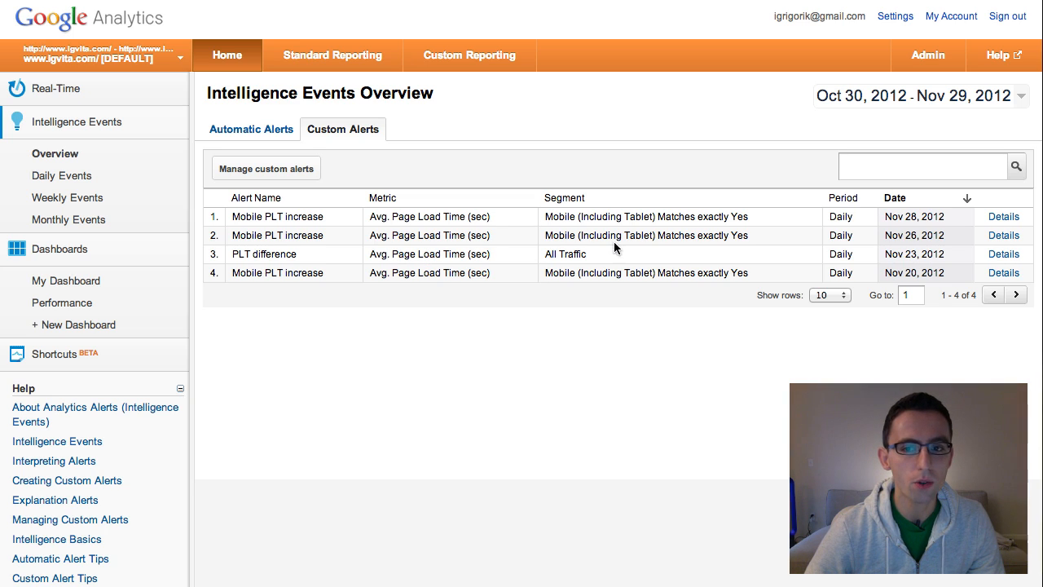
mouse_move(916, 259)
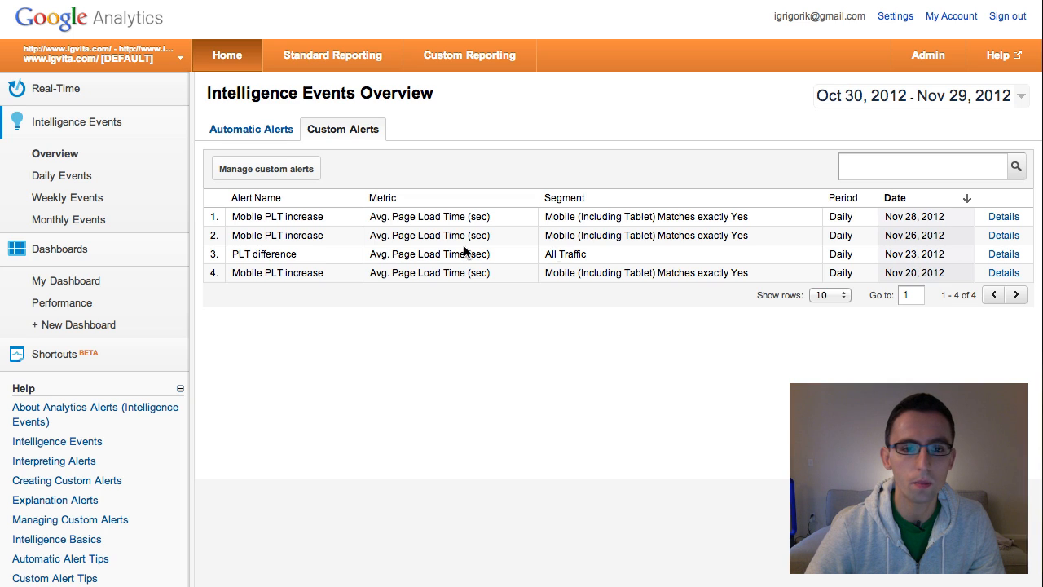
mouse_move(250, 253)
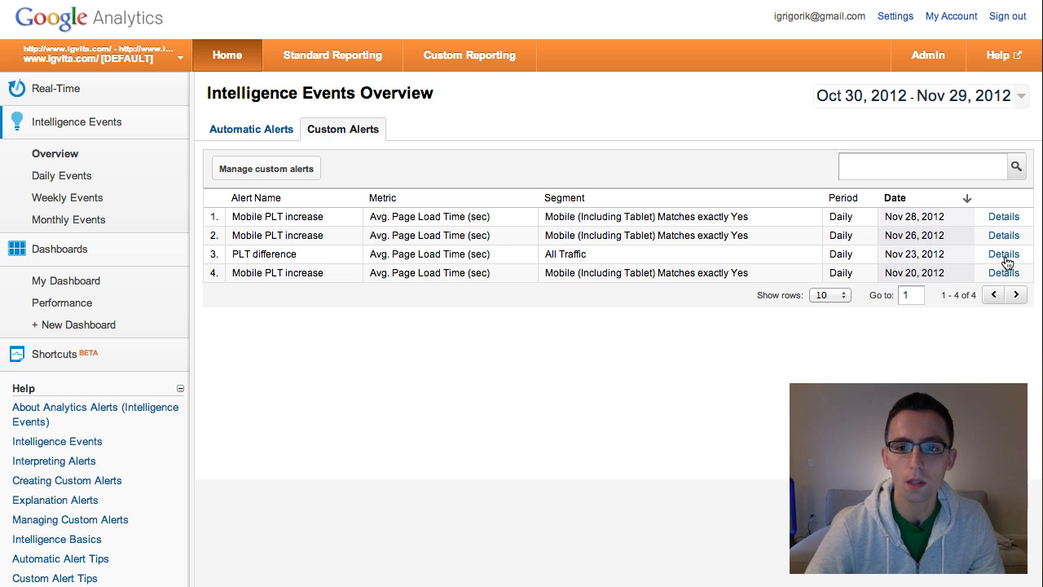
Open the details of the PLT difference custom alert
click(1003, 253)
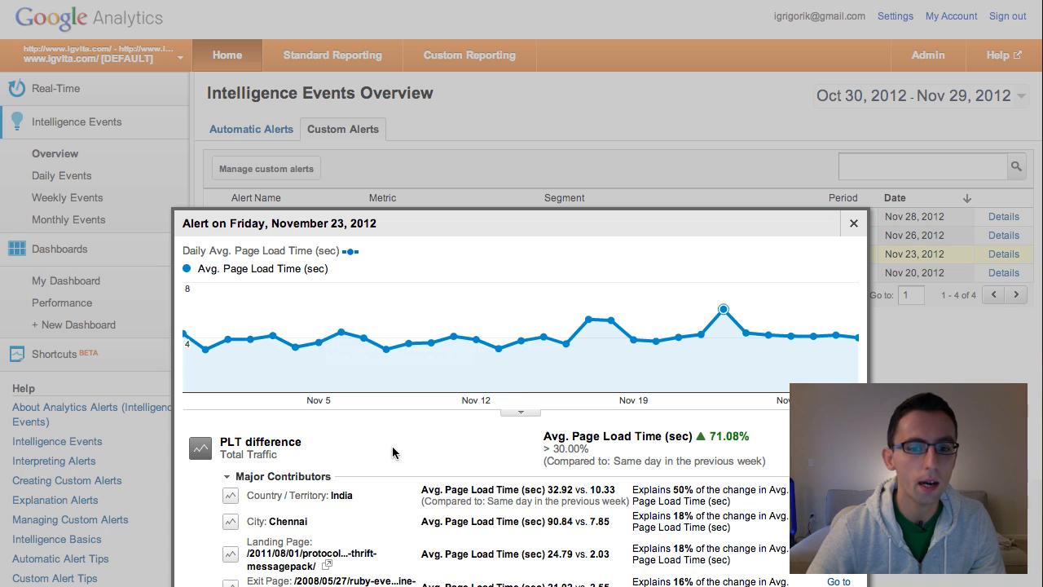
mouse_move(189, 349)
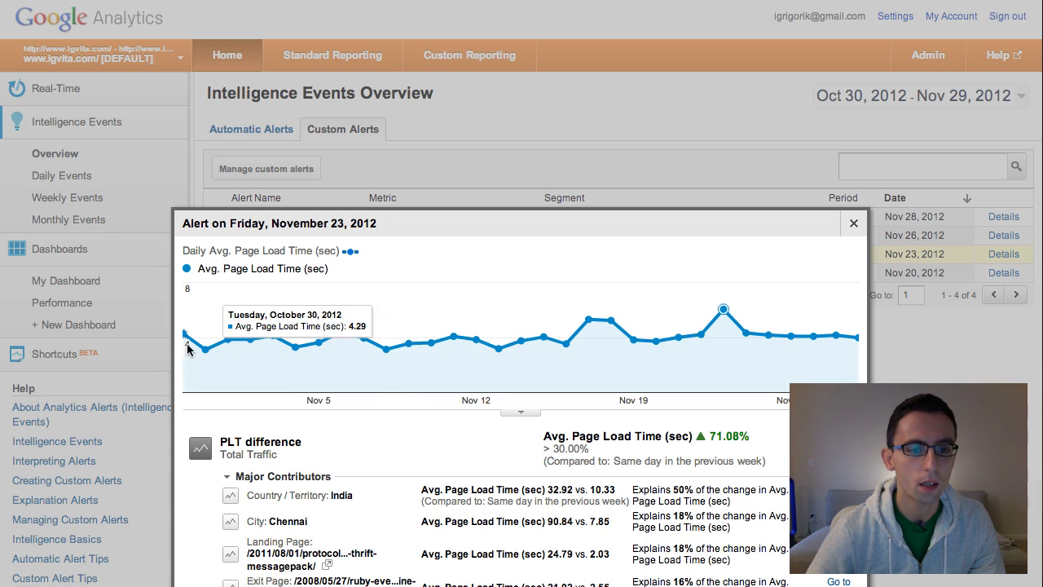
mouse_move(485, 350)
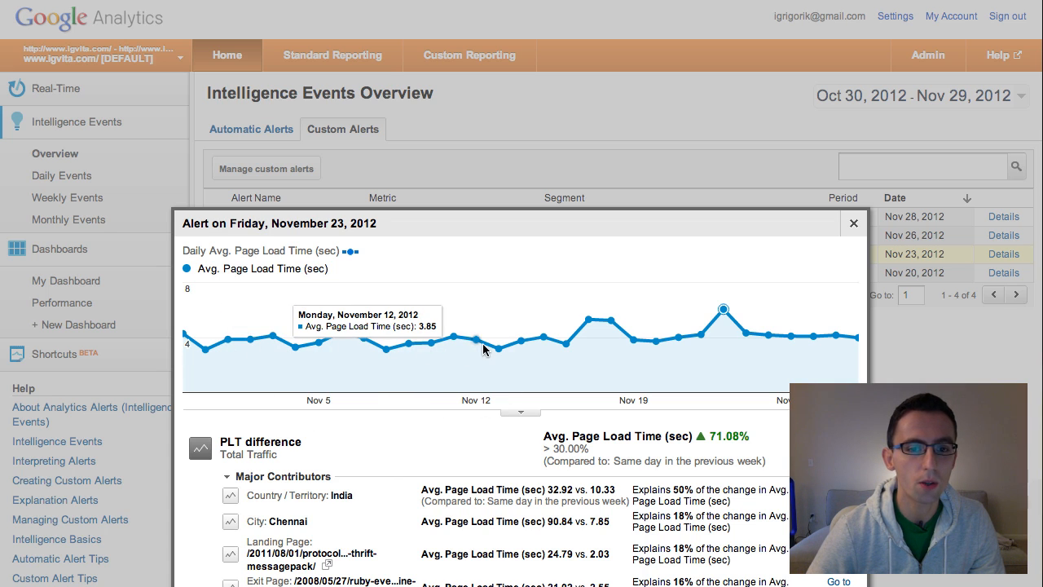
mouse_move(661, 340)
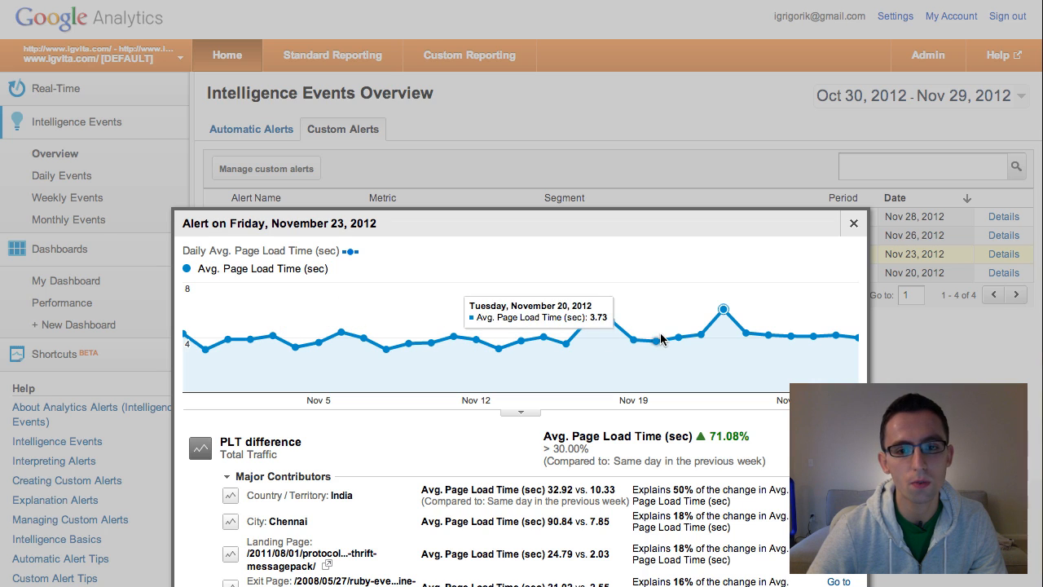
mouse_move(737, 309)
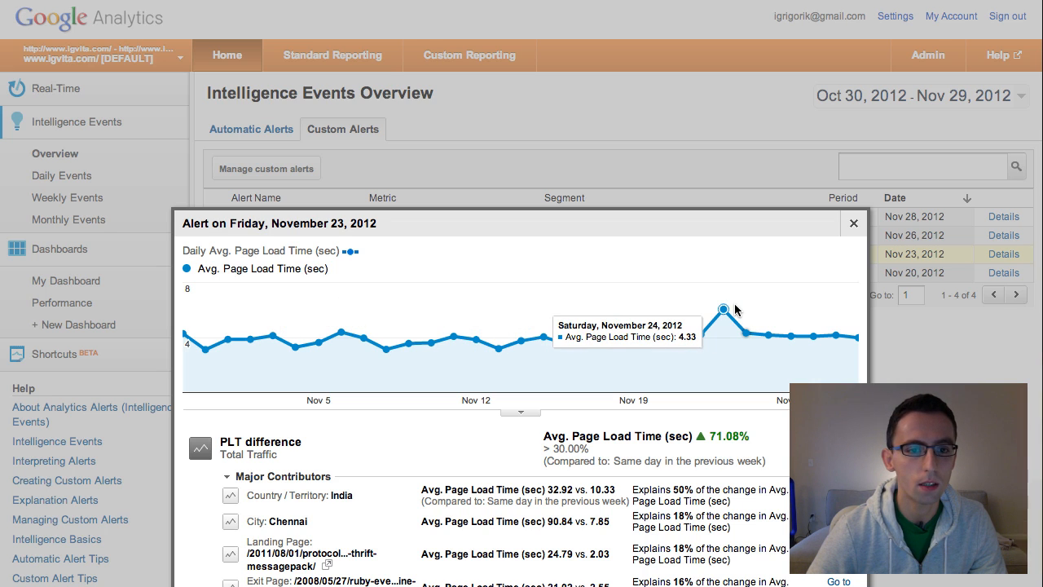
mouse_move(698, 337)
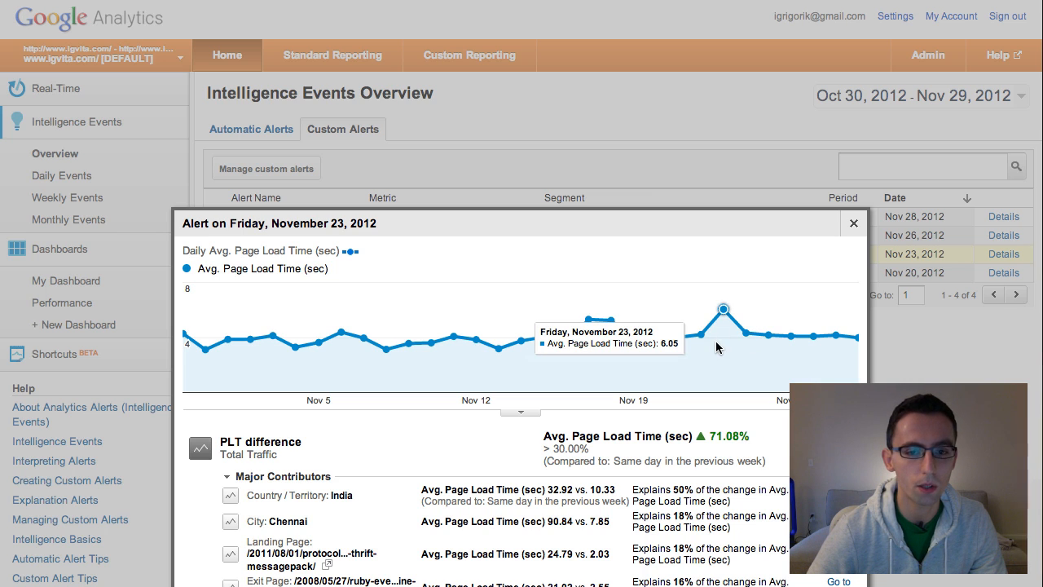
mouse_move(688, 449)
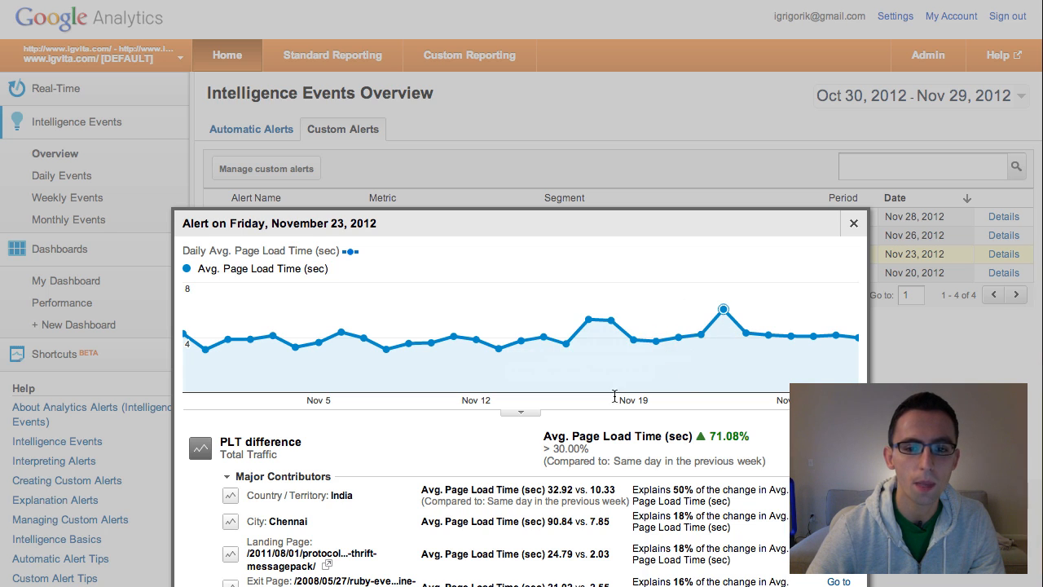
mouse_move(610, 458)
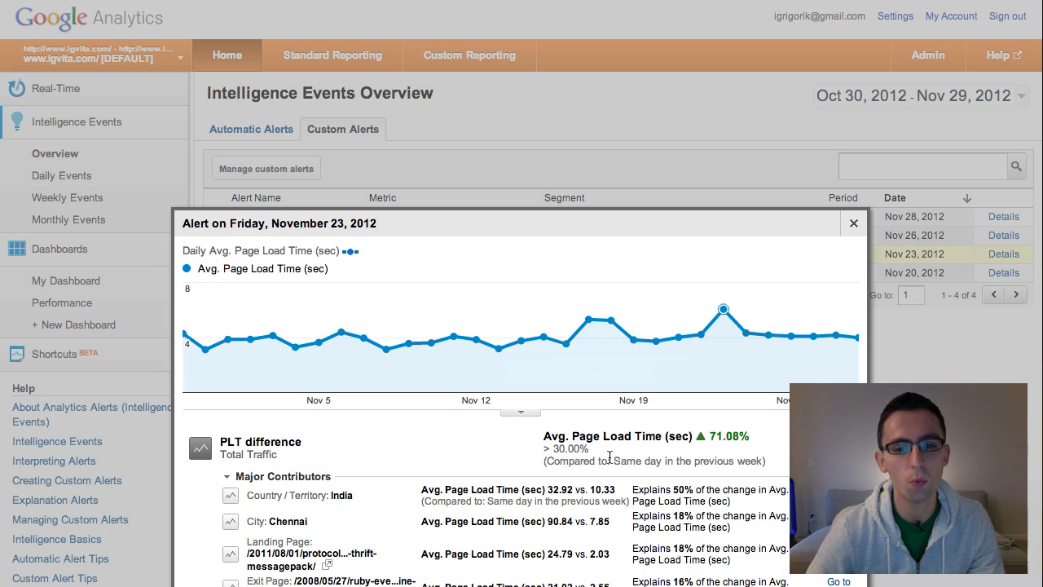
mouse_move(644, 440)
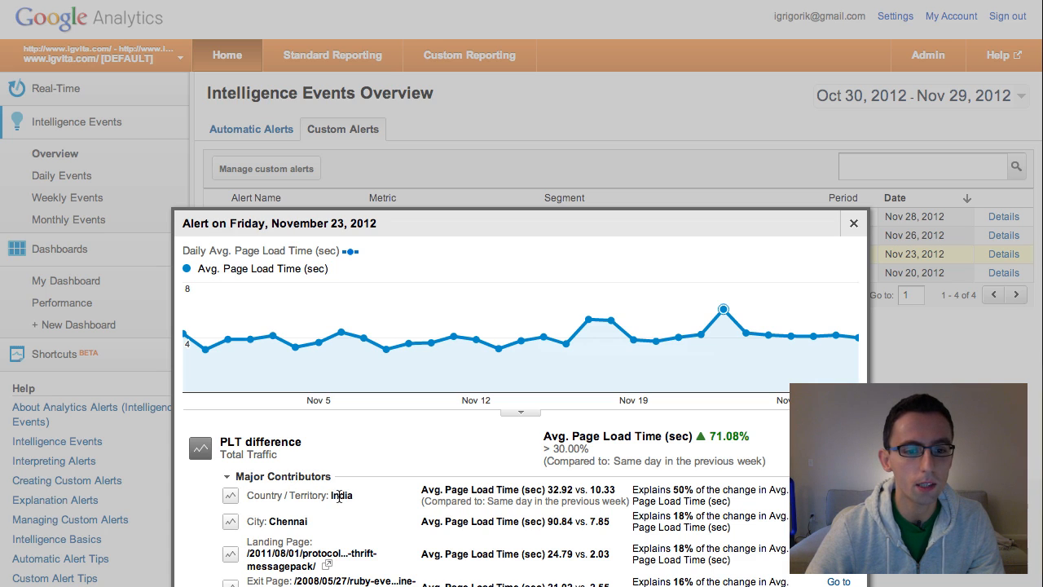
mouse_move(294, 521)
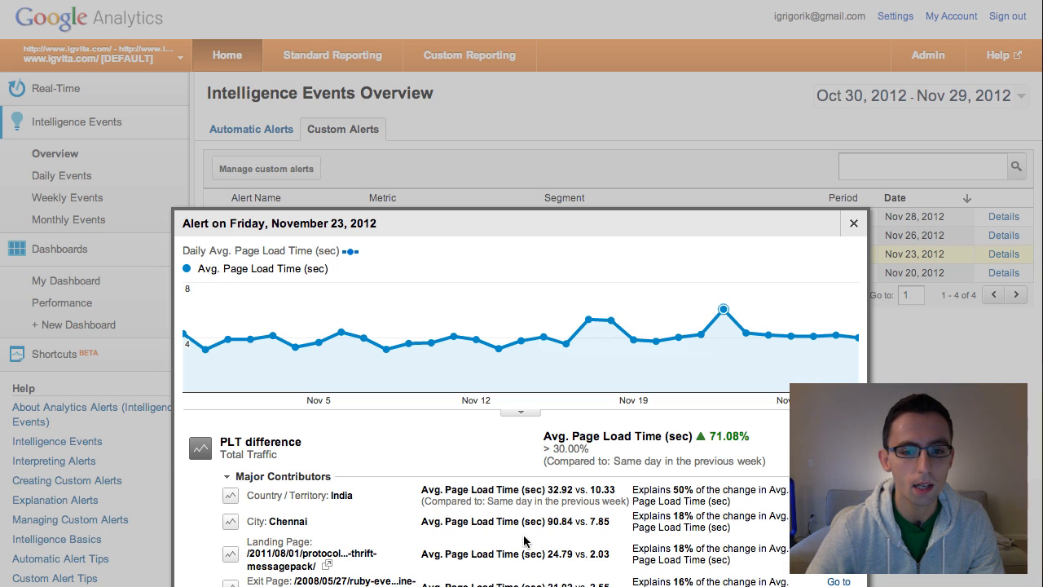
mouse_move(526, 542)
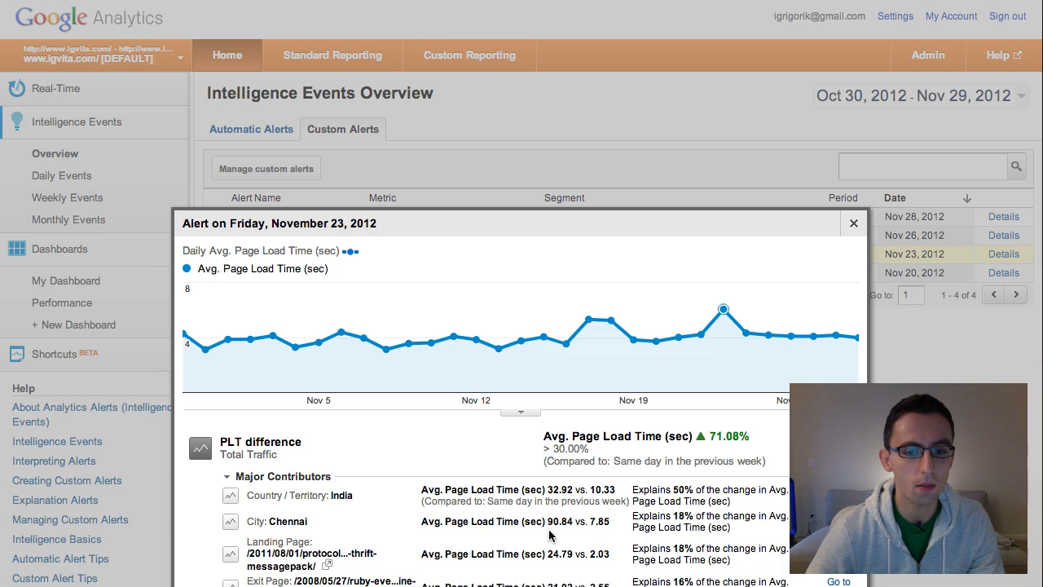
mouse_move(610, 540)
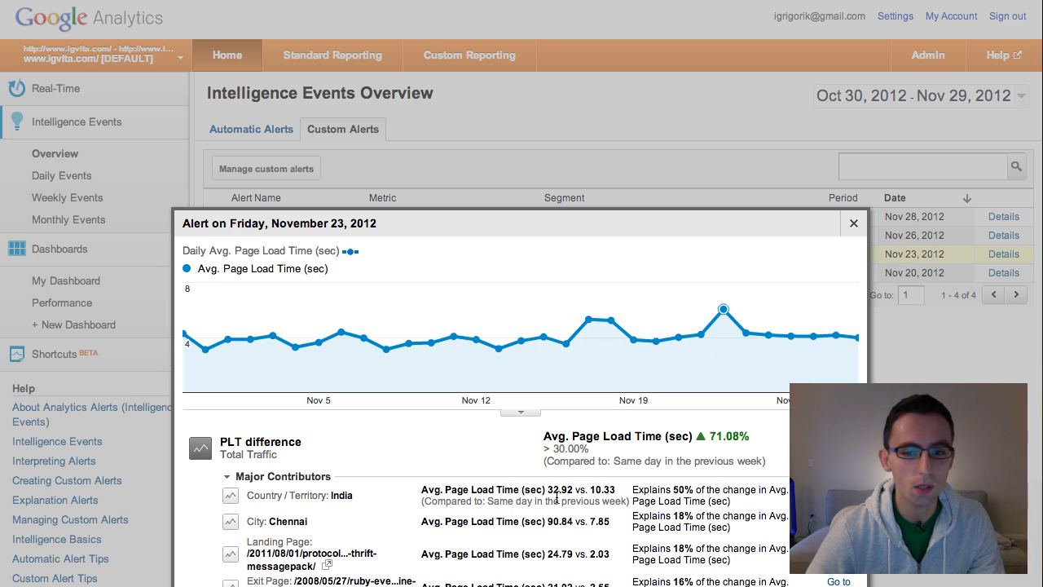
mouse_move(558, 504)
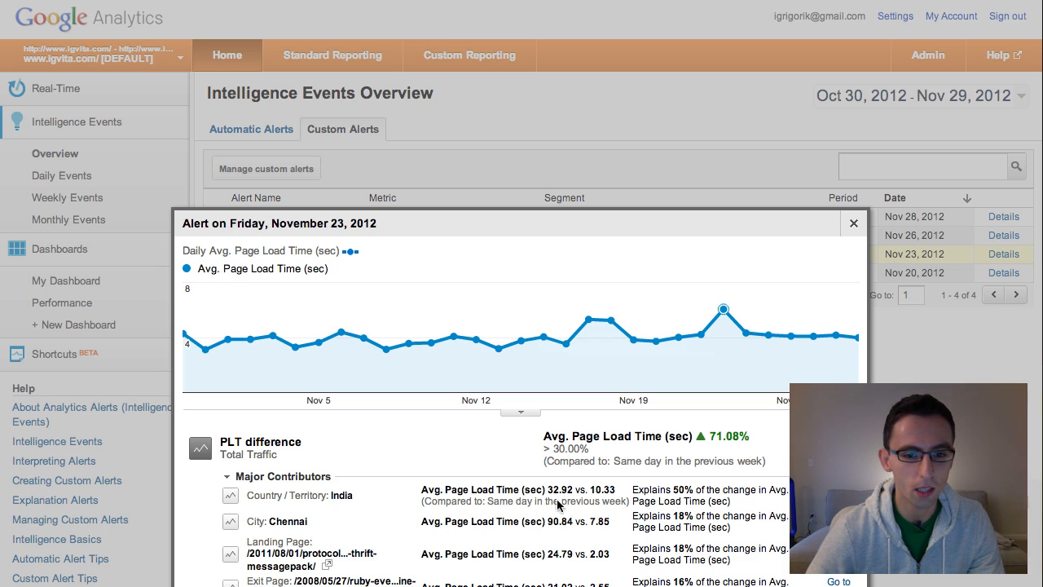
mouse_move(310, 526)
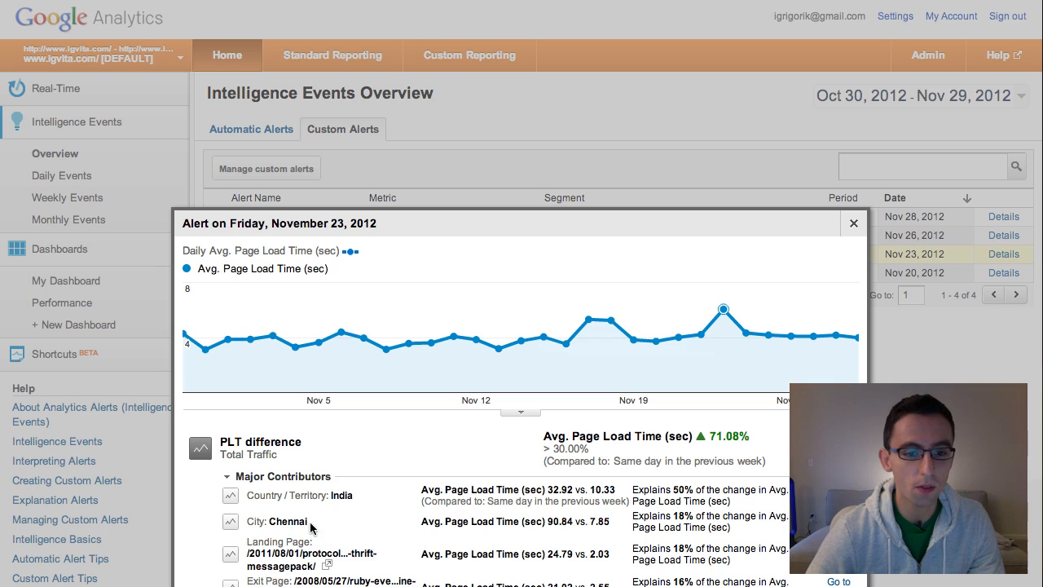
mouse_move(593, 535)
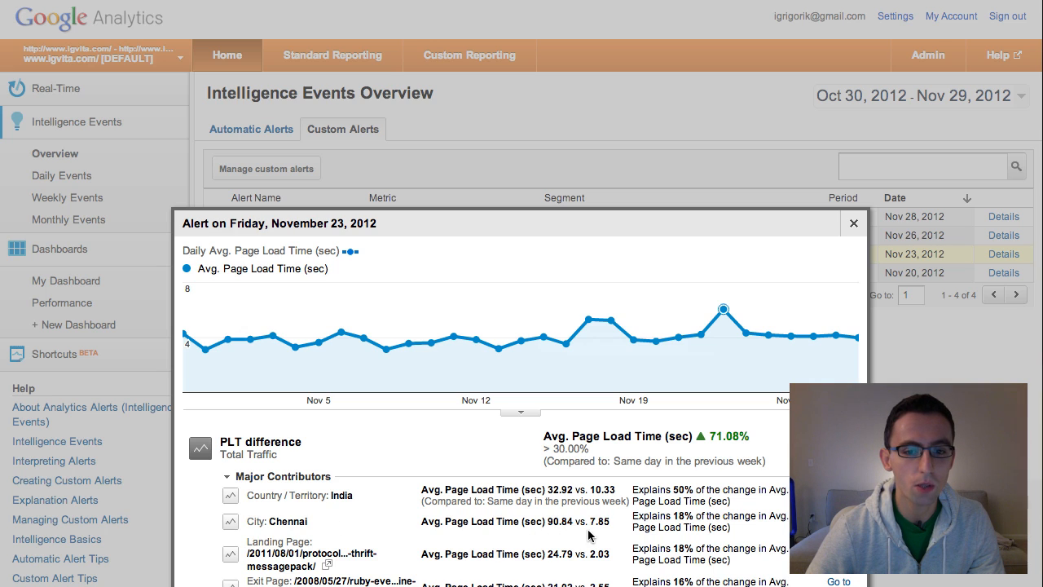
mouse_move(581, 529)
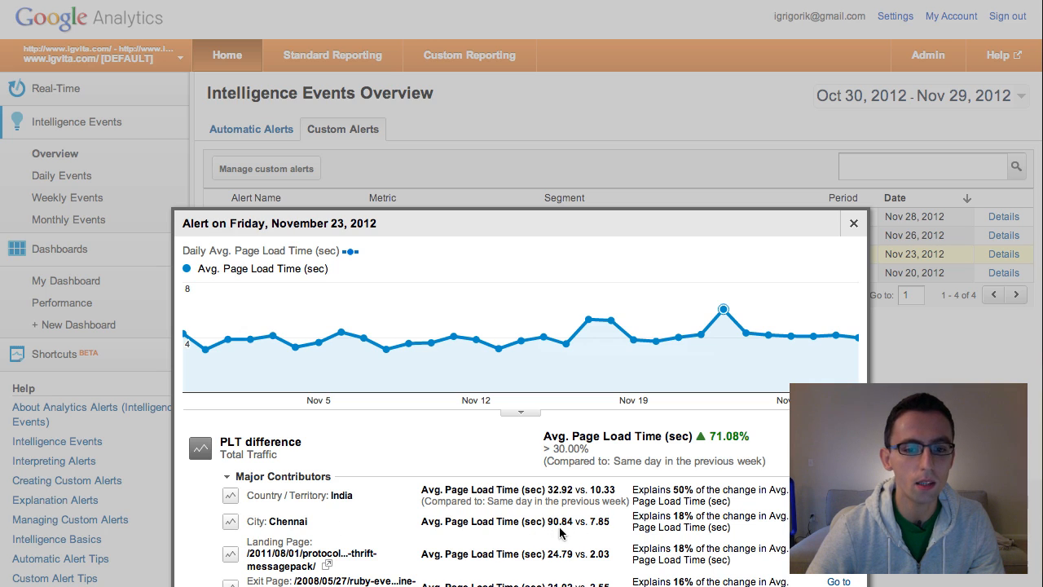
mouse_move(565, 529)
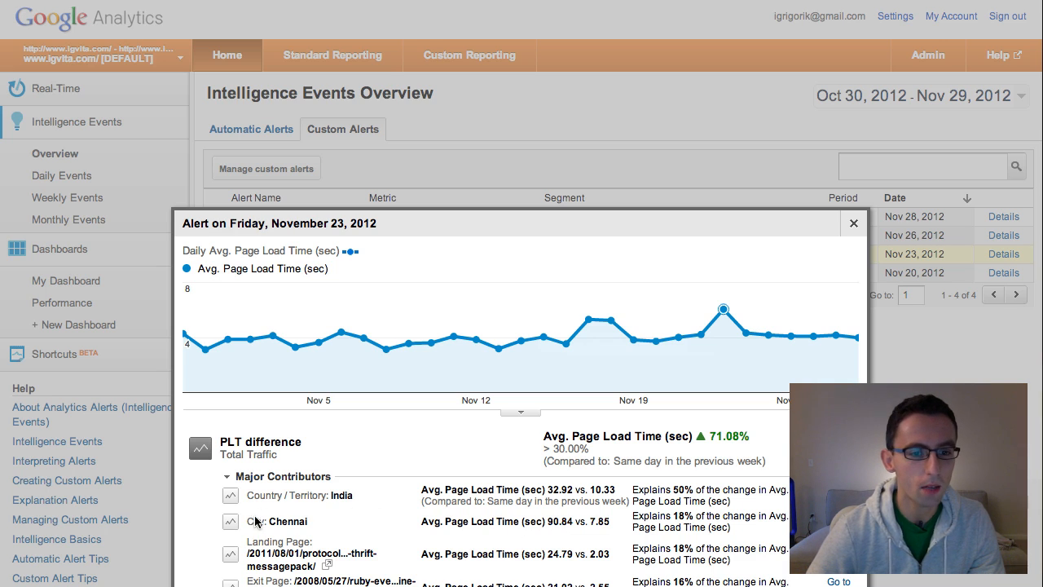
Plot India's daily page load time, spiking to 32.92 s, then start charting Chennai
click(229, 495)
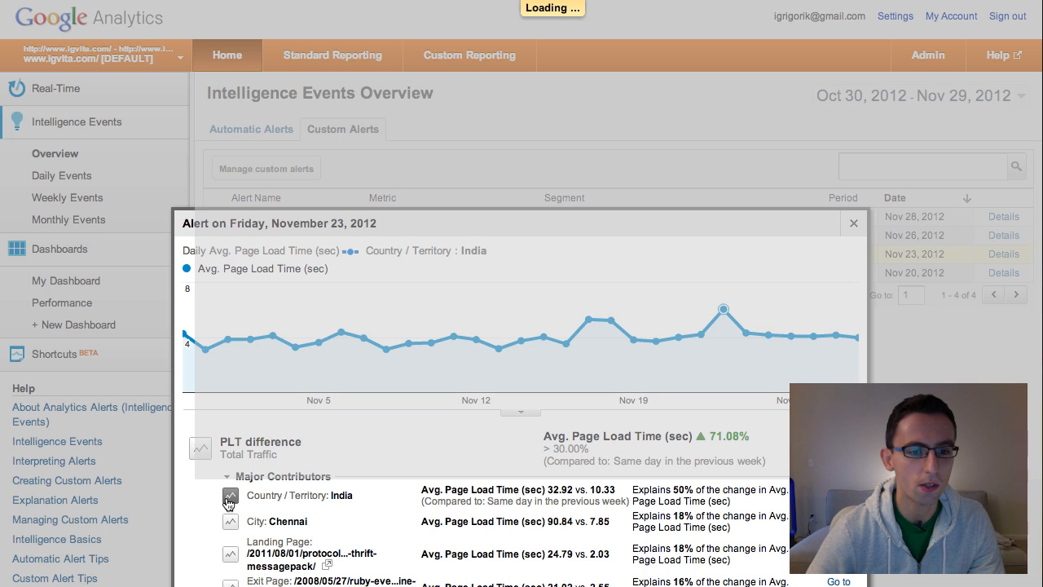
click(230, 494)
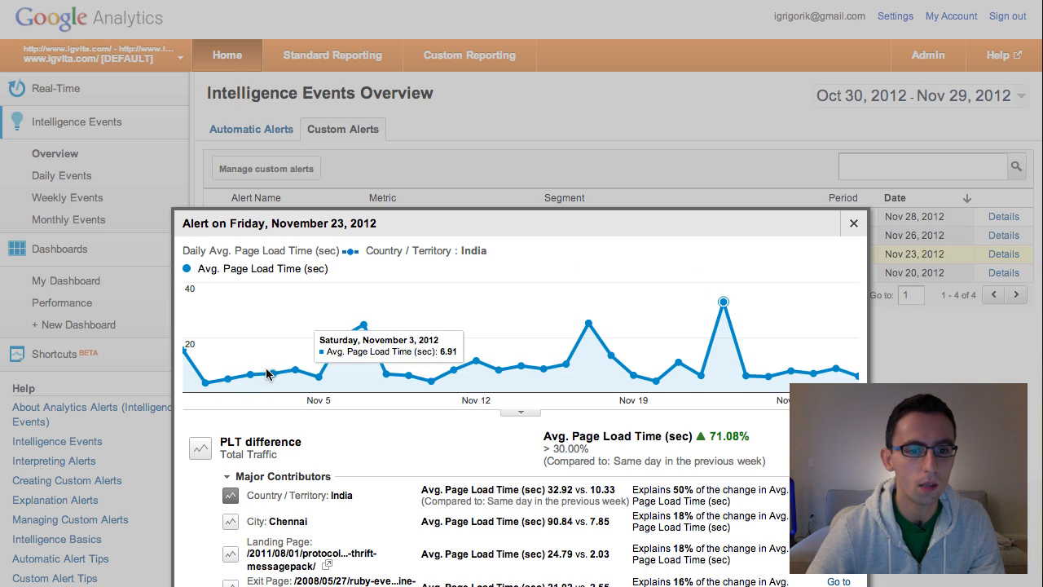
mouse_move(477, 251)
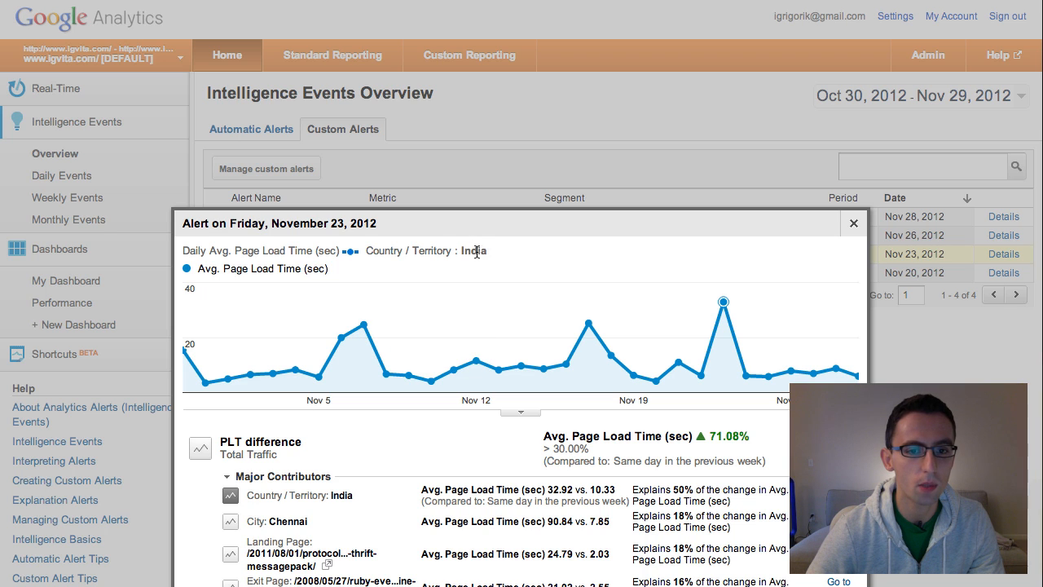
mouse_move(399, 377)
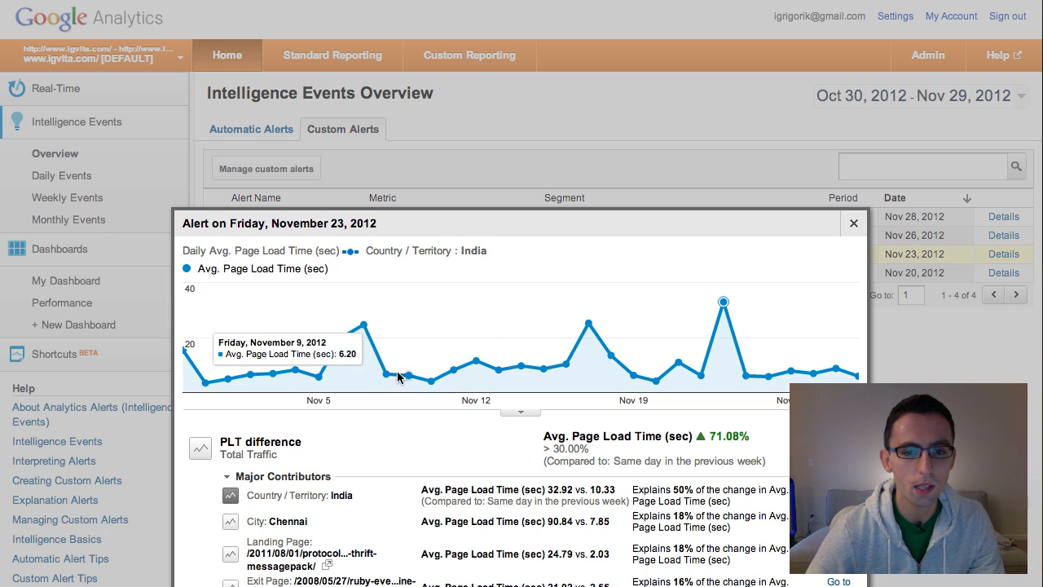
mouse_move(274, 372)
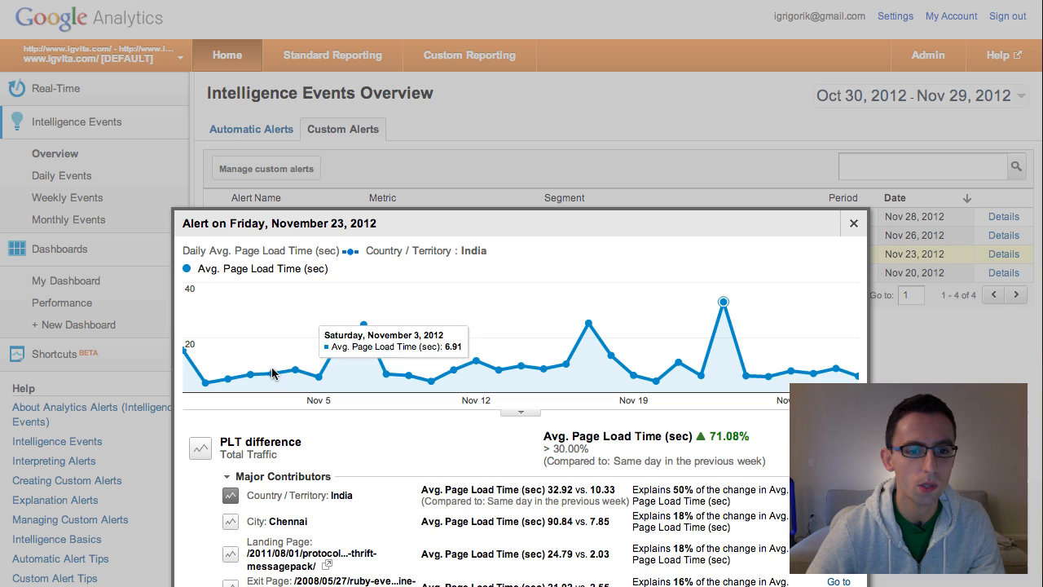
mouse_move(551, 371)
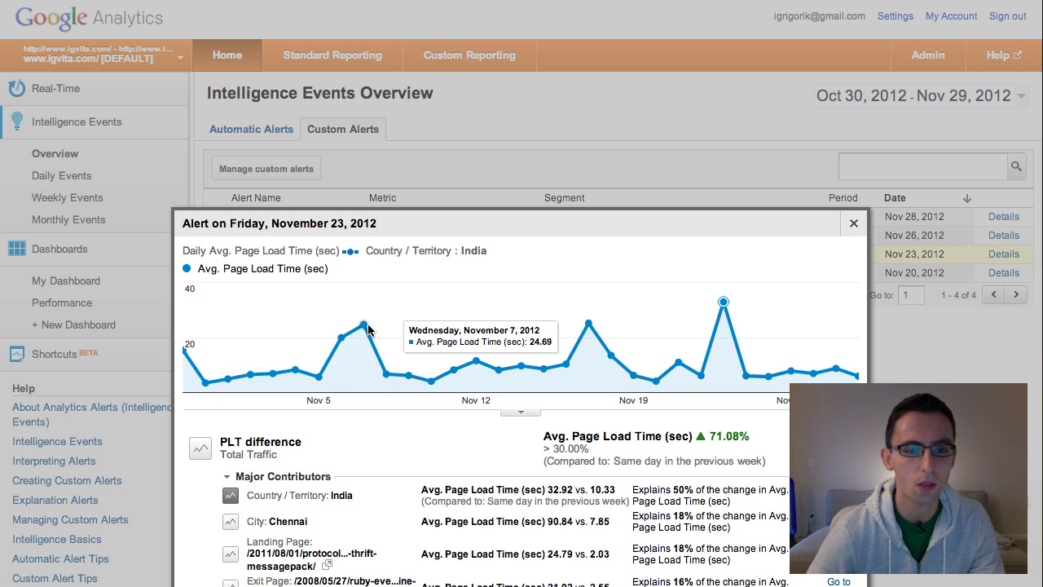
mouse_move(667, 317)
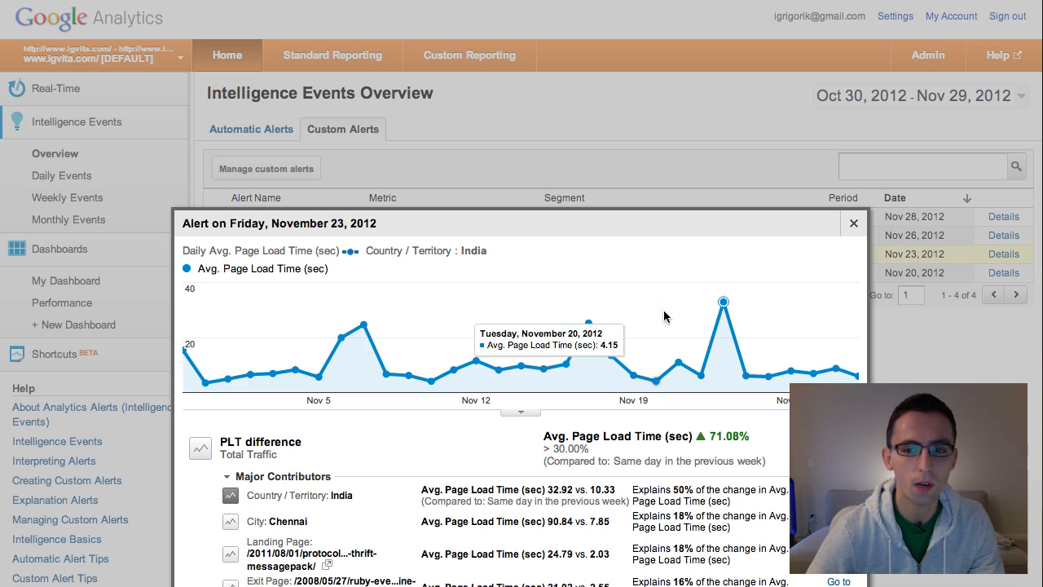
mouse_move(723, 300)
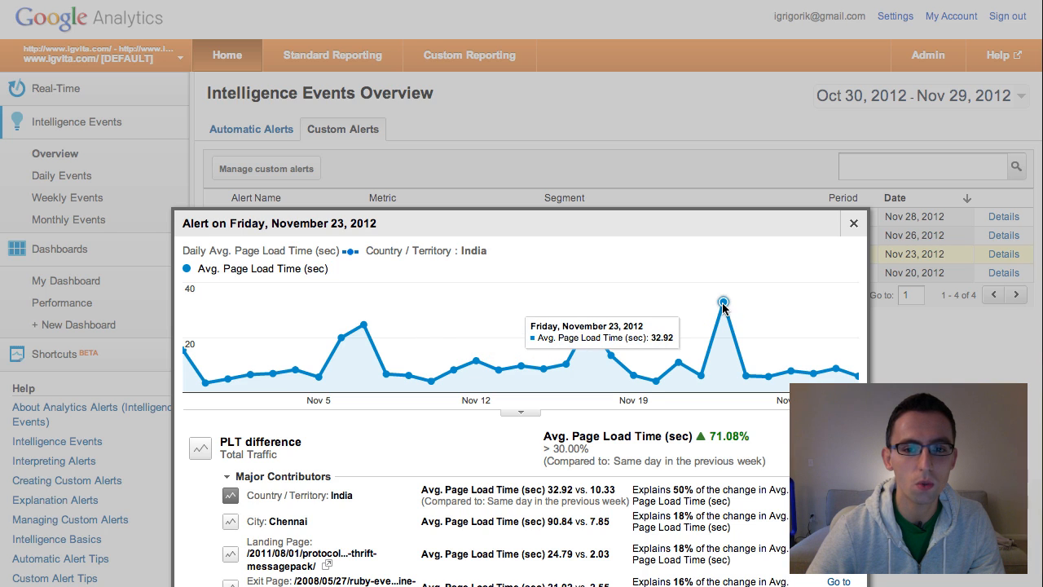
mouse_move(365, 349)
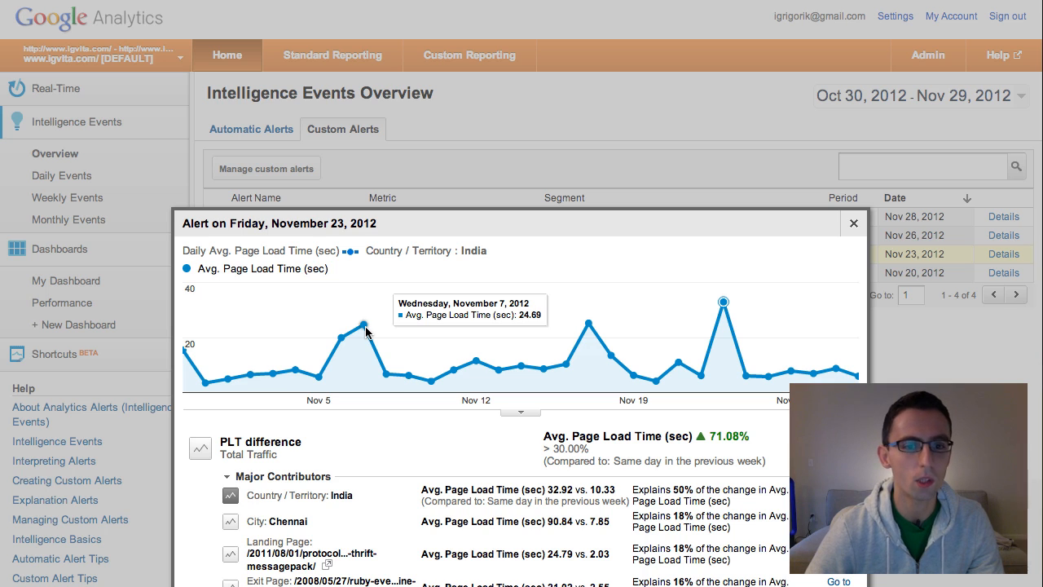
mouse_move(701, 330)
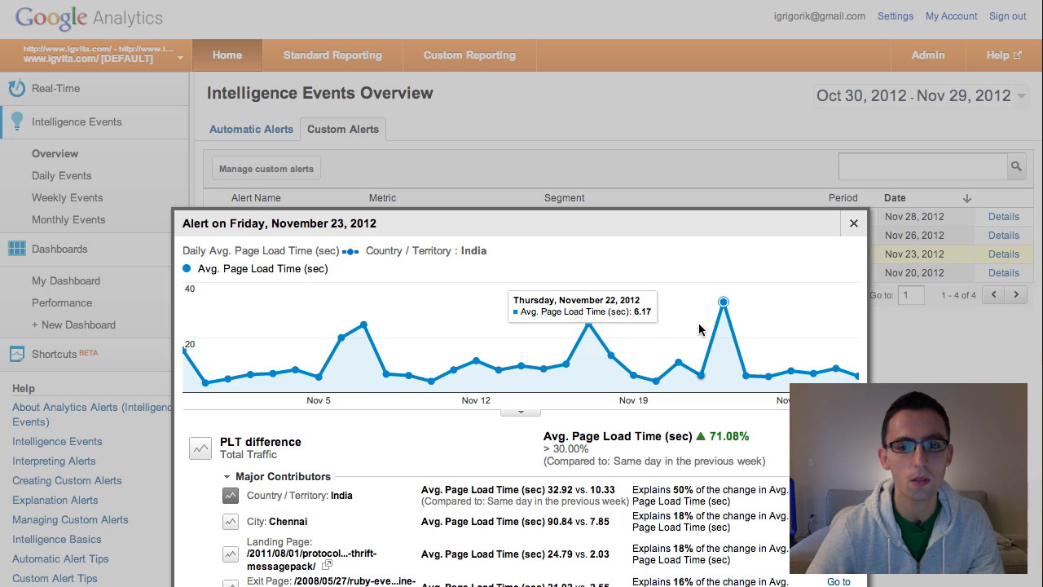
click(230, 521)
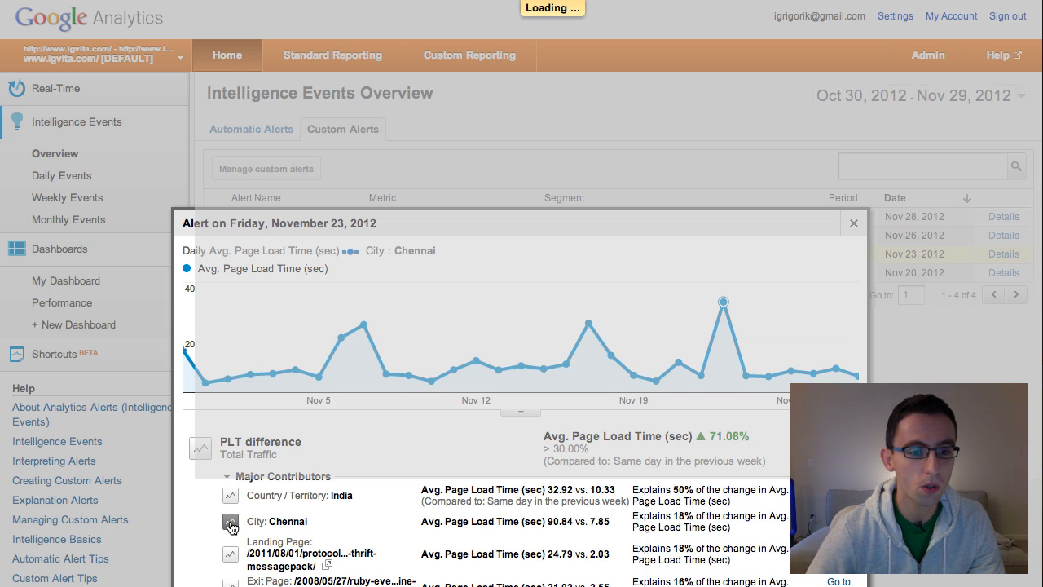
Chart Chennai's page load time, peaking at 90.84 s, then close the alert details
click(230, 522)
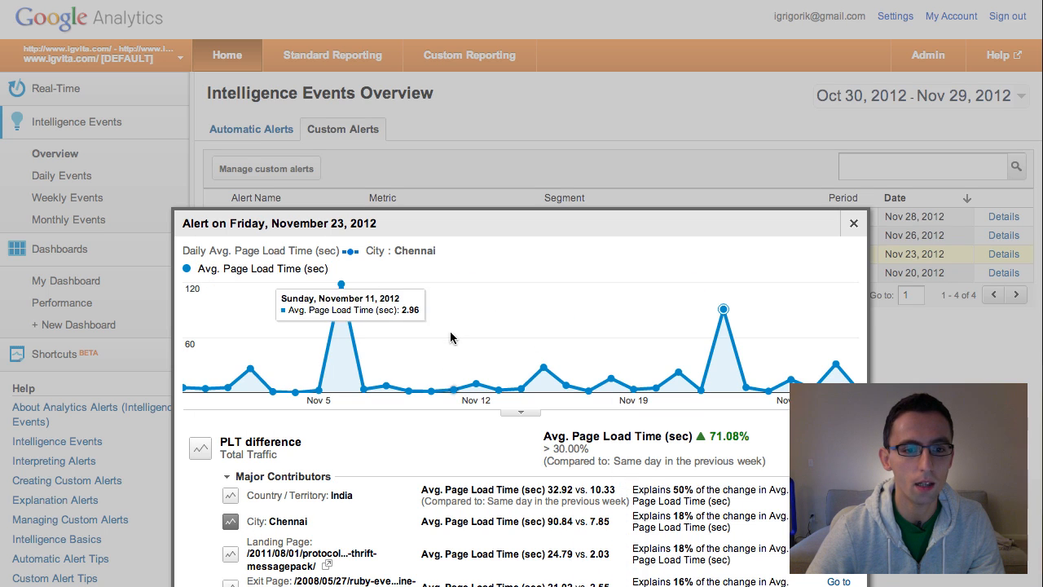
mouse_move(724, 308)
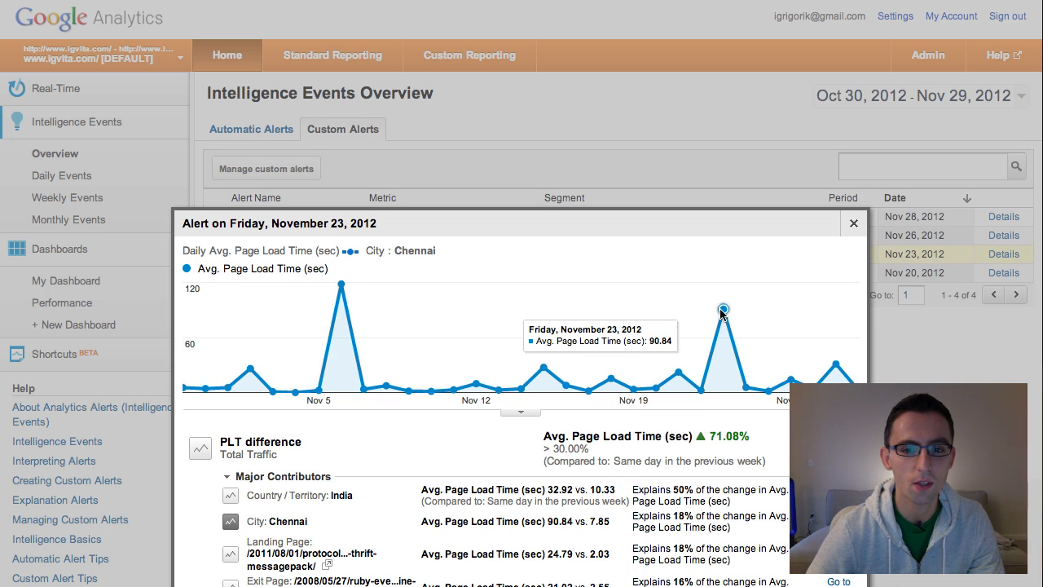
mouse_move(341, 286)
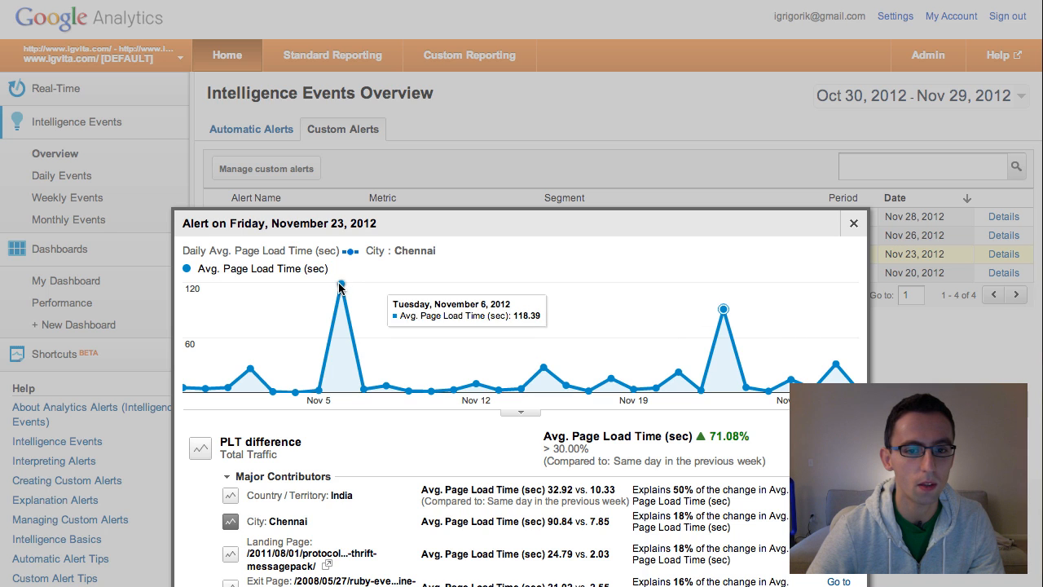
mouse_move(367, 313)
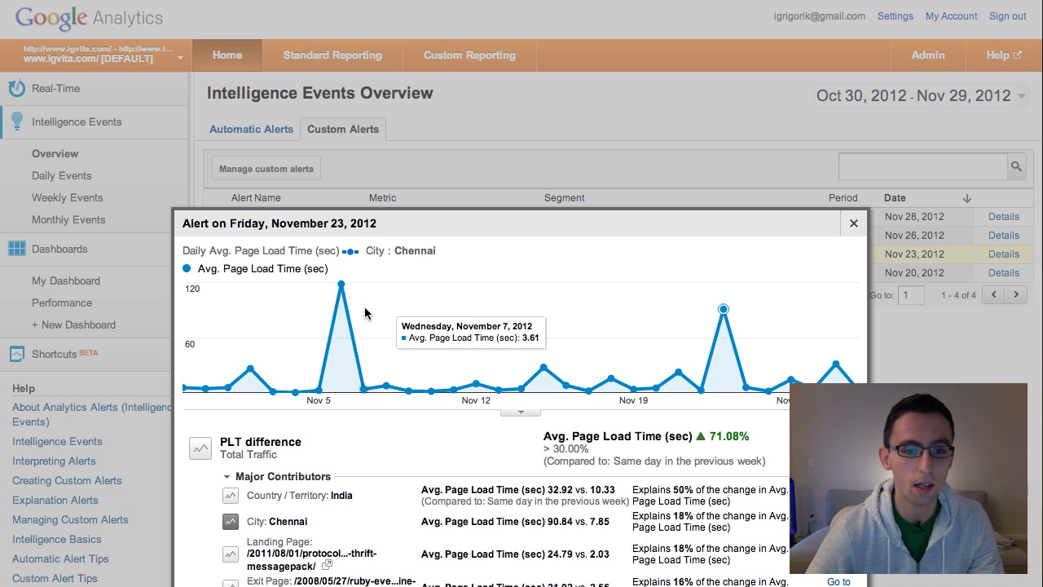
mouse_move(682, 359)
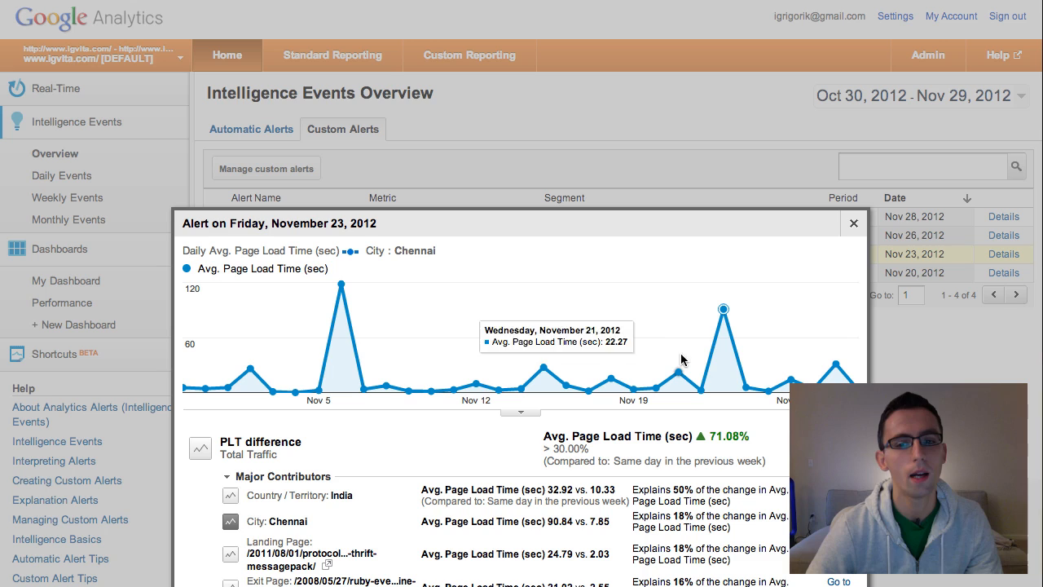
mouse_move(695, 351)
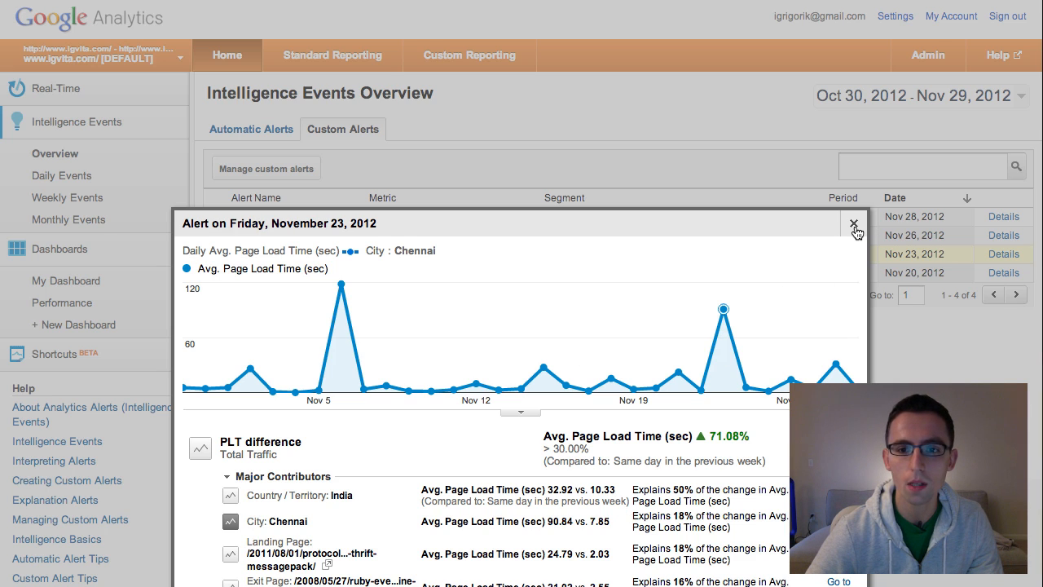
mouse_move(854, 229)
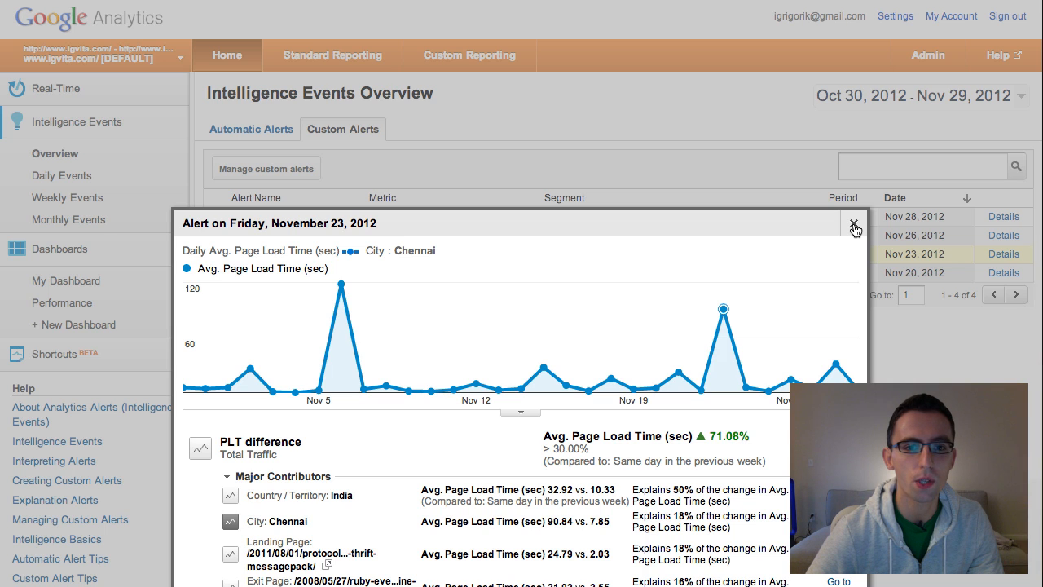
click(851, 226)
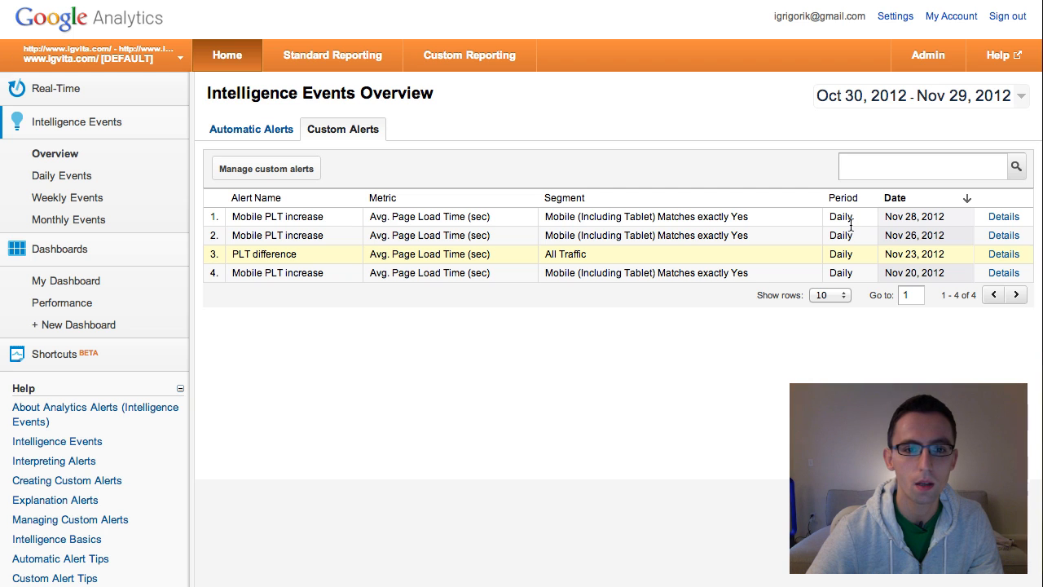
mouse_move(355, 177)
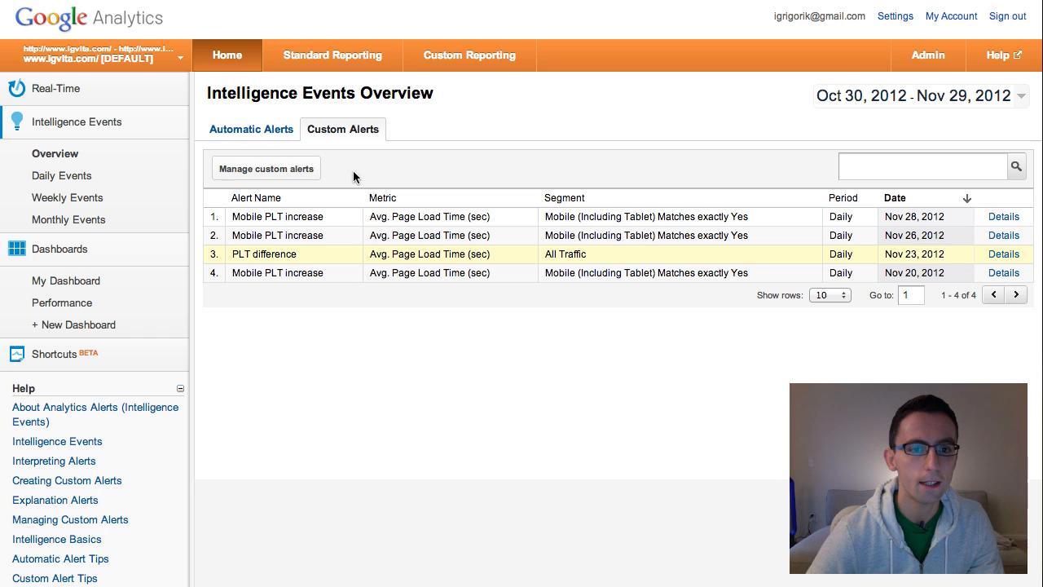
Open custom alert management and begin a new alert
click(929, 55)
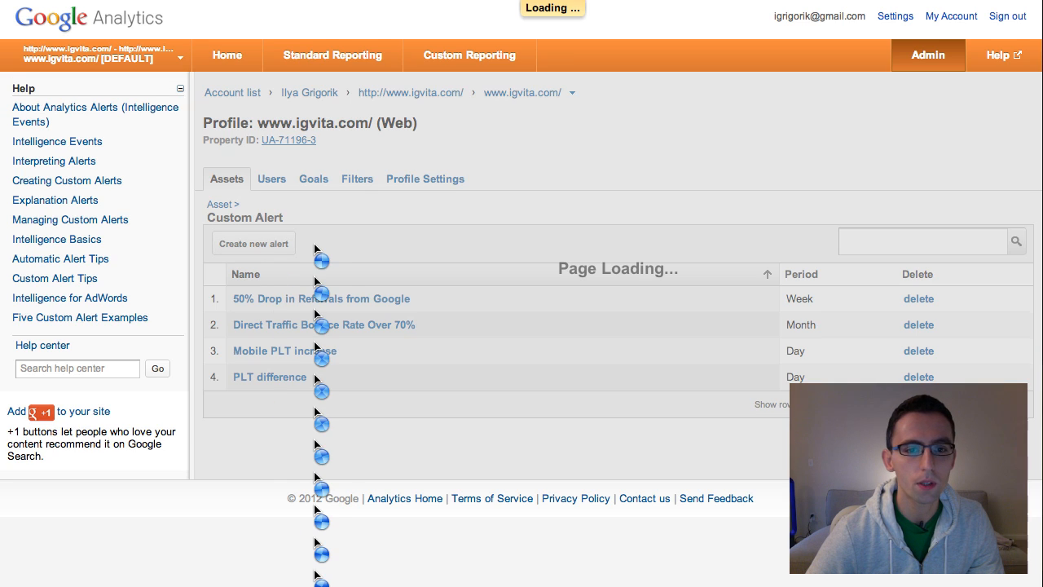
click(253, 243)
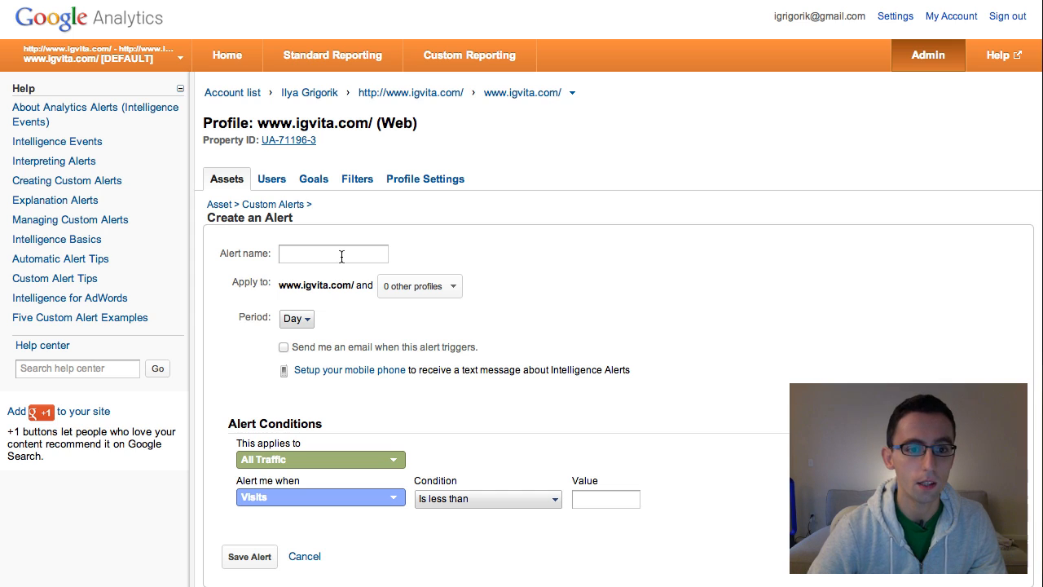
Name the alert Japan and restrict it to Country / Territory matching exactly Japan
text(Jap)
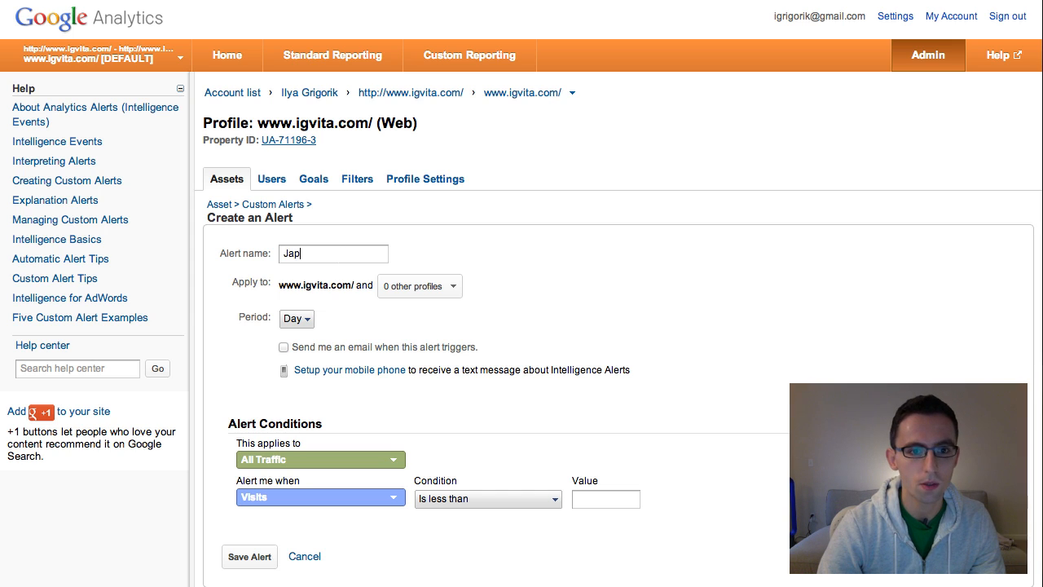
text(an)
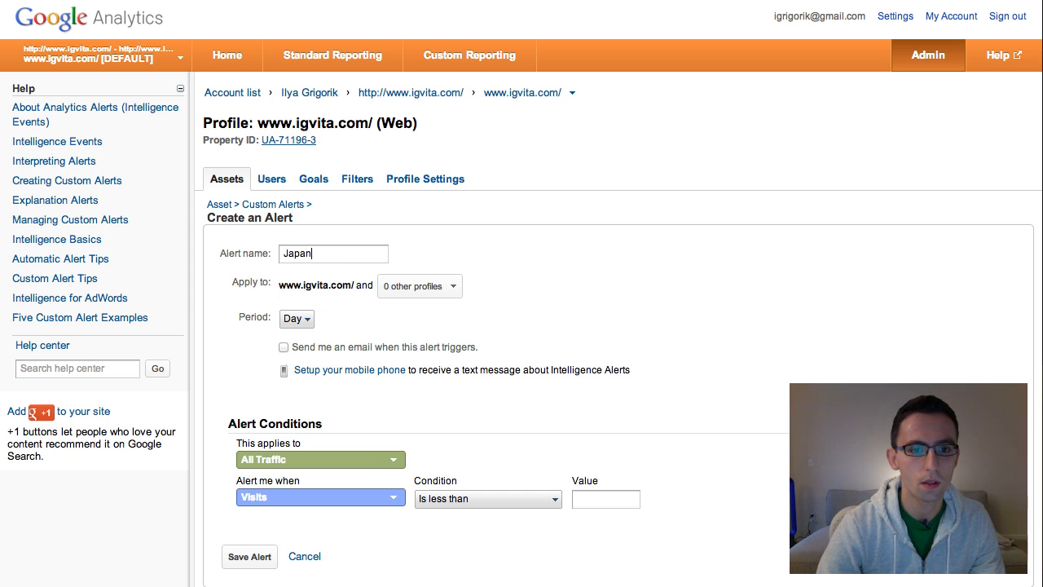
mouse_move(338, 461)
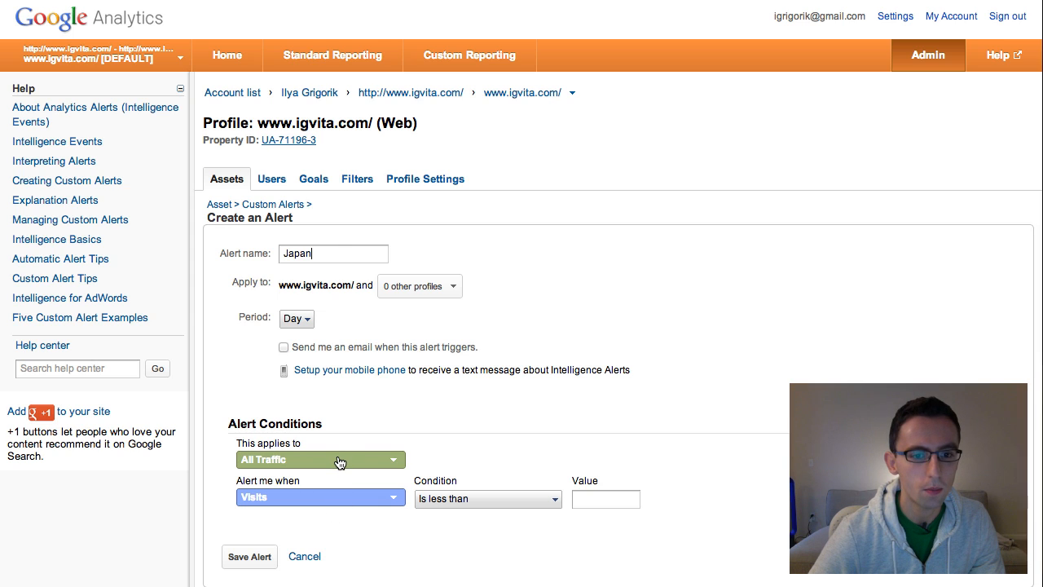
click(336, 460)
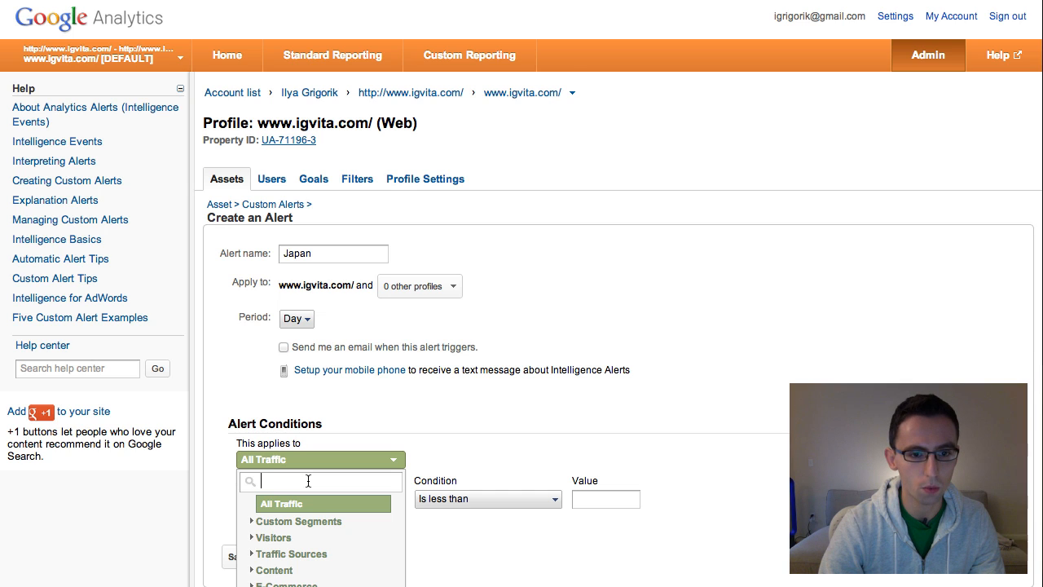
text(coun)
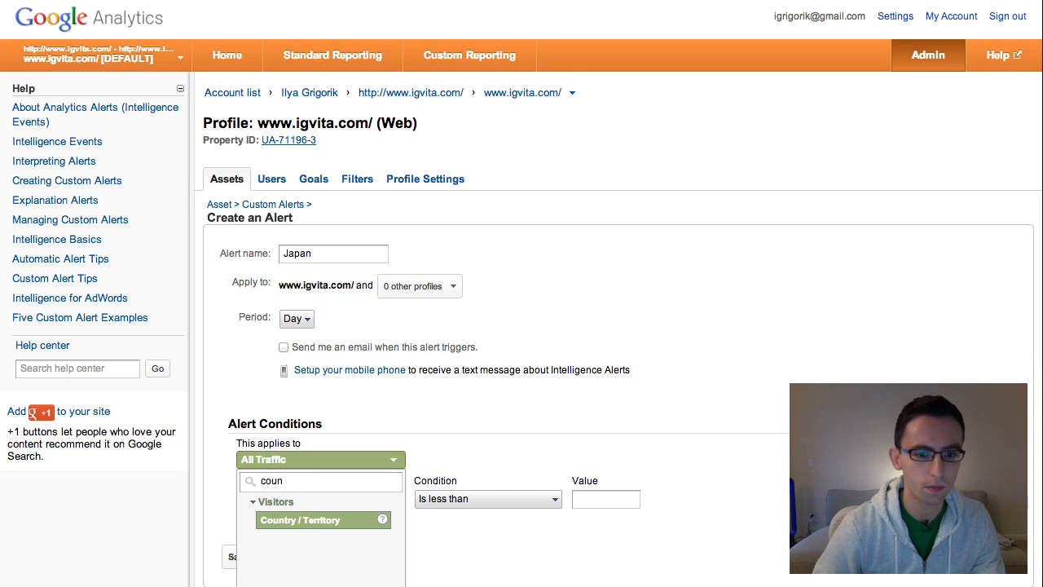
click(312, 520)
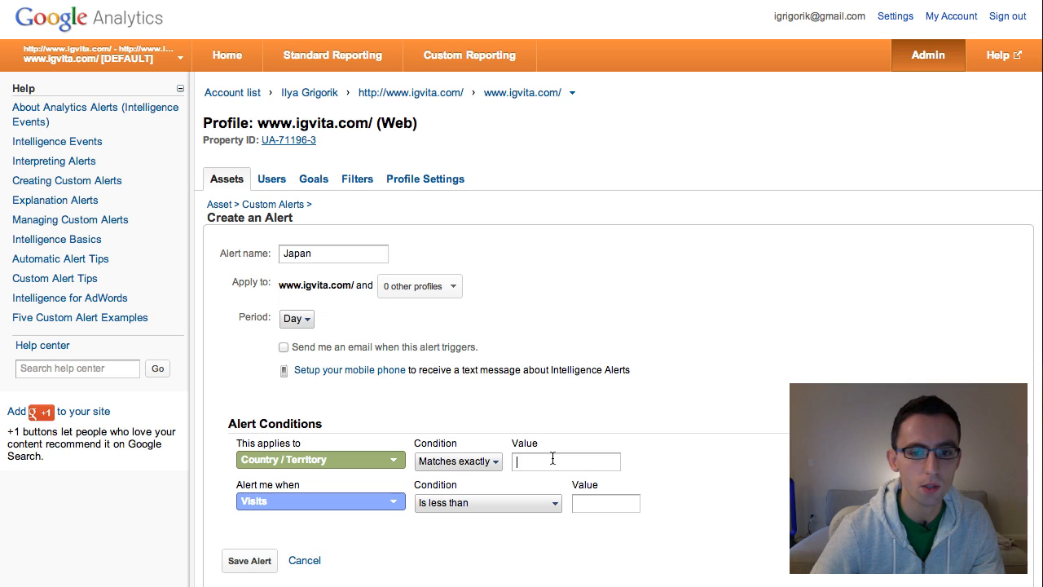
text(Ja)
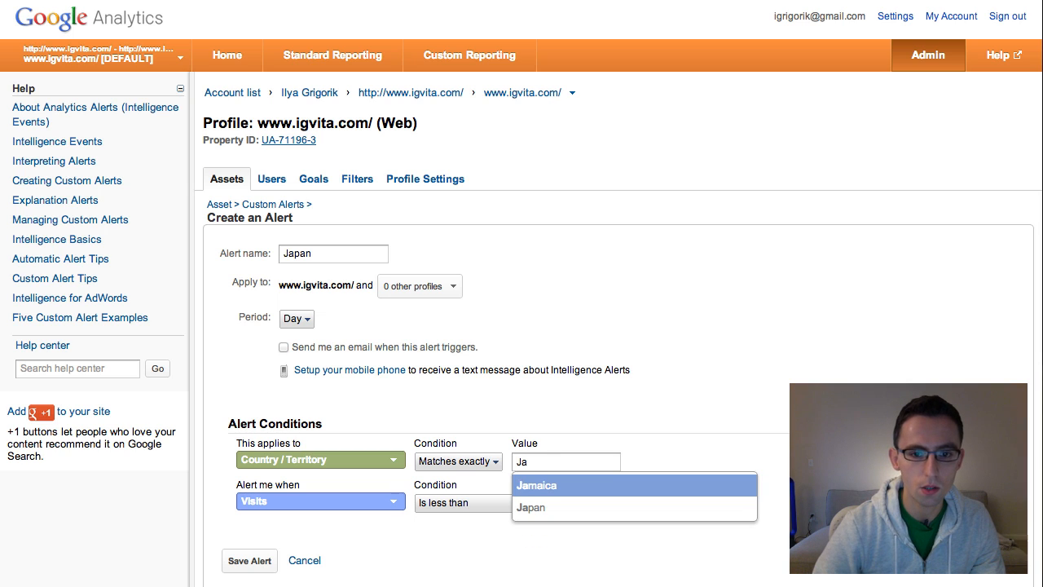
click(546, 508)
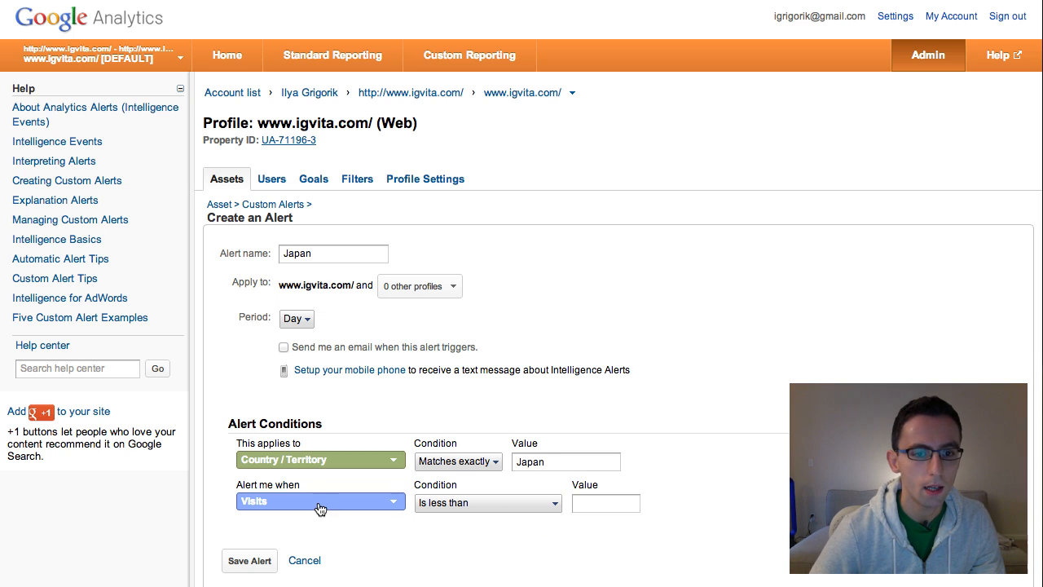
mouse_move(263, 446)
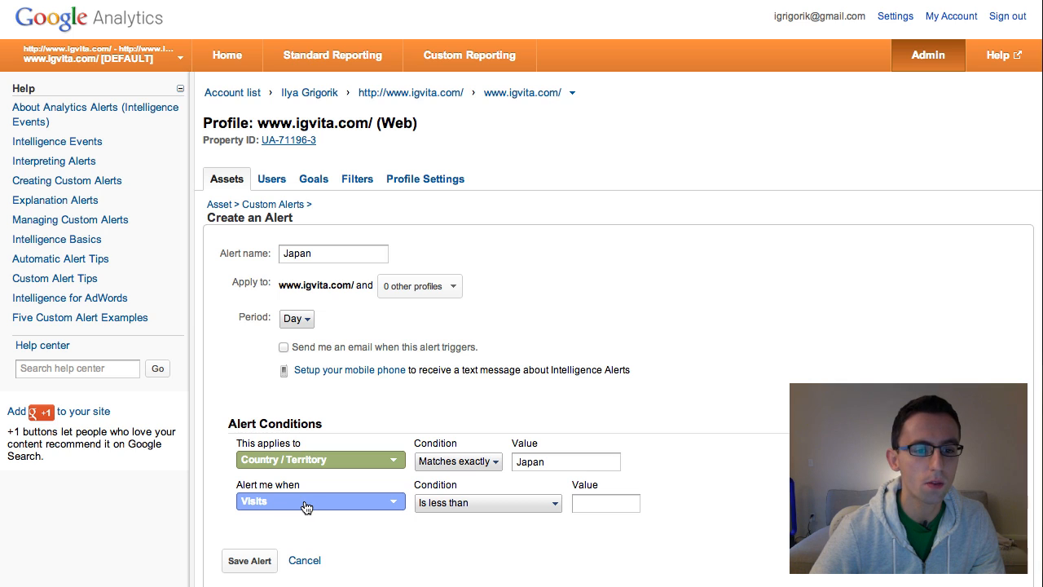
mouse_move(317, 506)
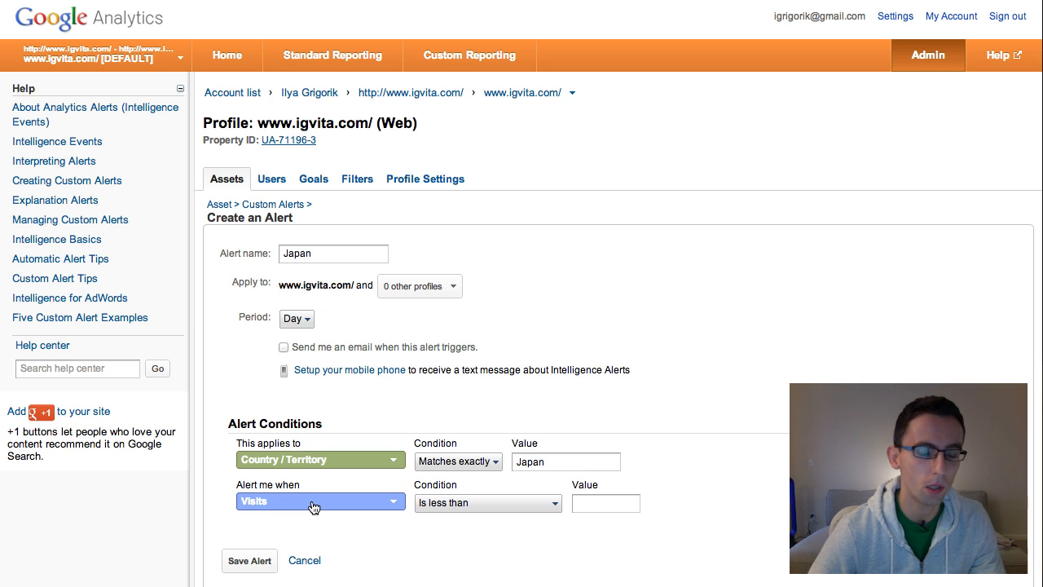
click(319, 503)
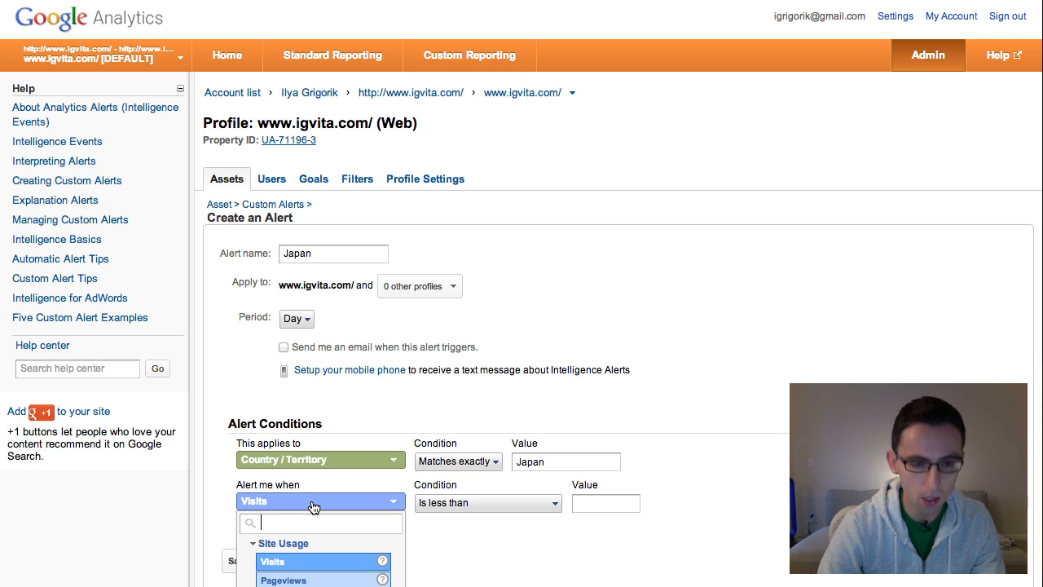
Trigger on Avg. Page Load Time decreasing over 30% versus previous day, period Day
text(respo)
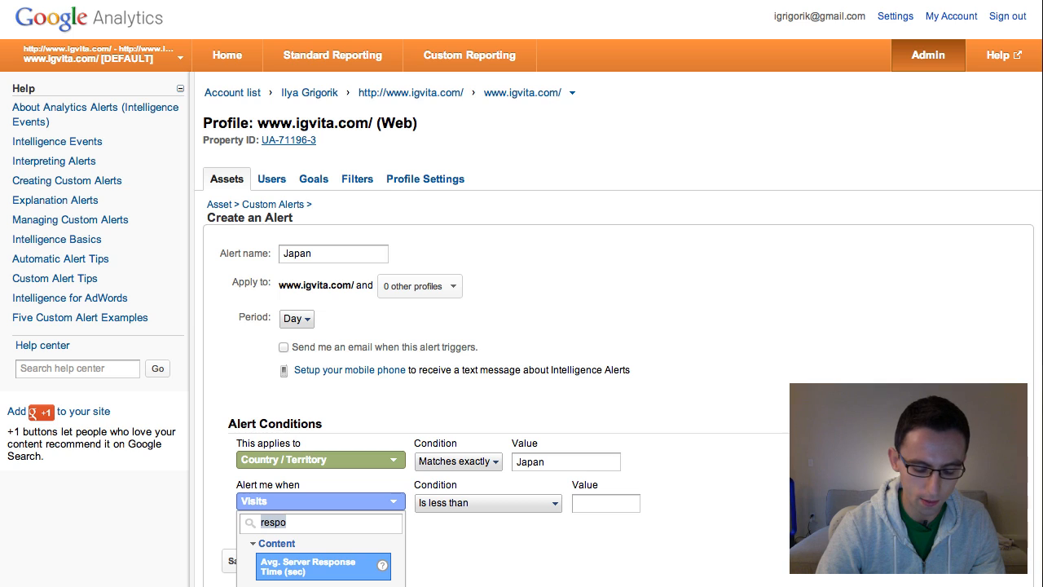
text(page)
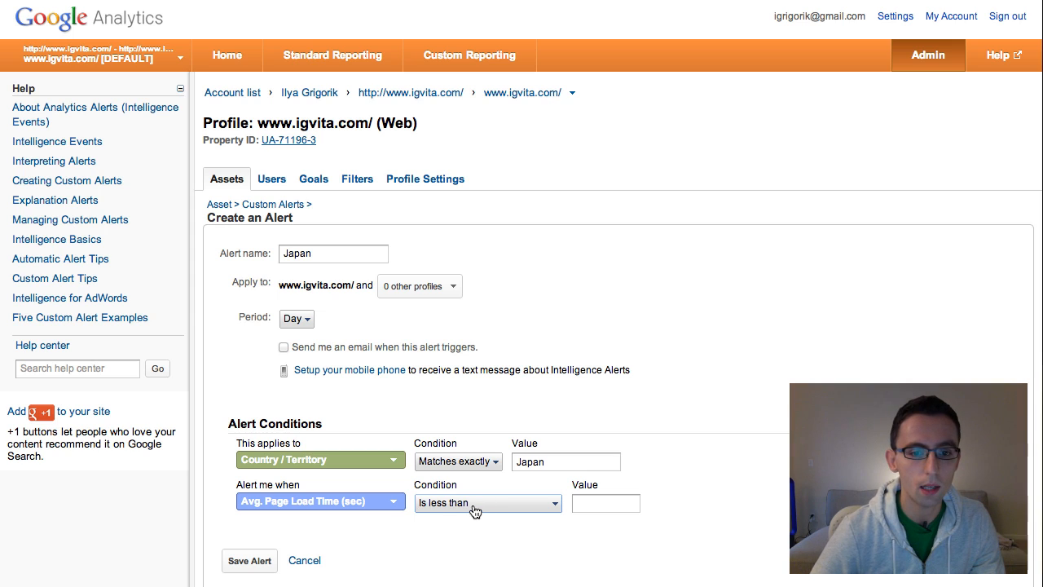
click(503, 502)
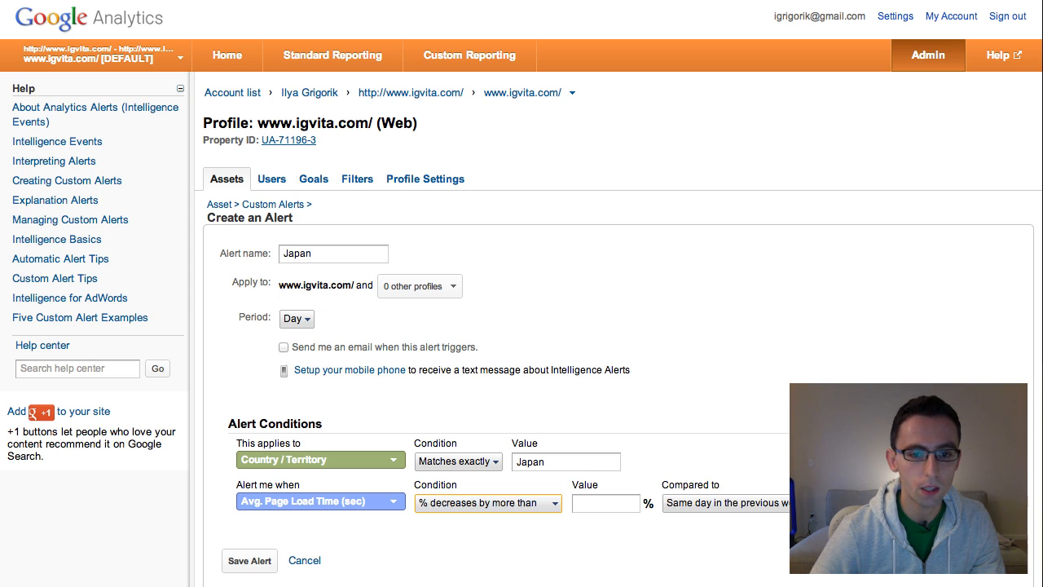
click(610, 503)
text(30)
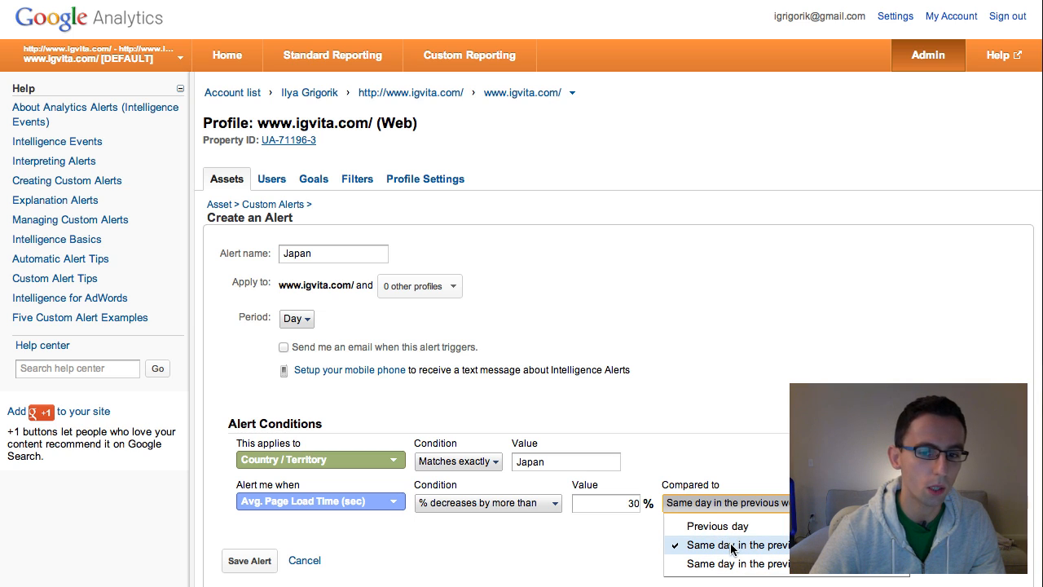
click(717, 525)
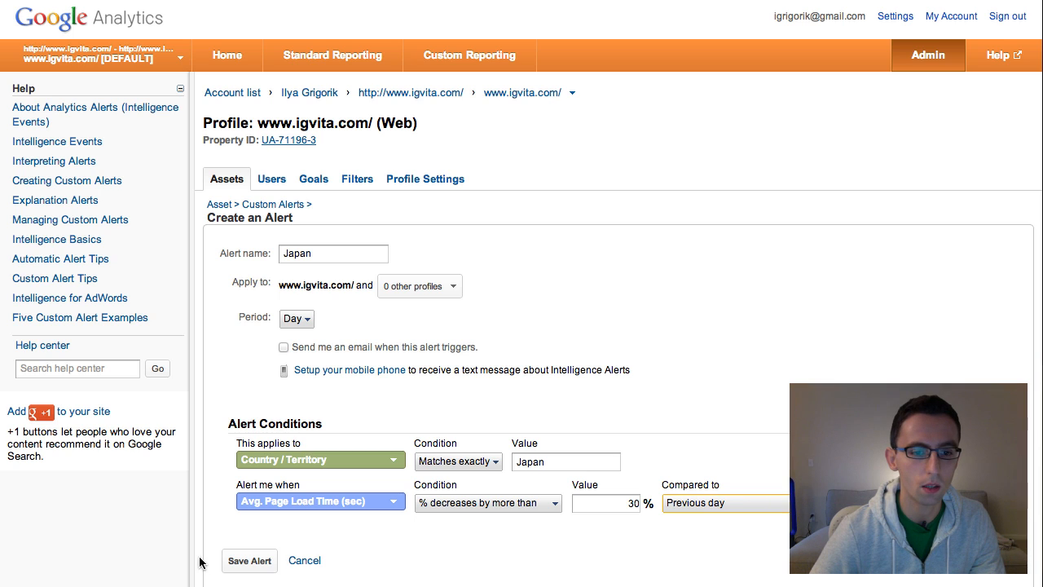
mouse_move(318, 366)
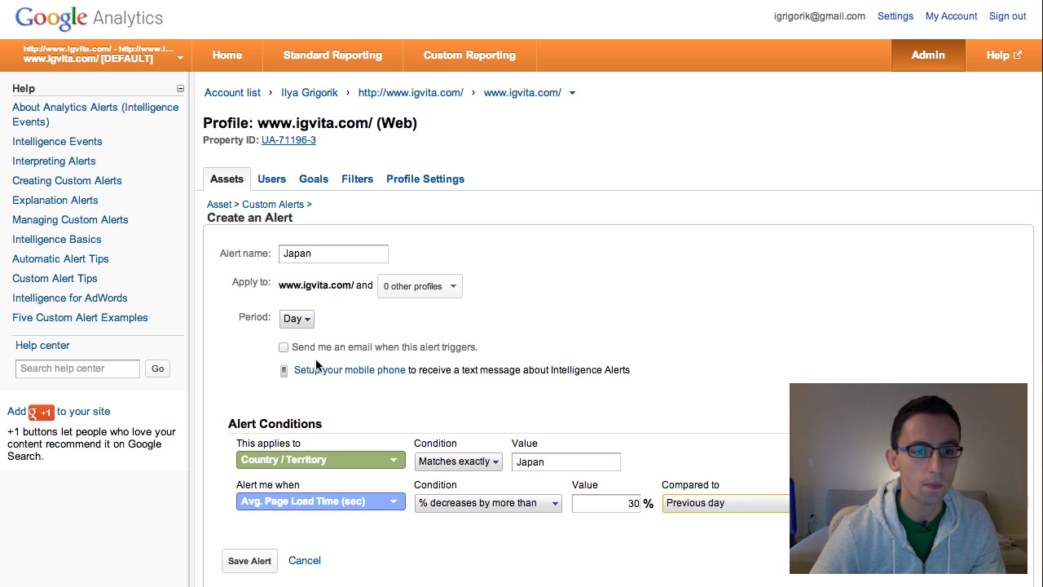
mouse_move(250, 567)
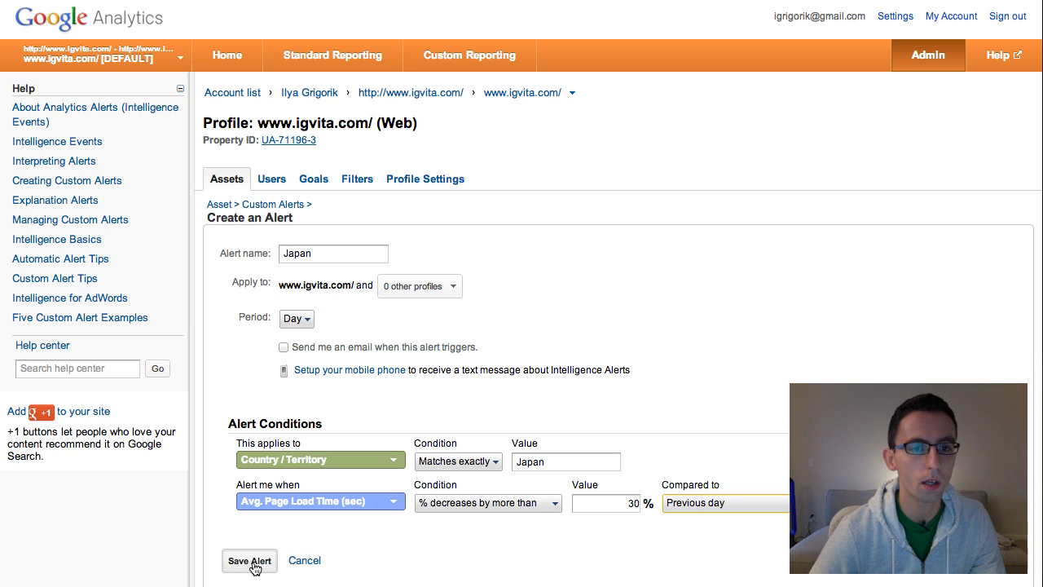
mouse_move(451, 406)
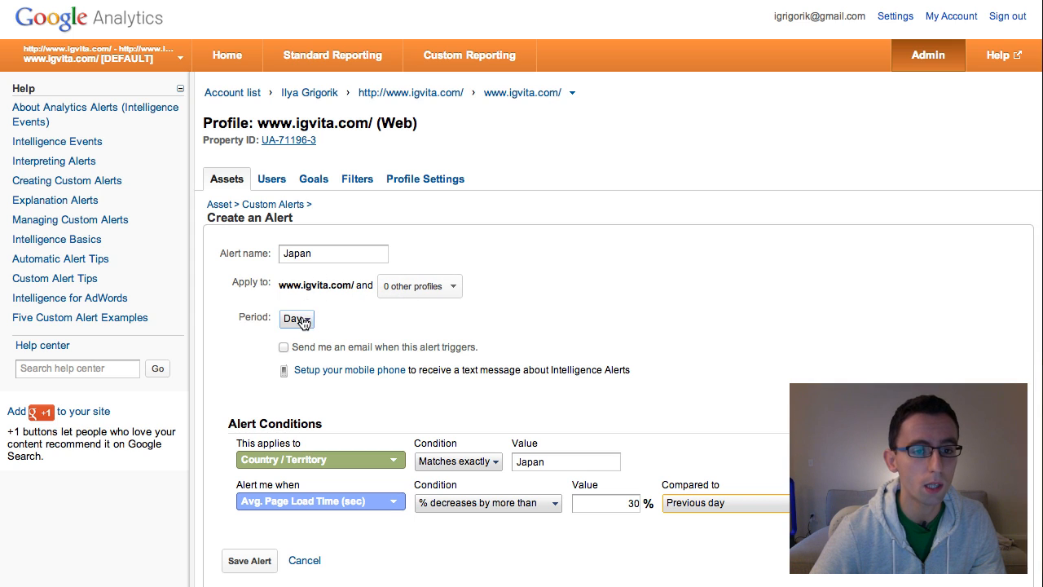
click(296, 319)
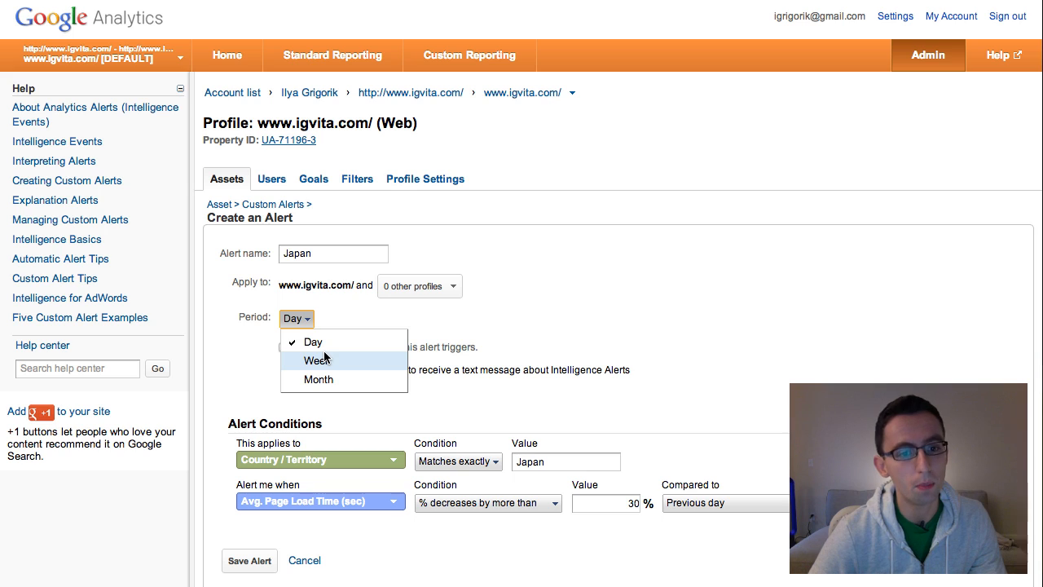
mouse_move(338, 351)
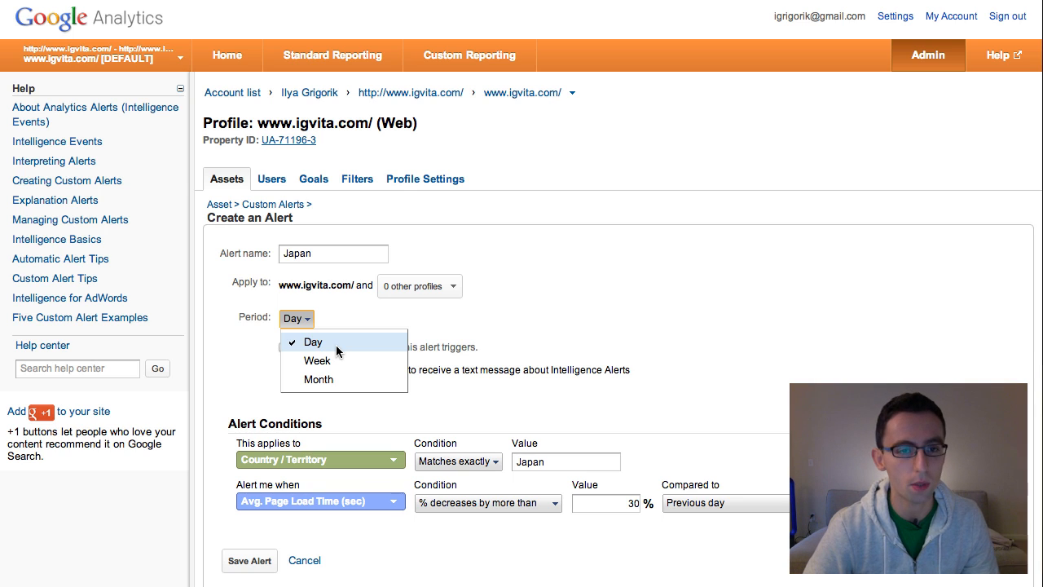
click(312, 342)
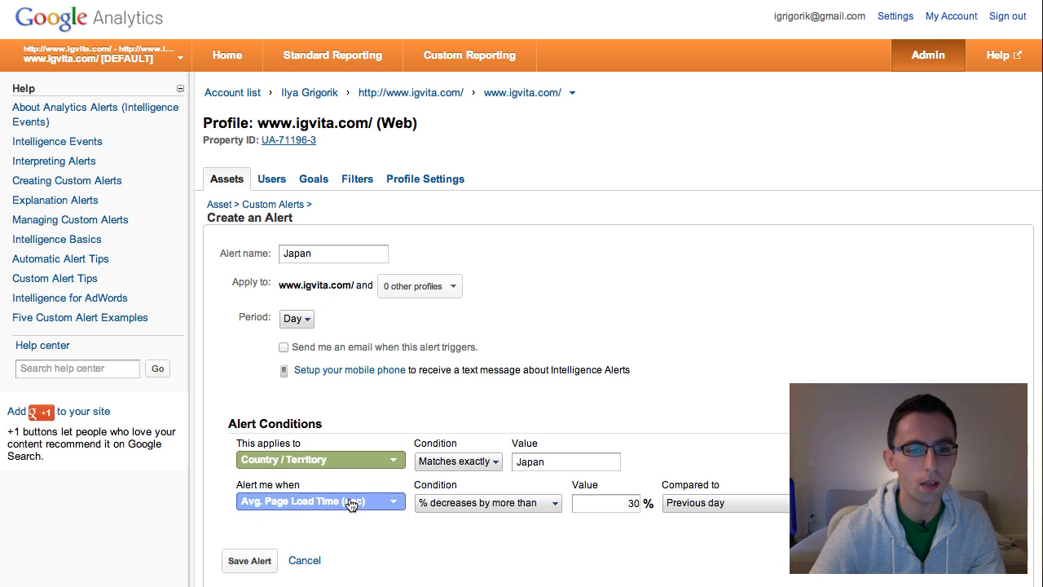
mouse_move(347, 460)
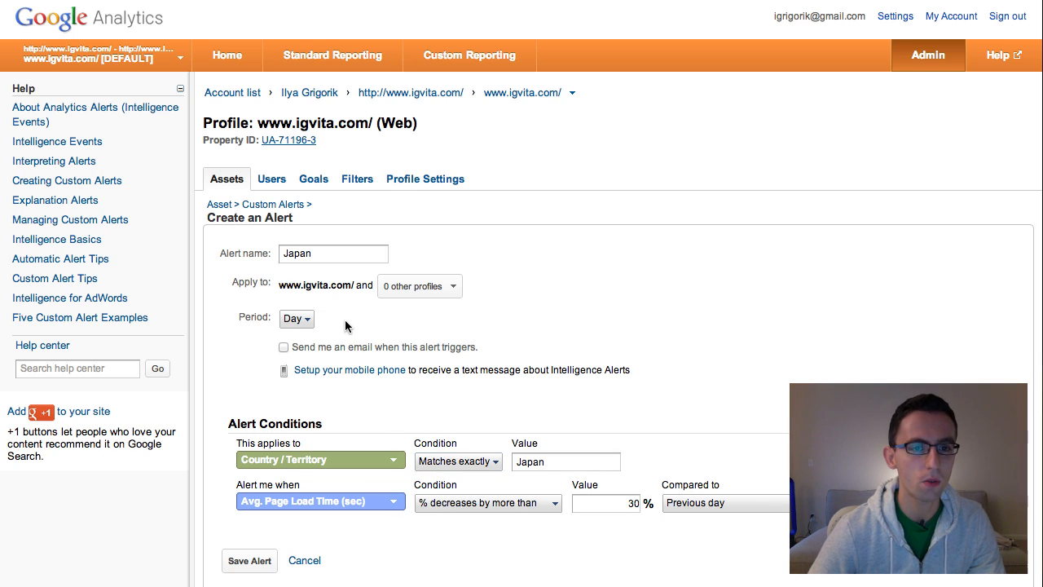
mouse_move(329, 462)
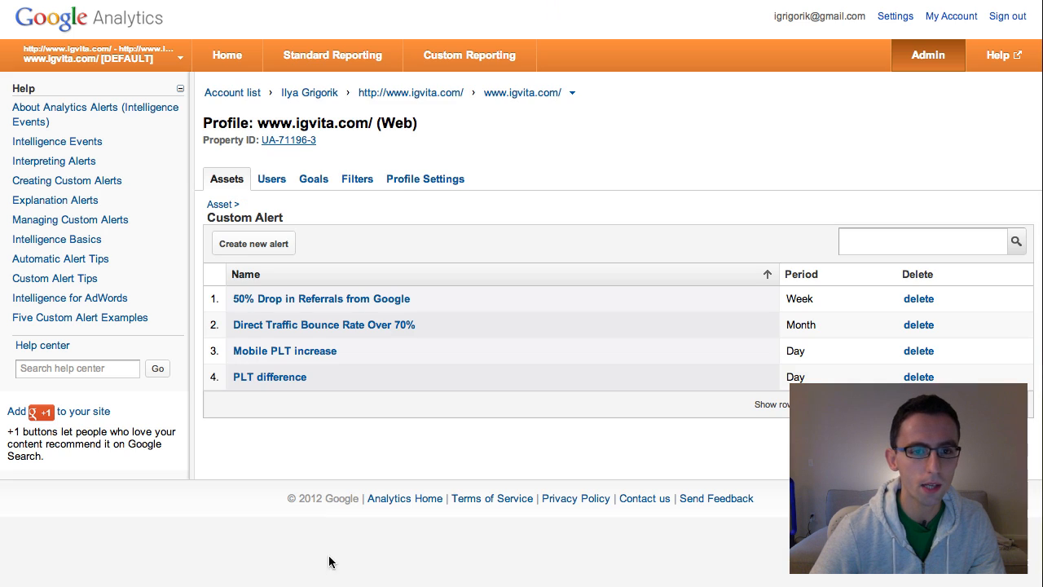
click(226, 55)
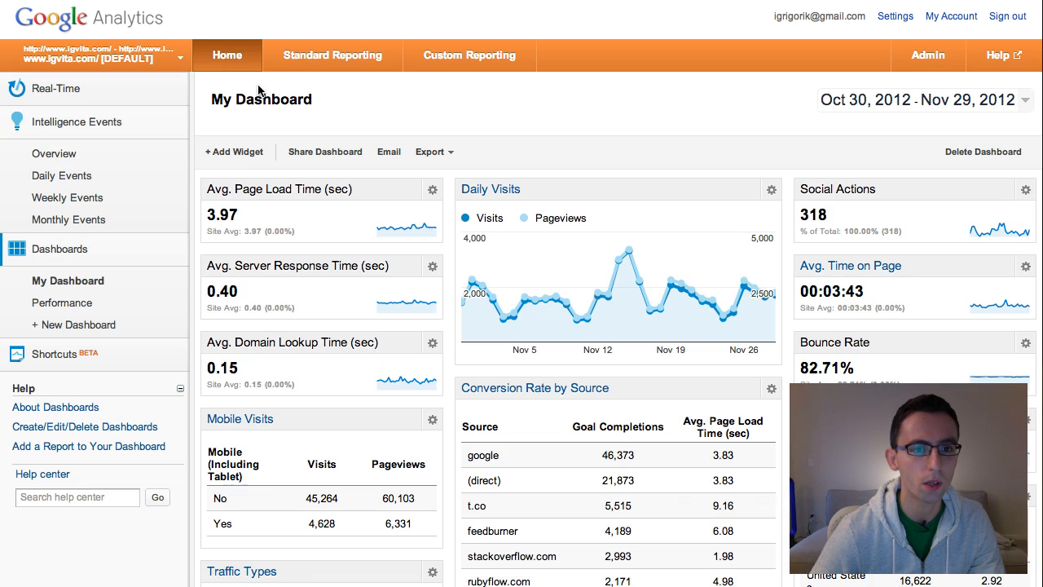
click(334, 55)
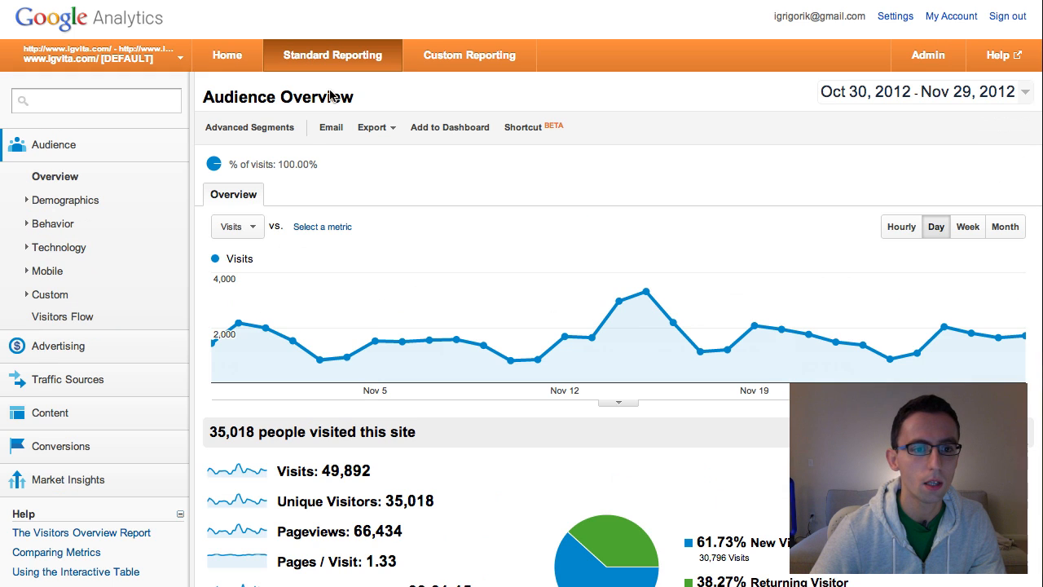
mouse_move(98, 387)
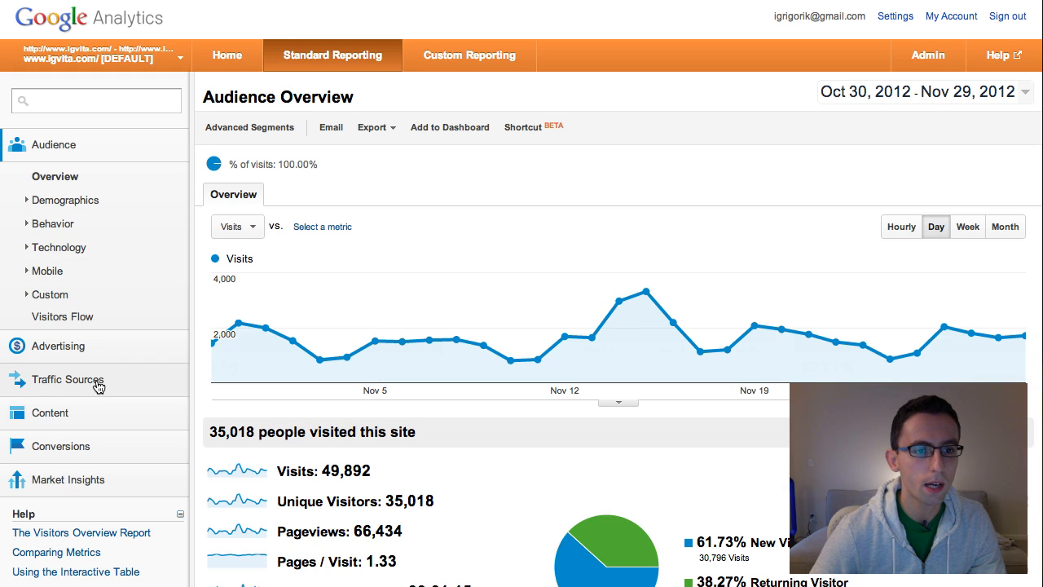
click(50, 413)
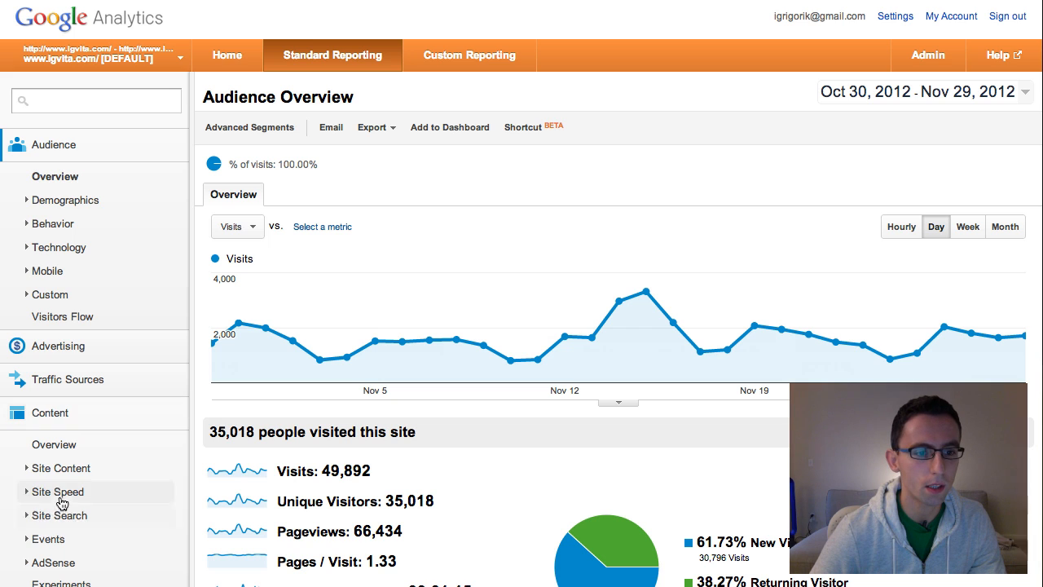
click(57, 492)
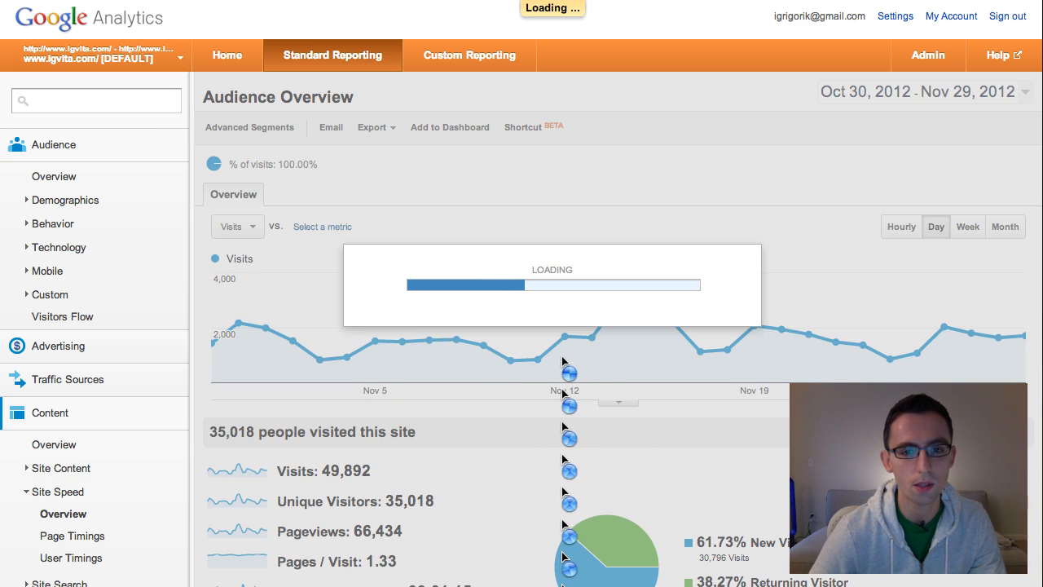
click(63, 514)
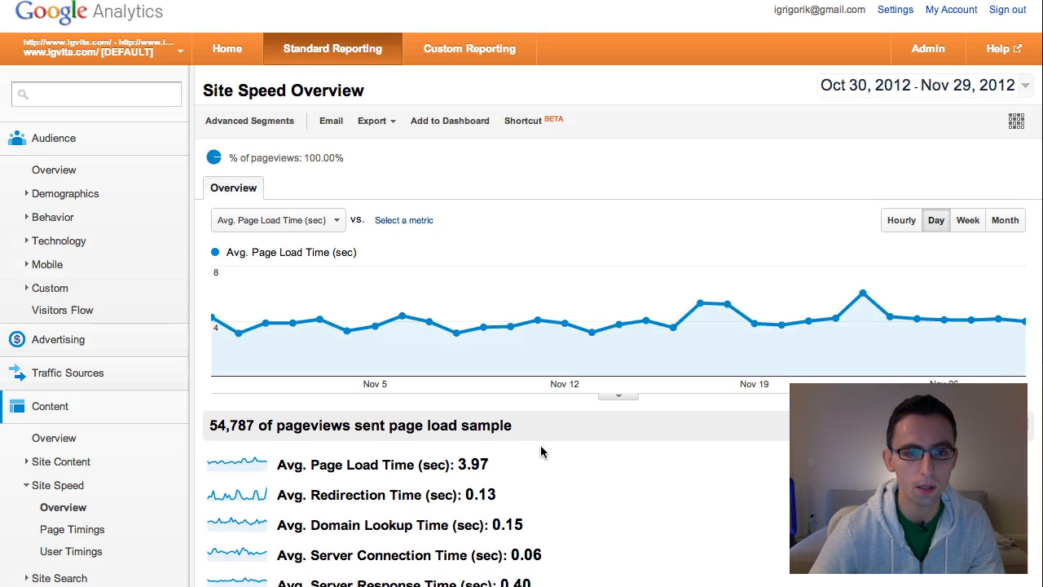
mouse_move(866, 300)
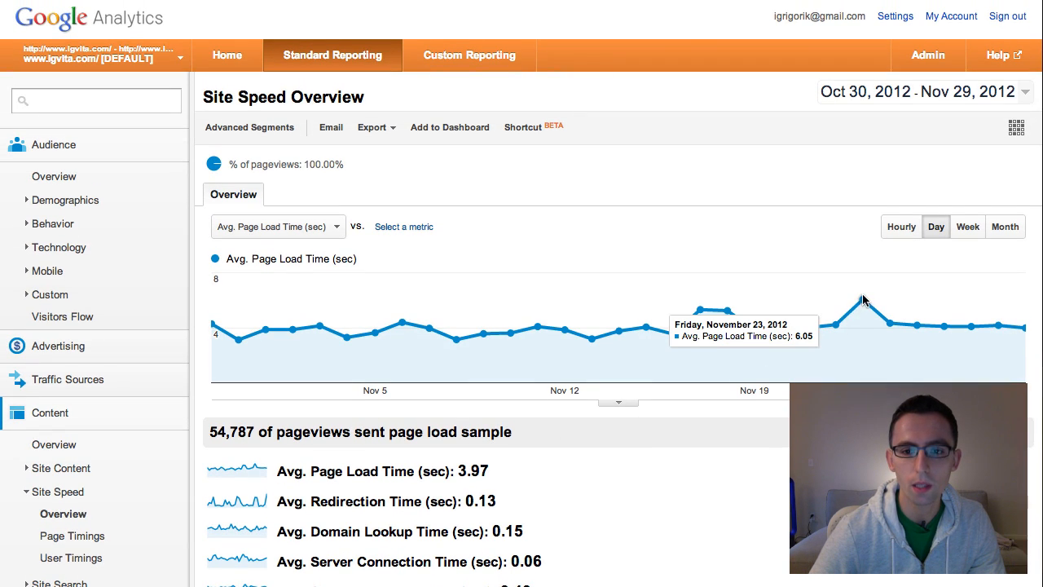
mouse_move(834, 312)
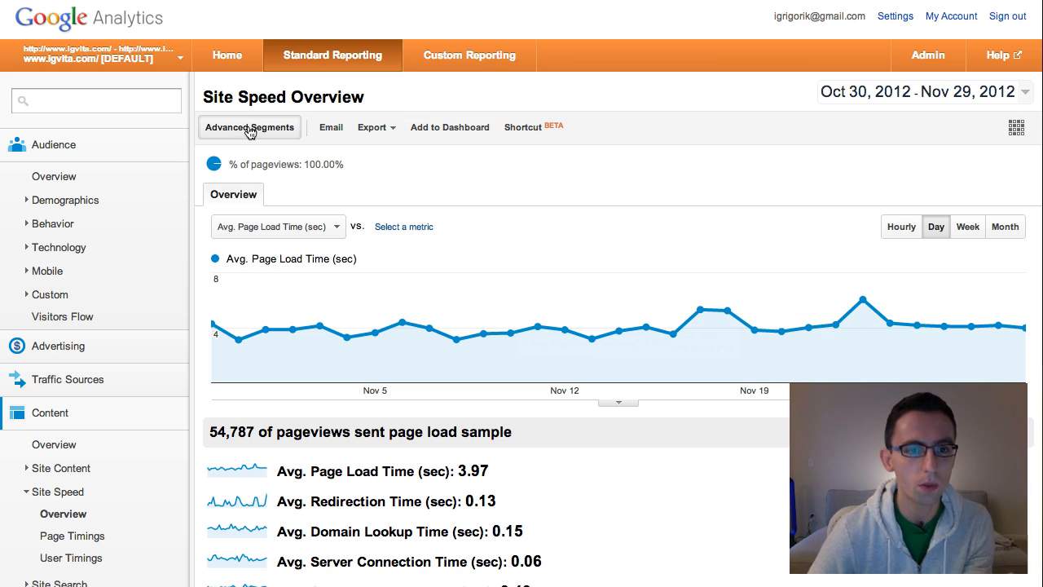
Apply the Mobile Traffic segment: 4.65 s mobile versus 3.97 s overall load time
click(249, 127)
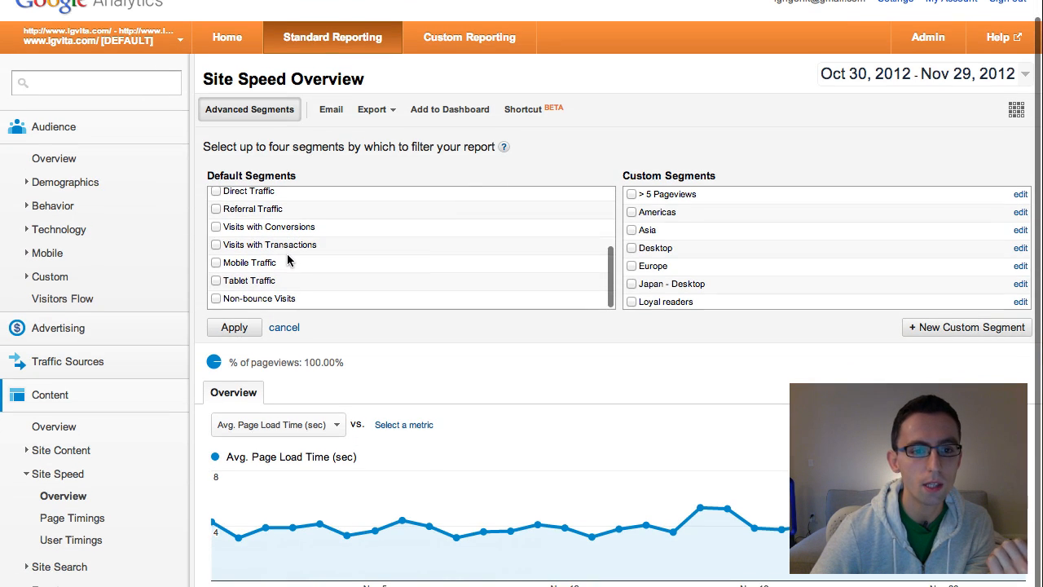
mouse_move(216, 265)
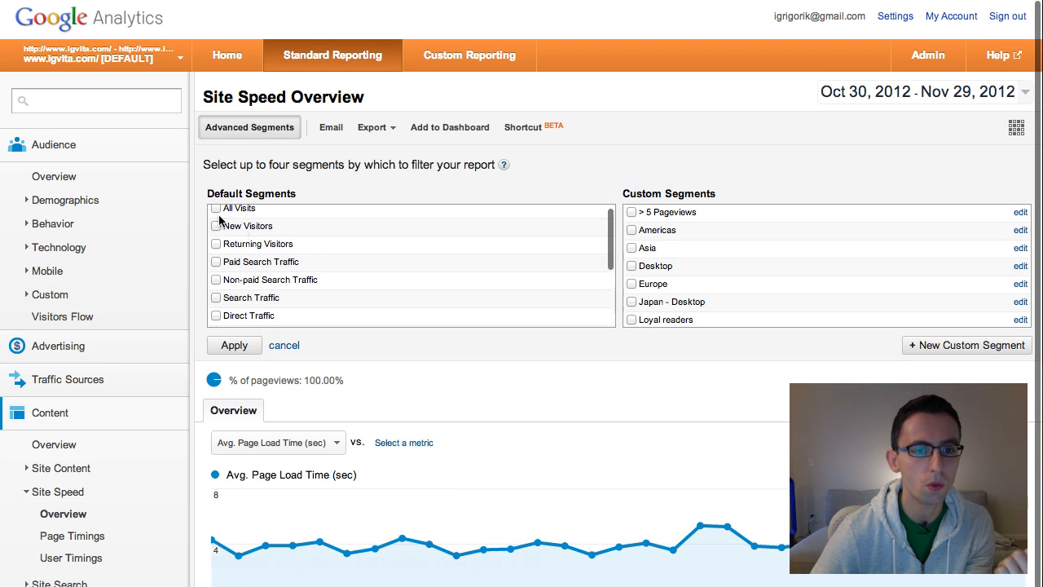
click(215, 208)
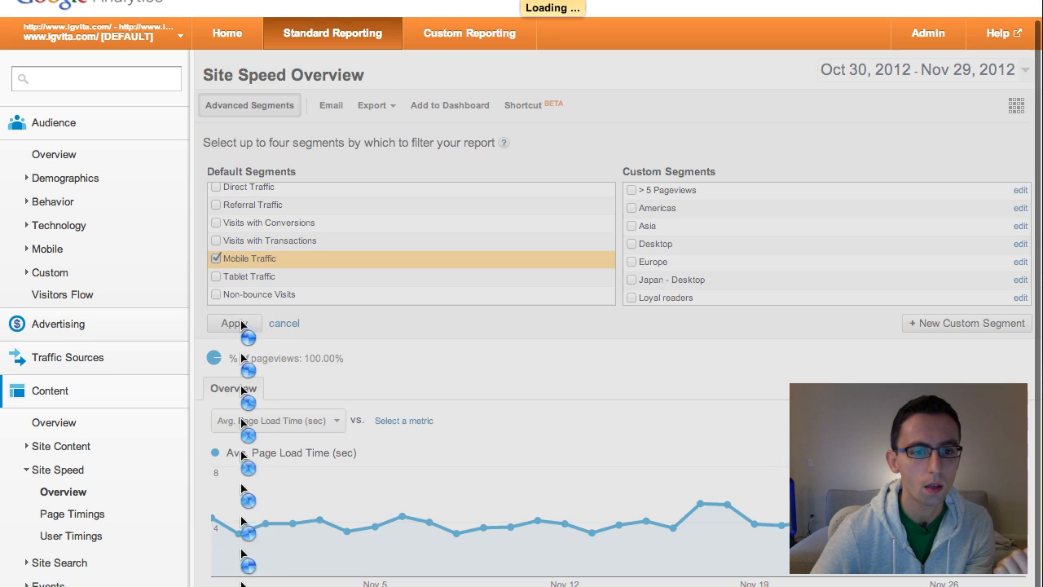
click(234, 323)
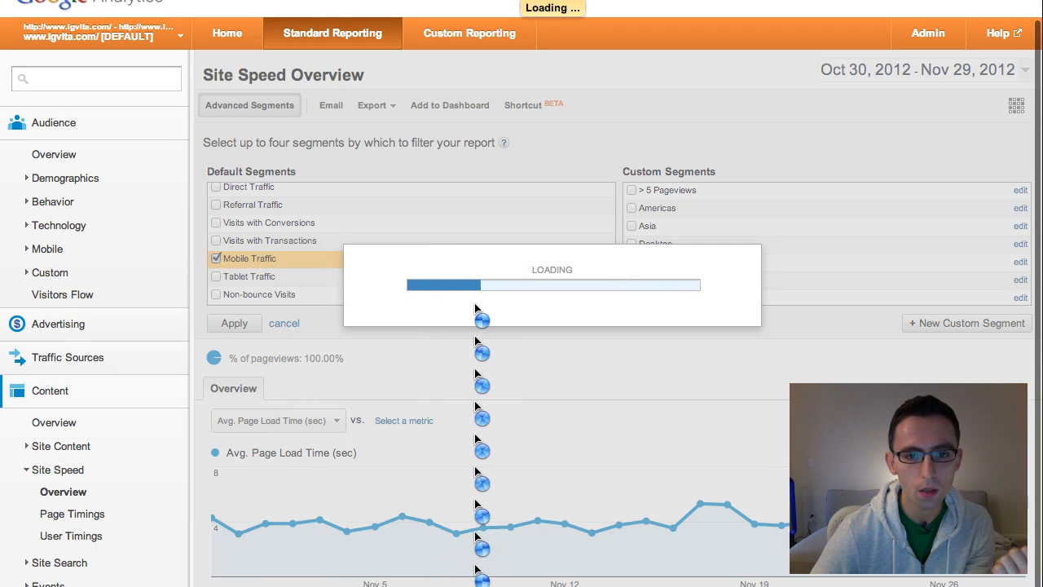
click(234, 322)
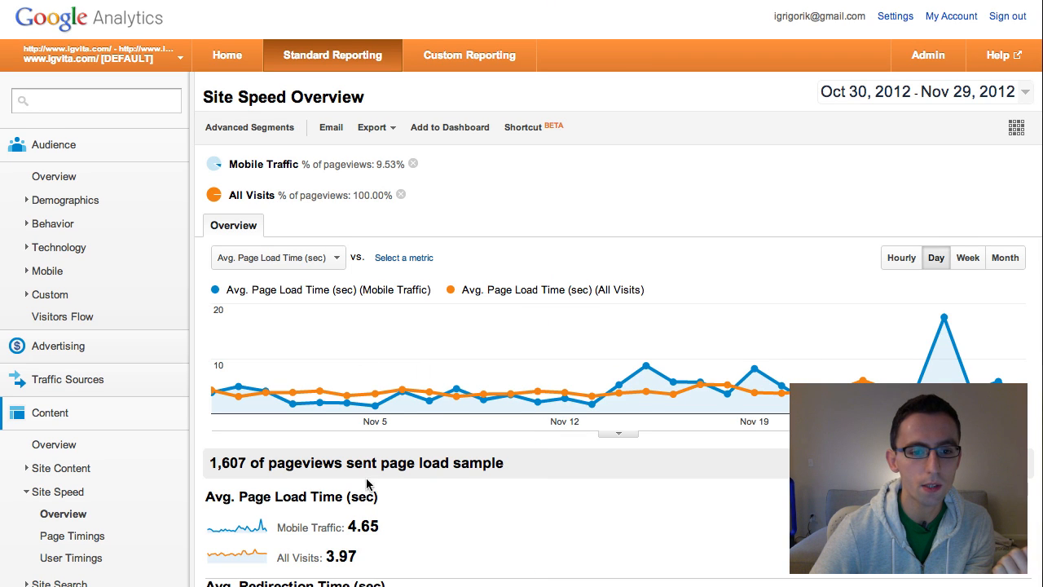
mouse_move(339, 338)
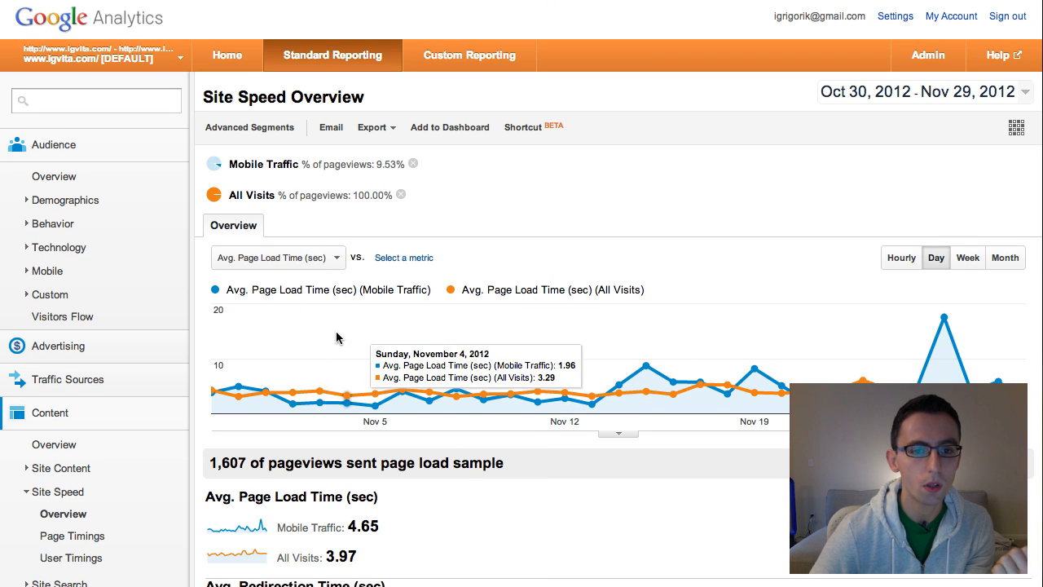
mouse_move(557, 295)
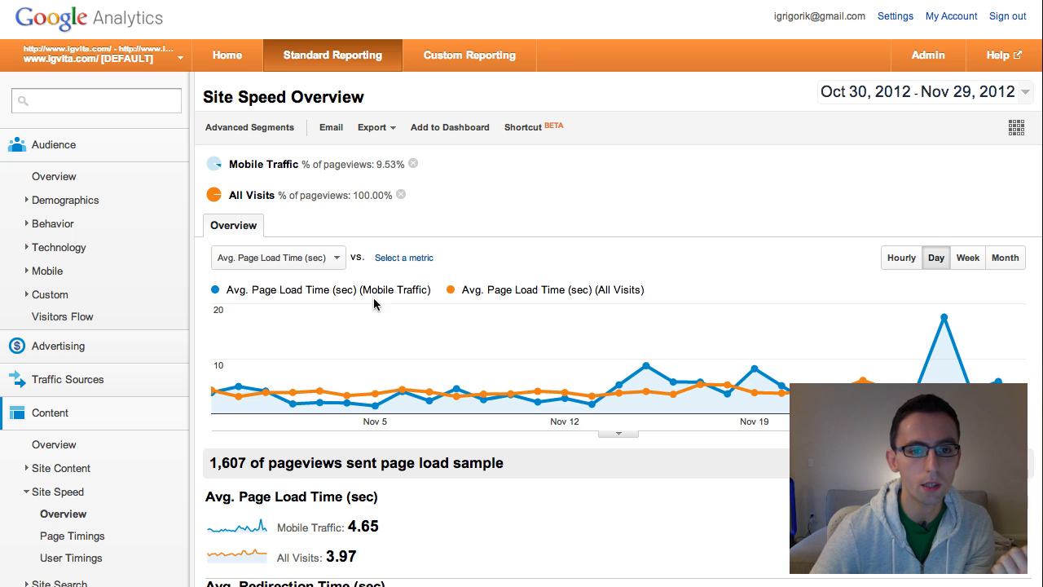
mouse_move(581, 402)
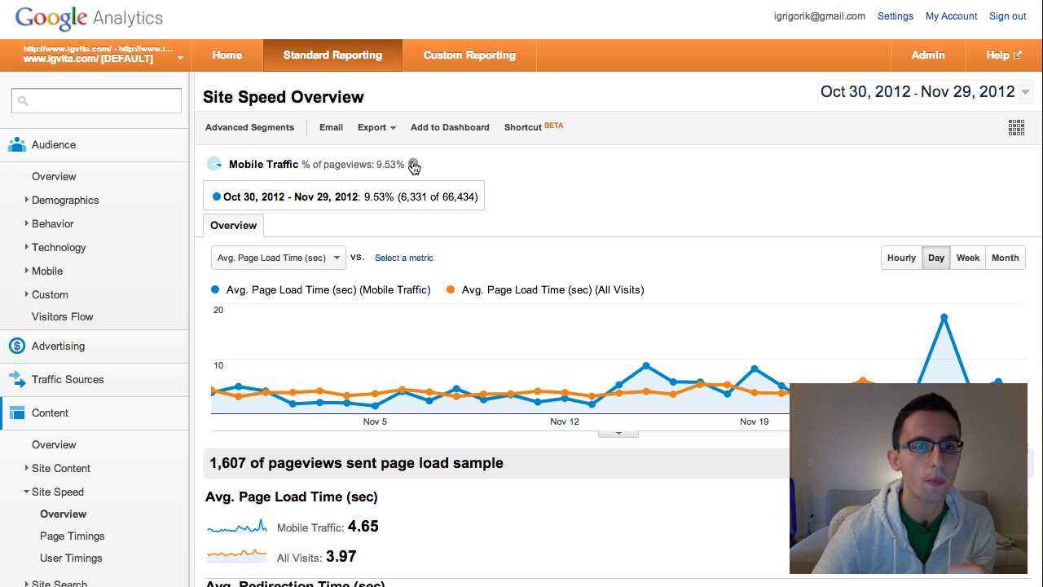
Remove the Mobile Traffic segment and start a new custom segment from Advanced Segments
click(249, 128)
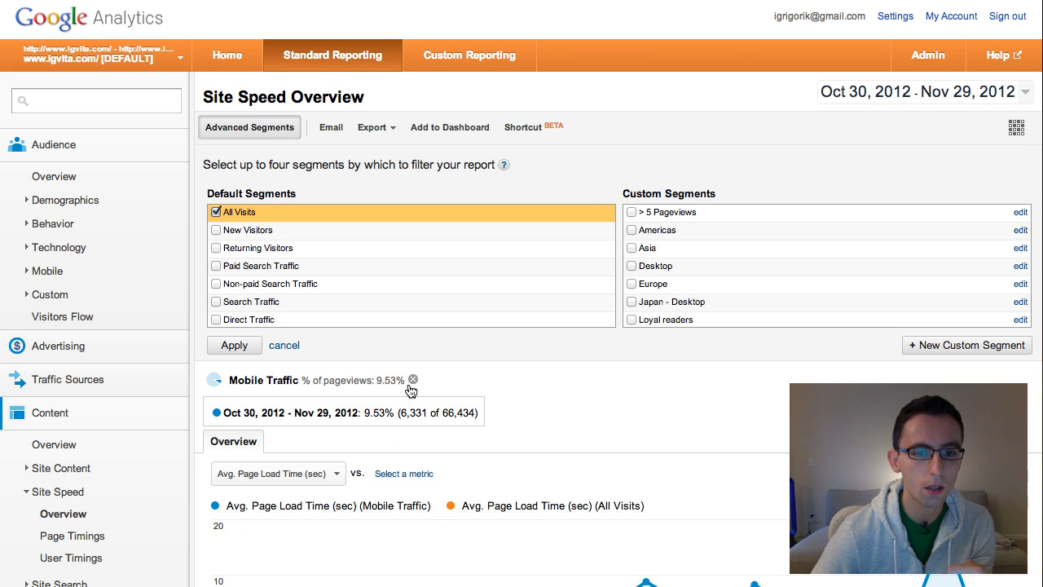
click(413, 380)
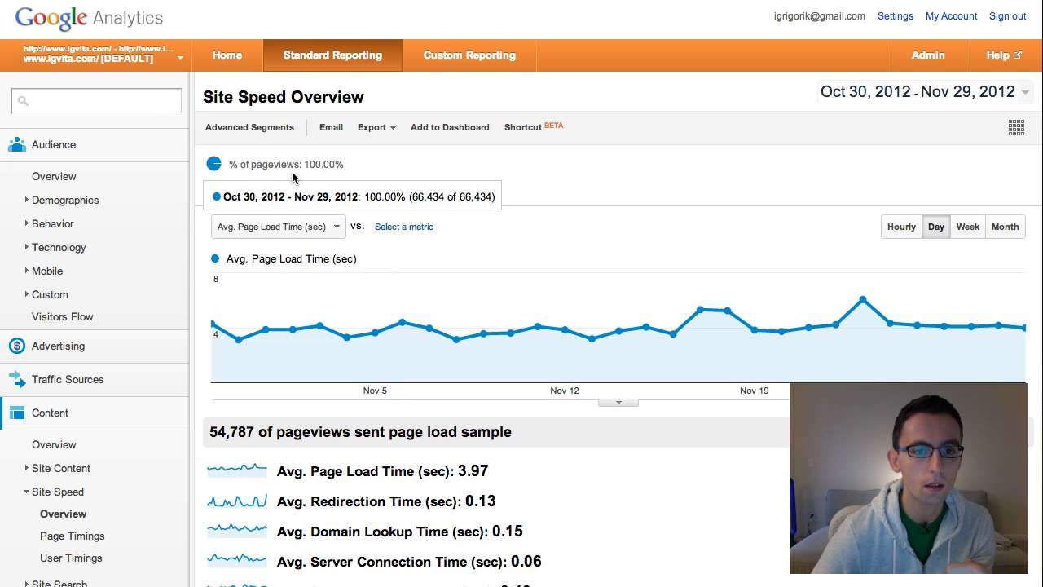
click(249, 127)
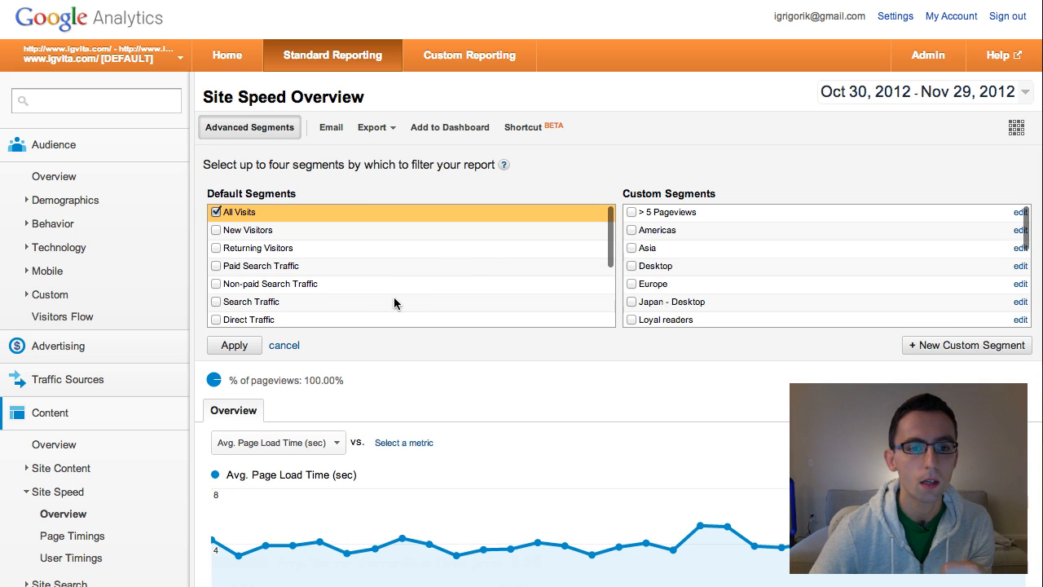
scroll(down, 3)
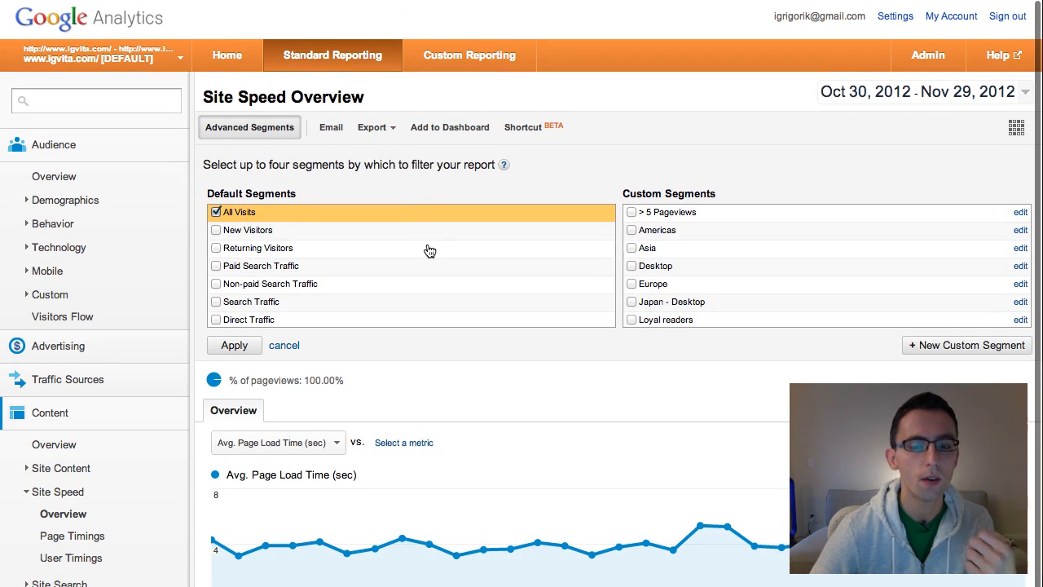
mouse_move(967, 352)
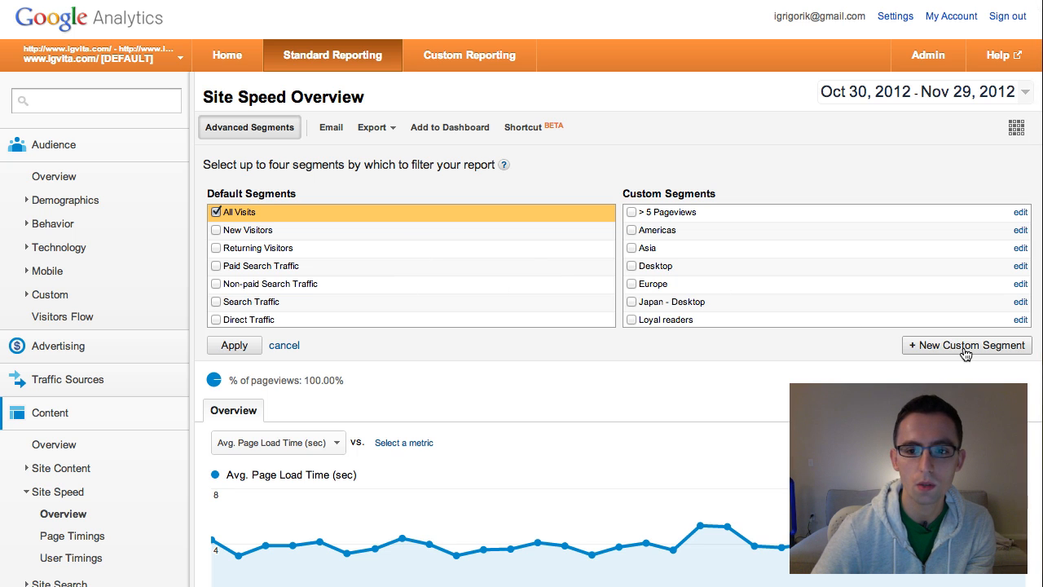
click(966, 345)
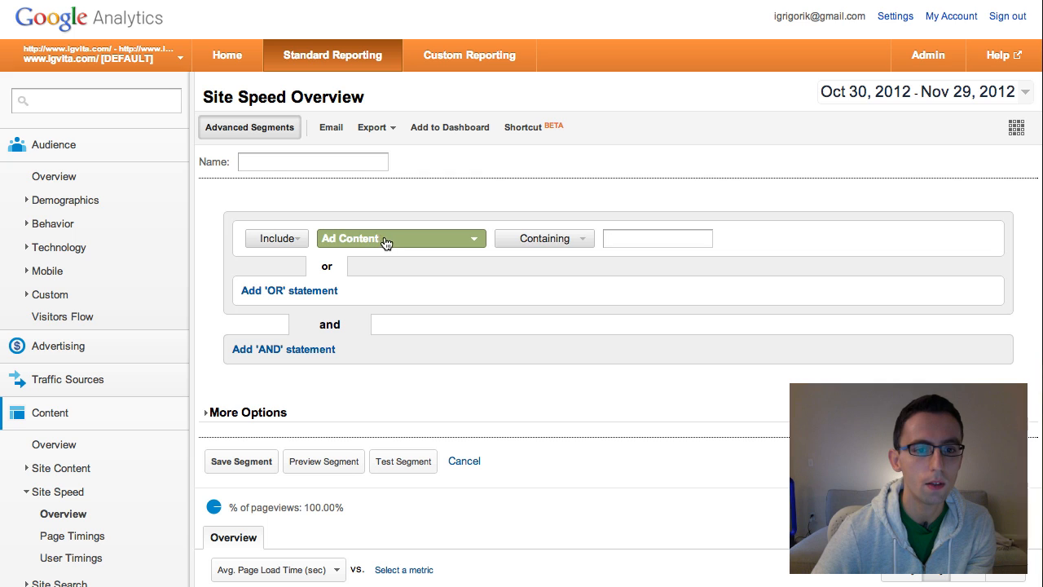
Set the segment condition to Continent containing Asia
click(392, 238)
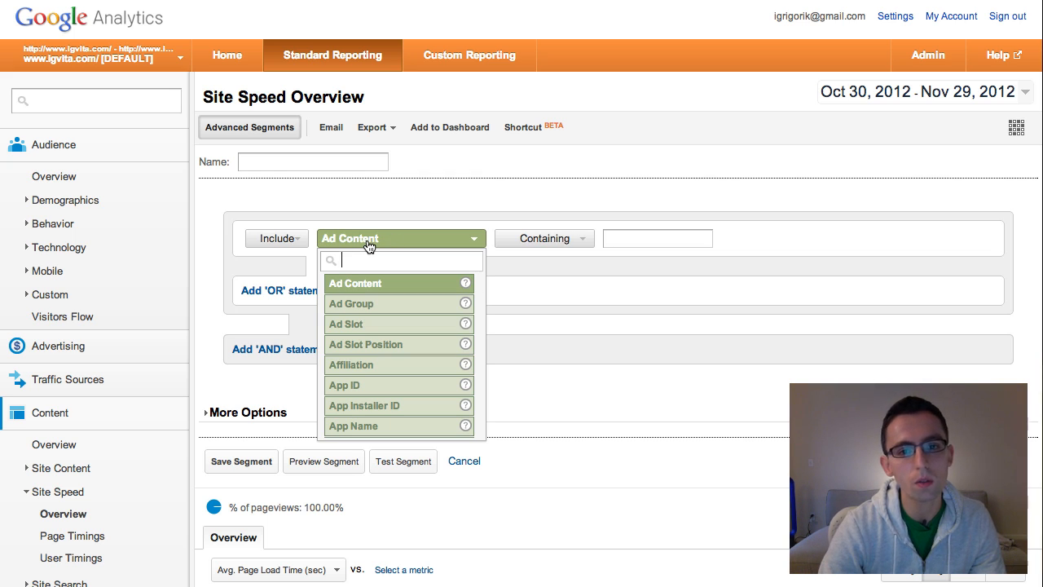
text(con)
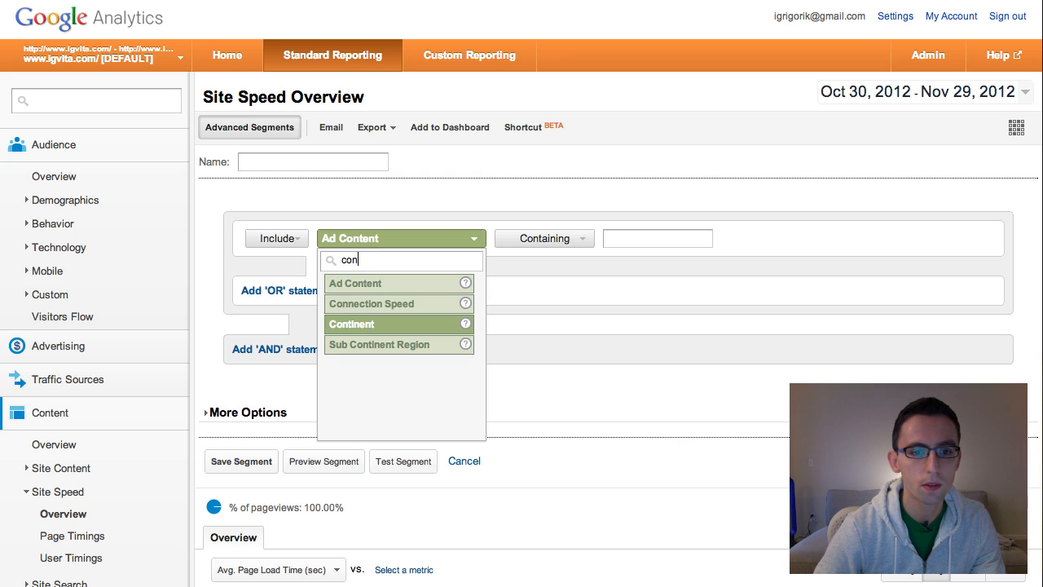
click(351, 325)
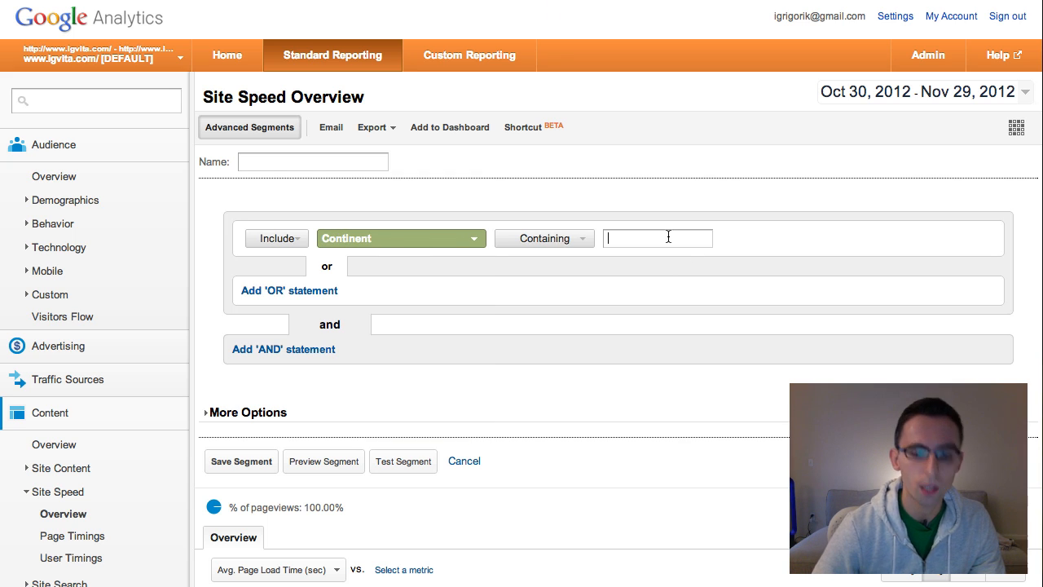
text(a)
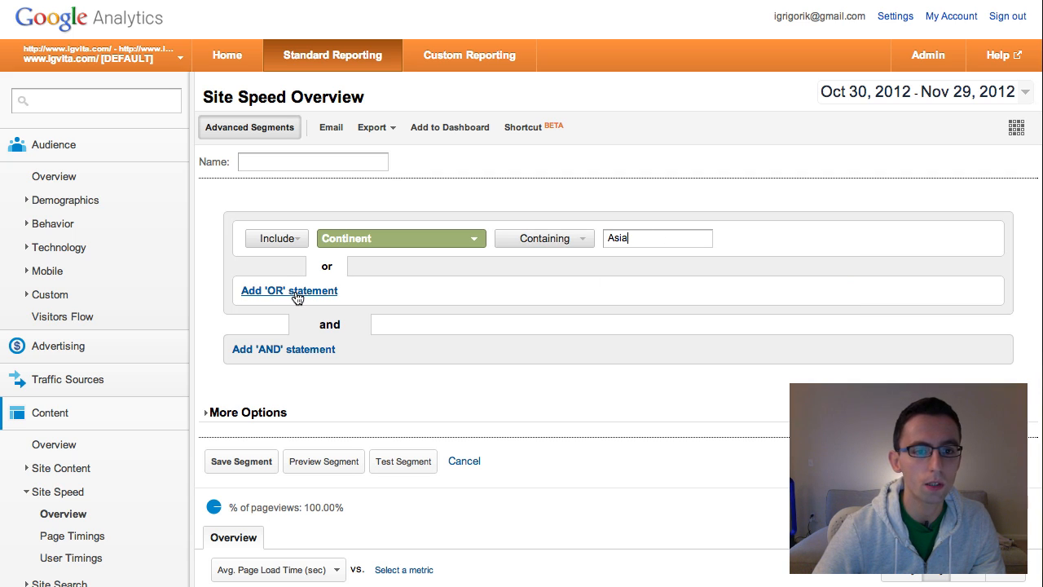
mouse_move(308, 296)
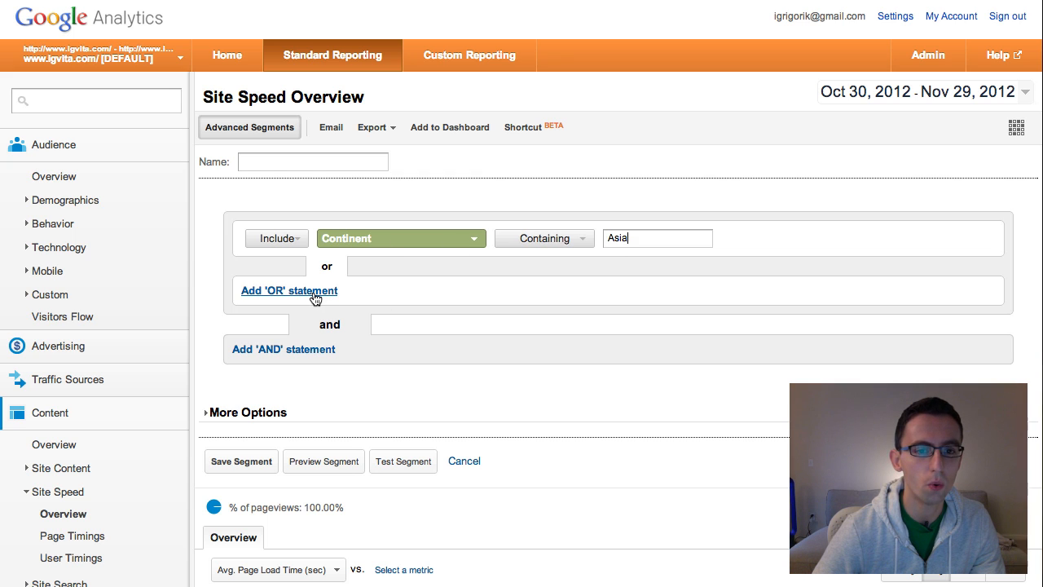
Try a second OR Continent condition with 'europe', clear it, and check its match types
click(288, 291)
text(con)
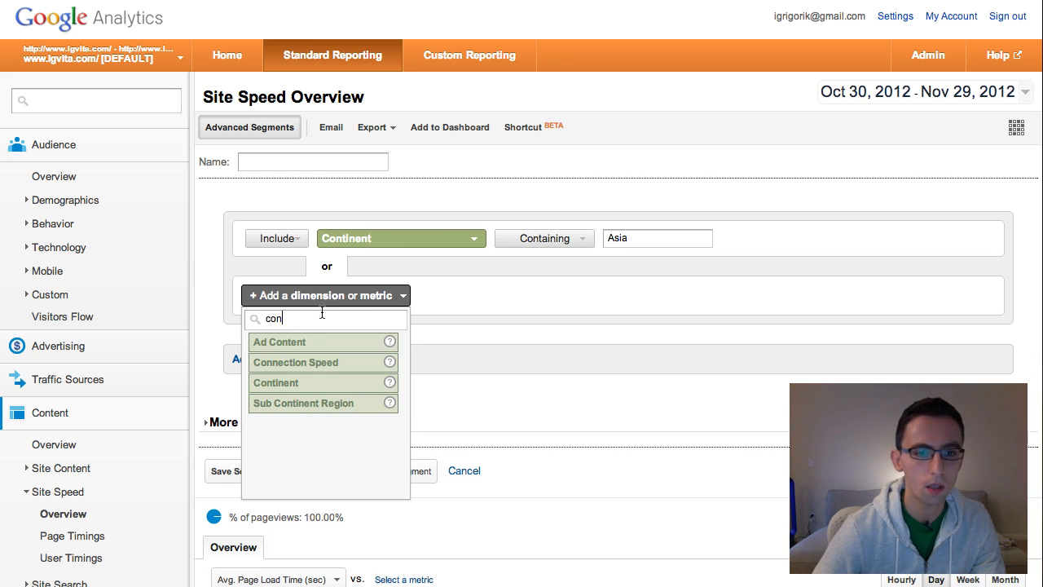
click(277, 383)
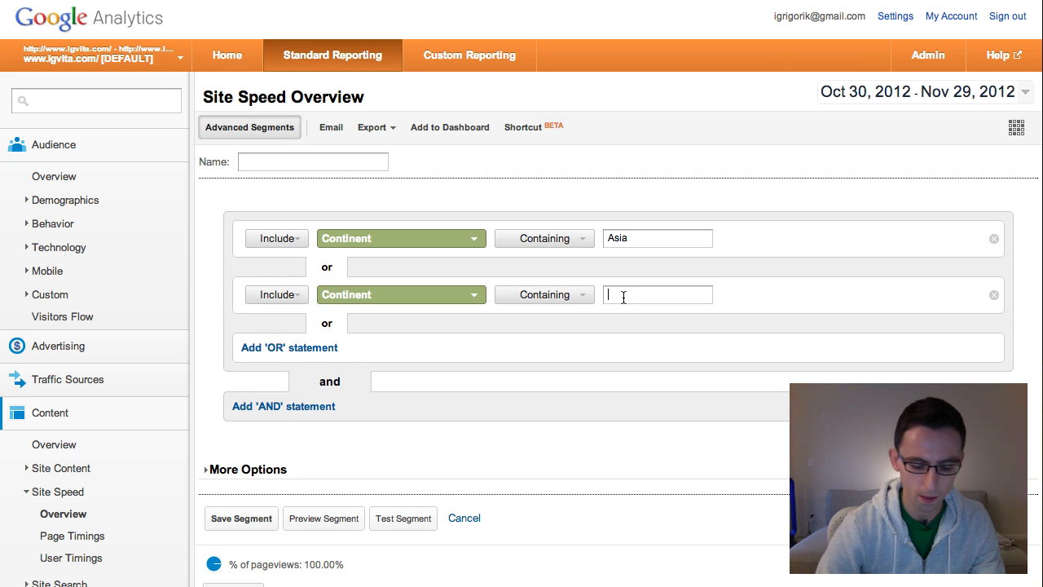
text(europe)
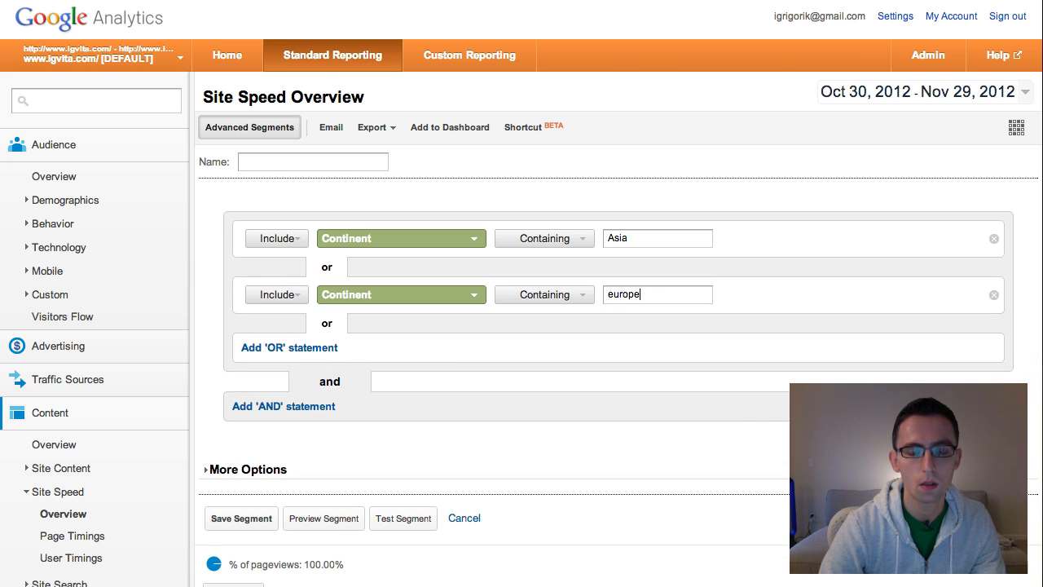
key(ctrl+a)
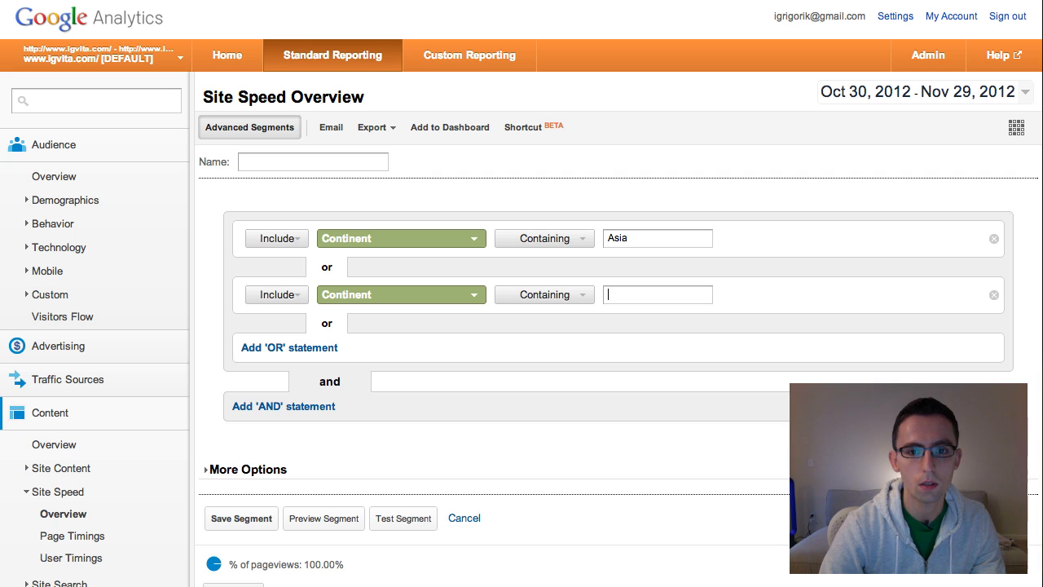
text(N)
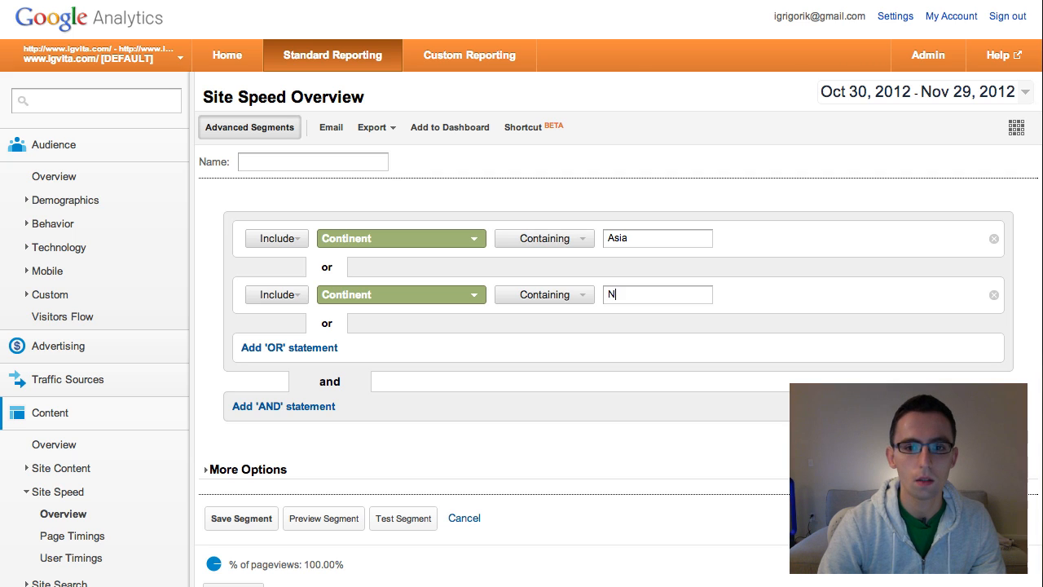
text(or)
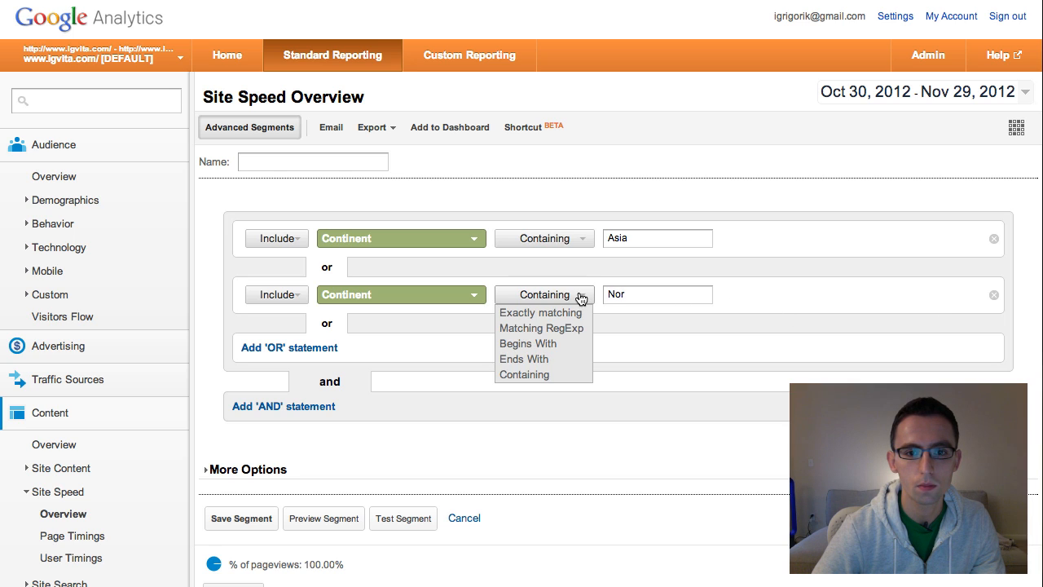
click(657, 295)
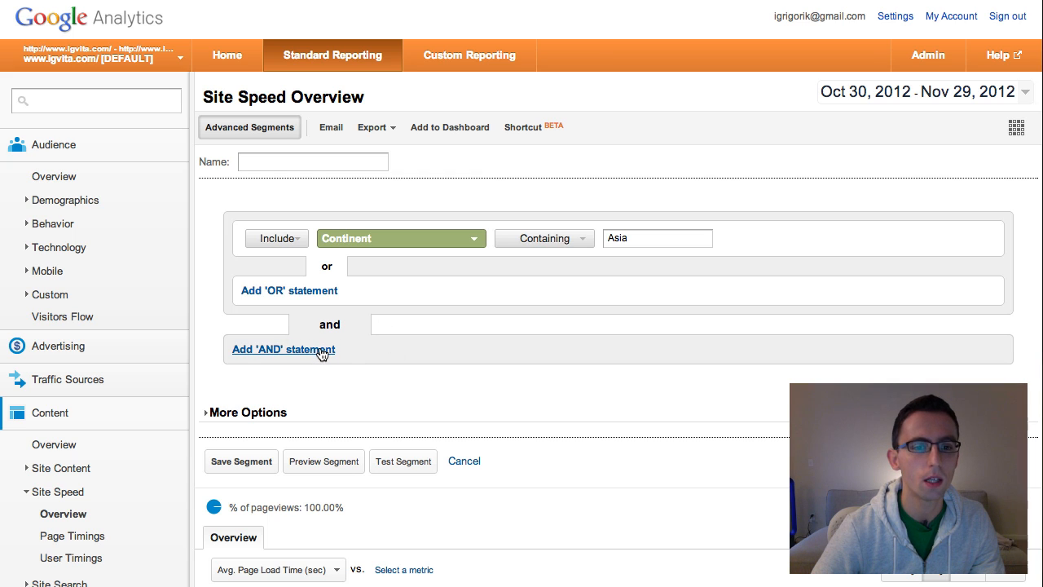
Start an AND condition, search dimensions for 'con', and browse the dimension list
click(282, 350)
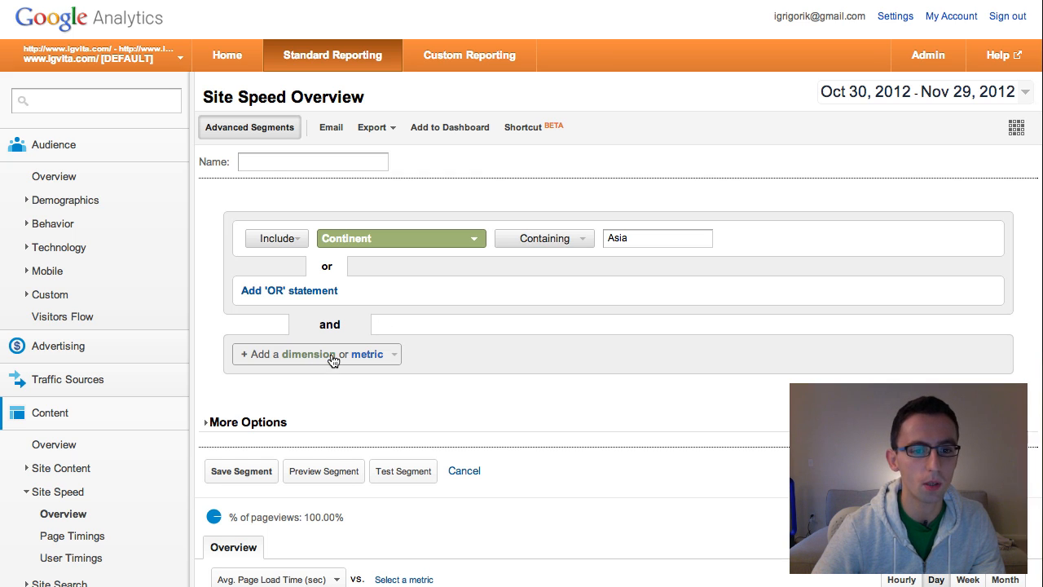
text(con)
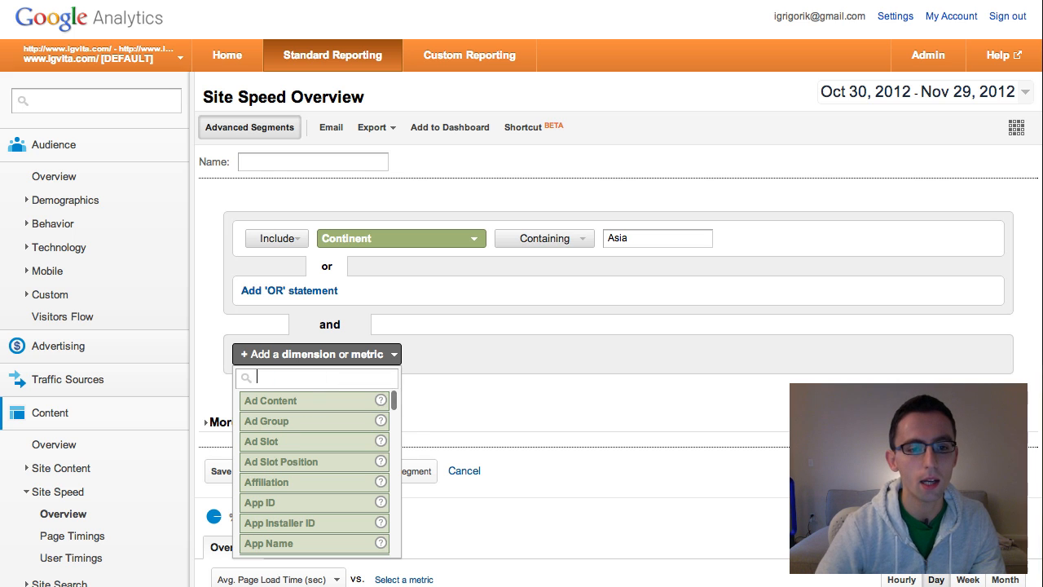
scroll(down, 3)
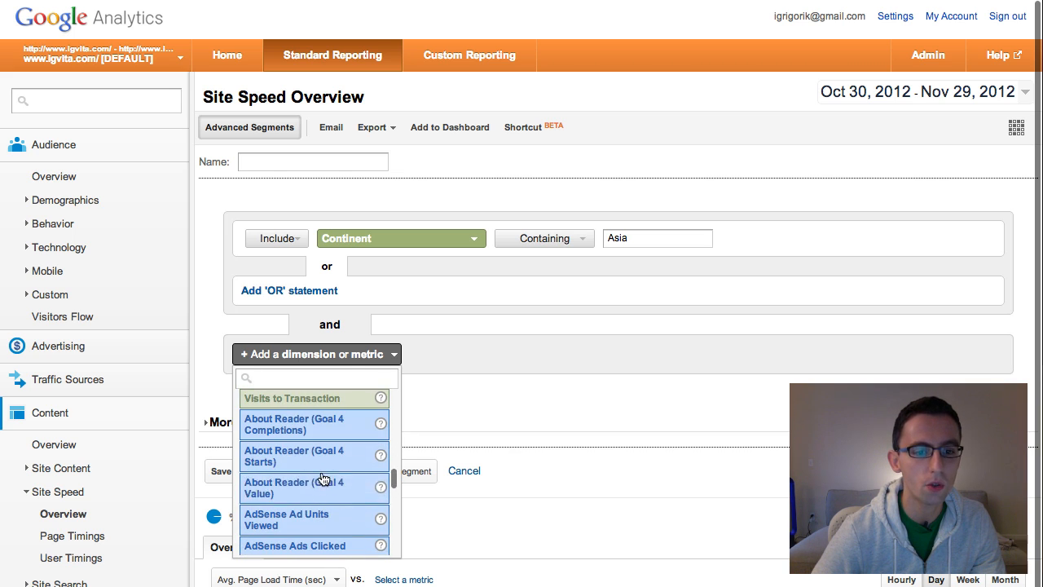
scroll(down, 3)
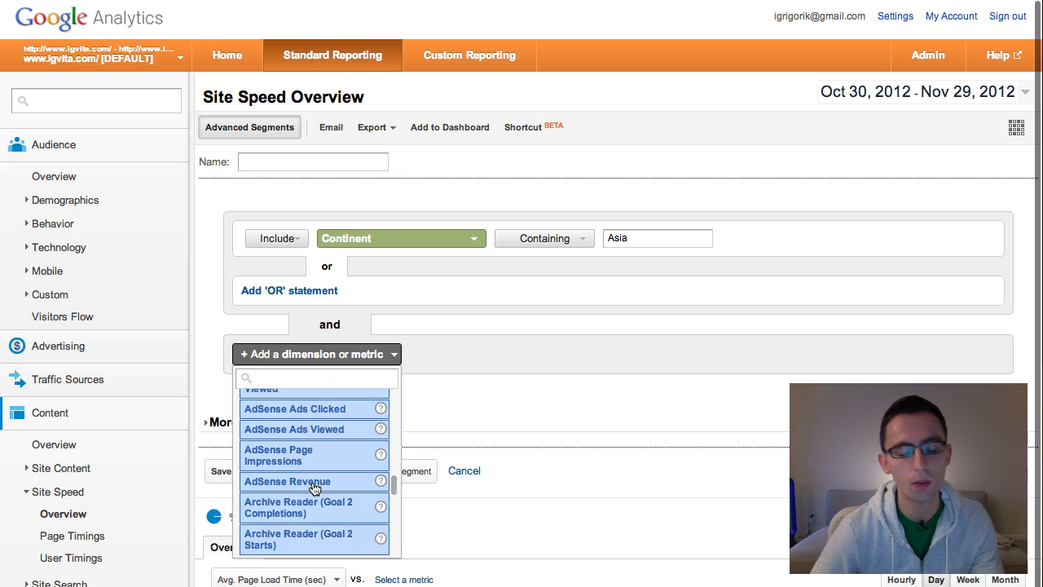
mouse_move(305, 486)
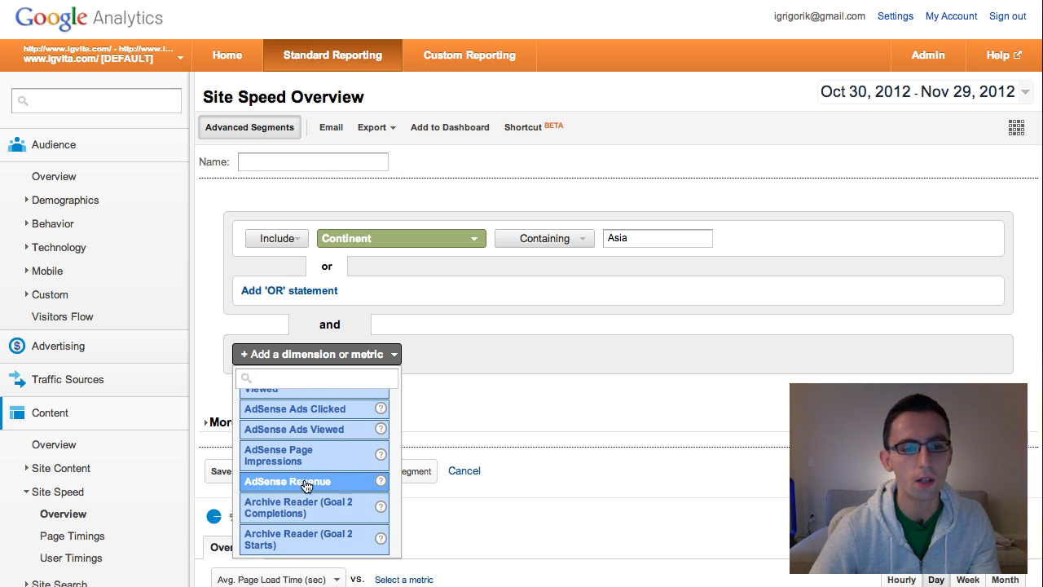
mouse_move(331, 456)
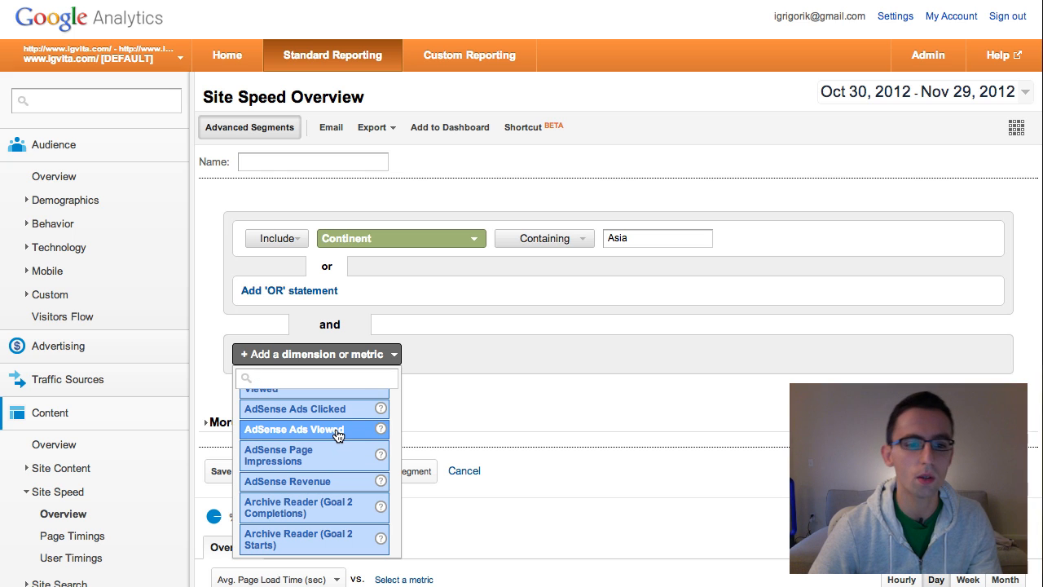
scroll(down, 3)
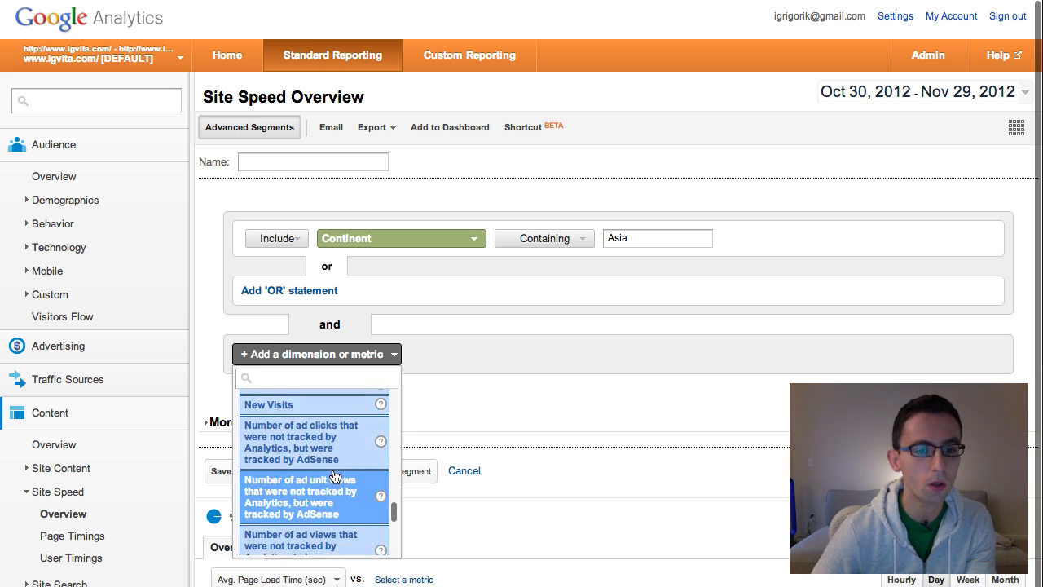
scroll(down, 3)
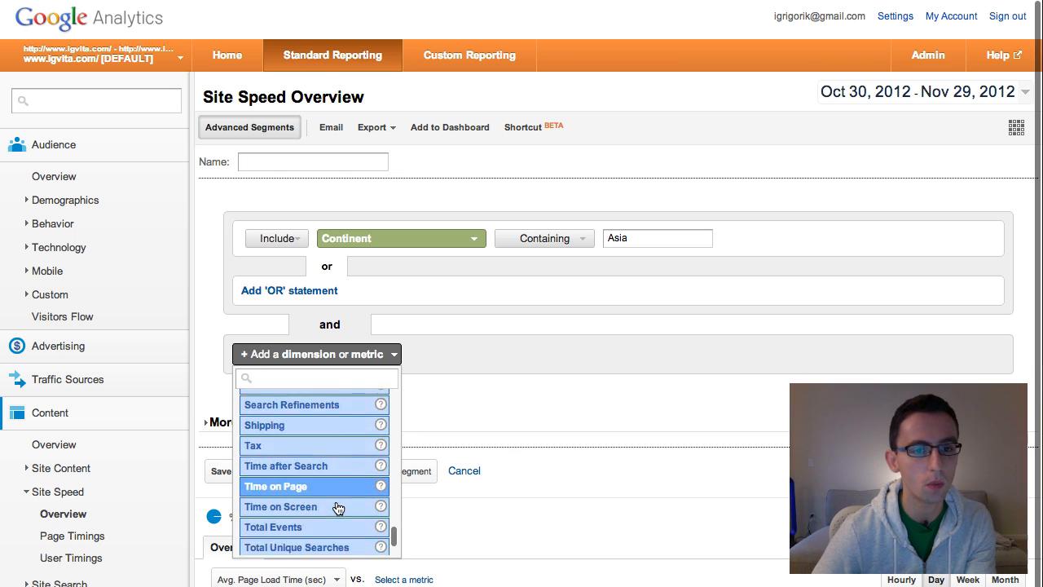
scroll(down, 3)
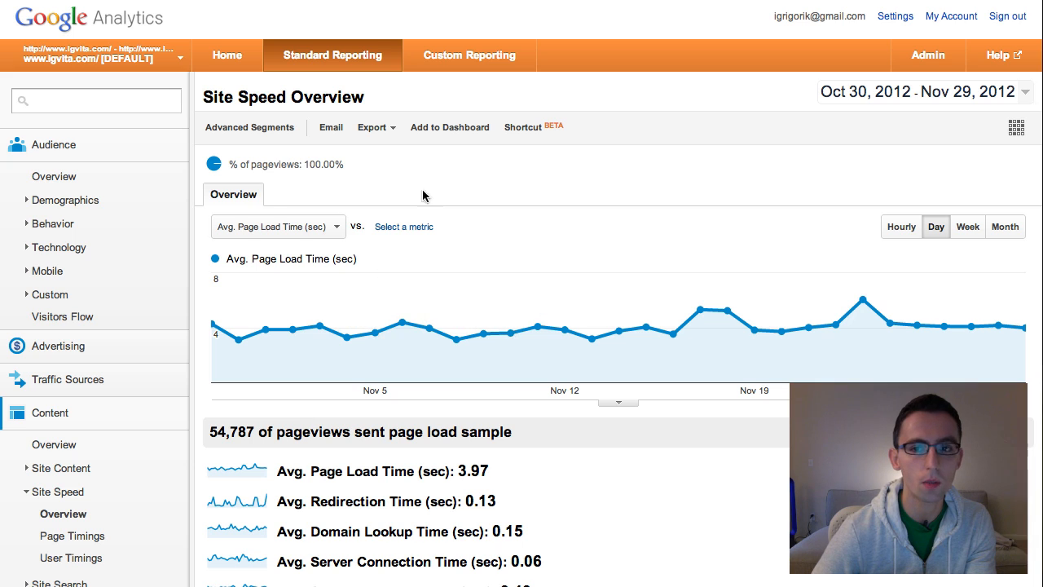
Apply the Japan - Desktop custom segment to the Site Speed Overview report
click(250, 127)
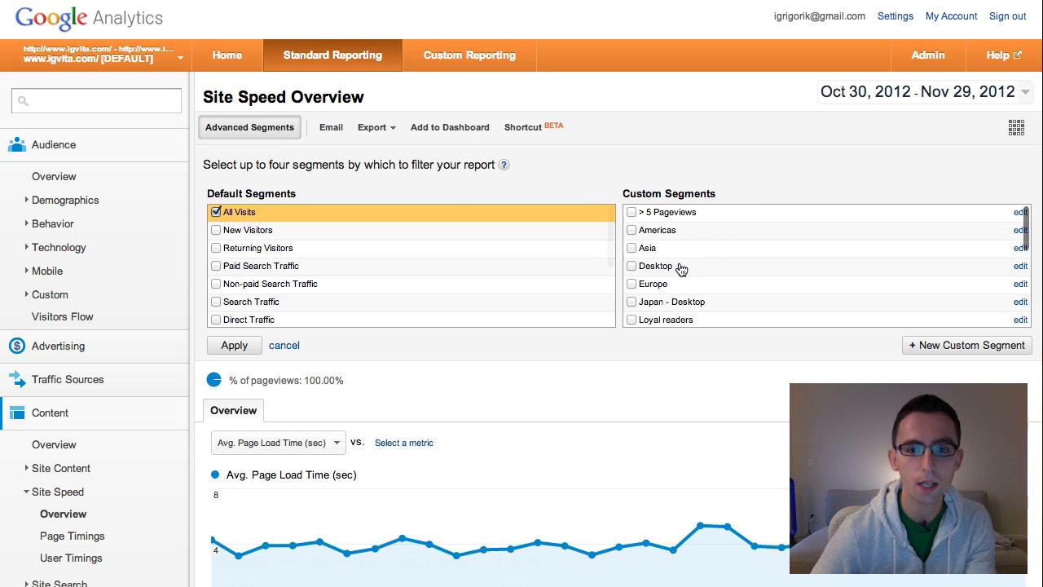
scroll(down, 3)
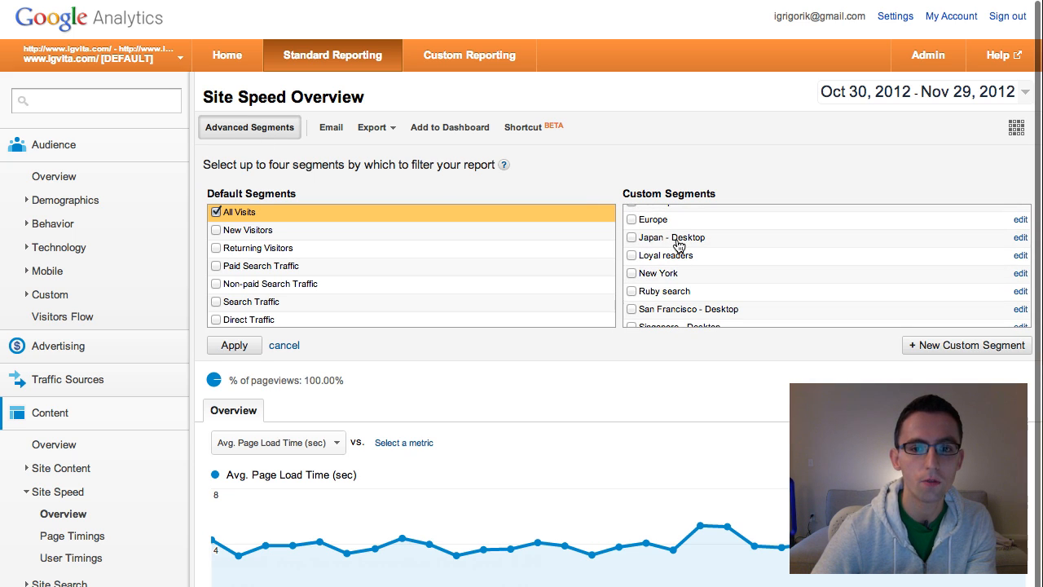
click(632, 238)
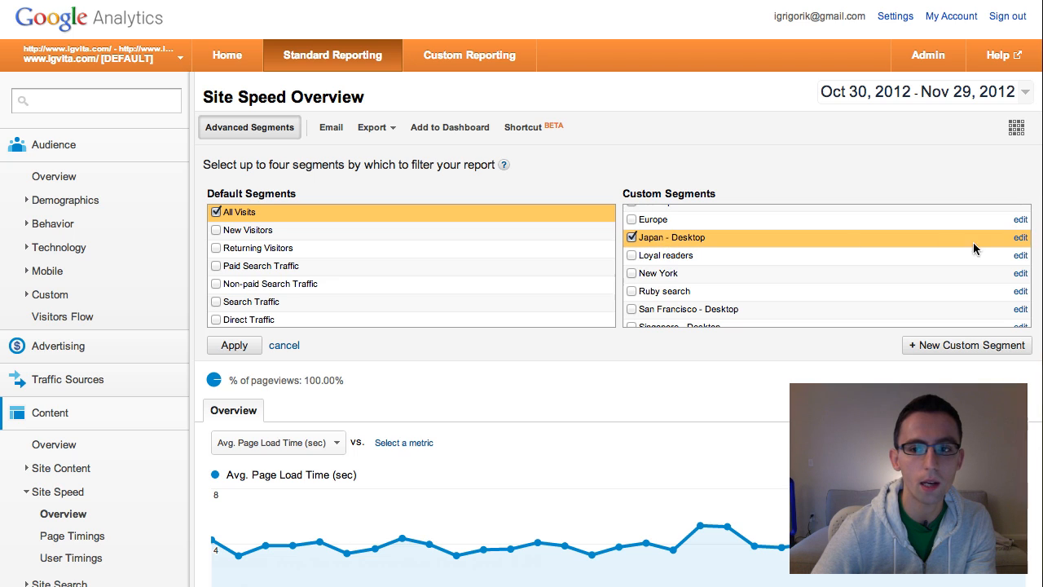
mouse_move(1027, 261)
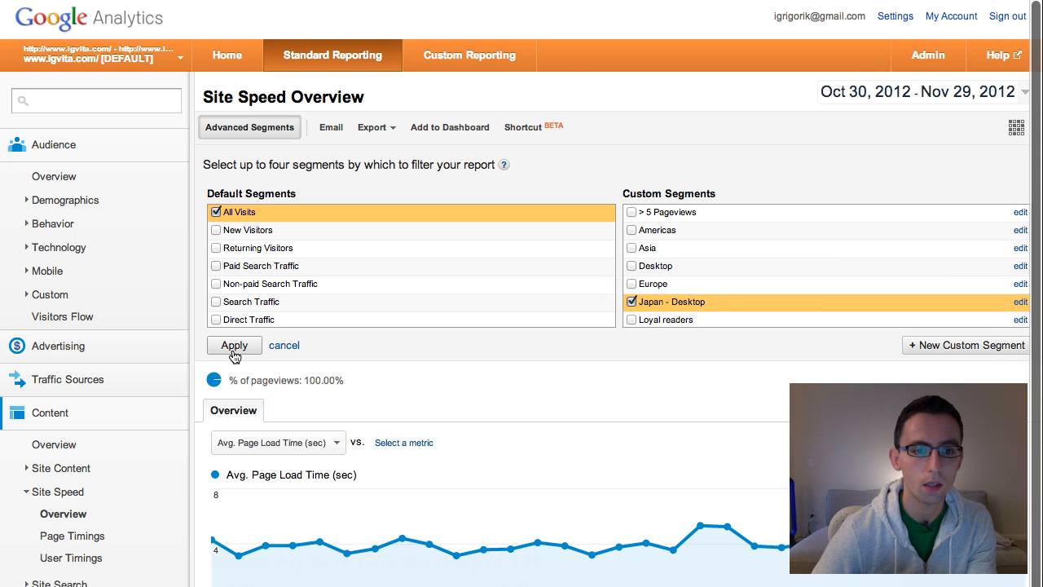
click(234, 345)
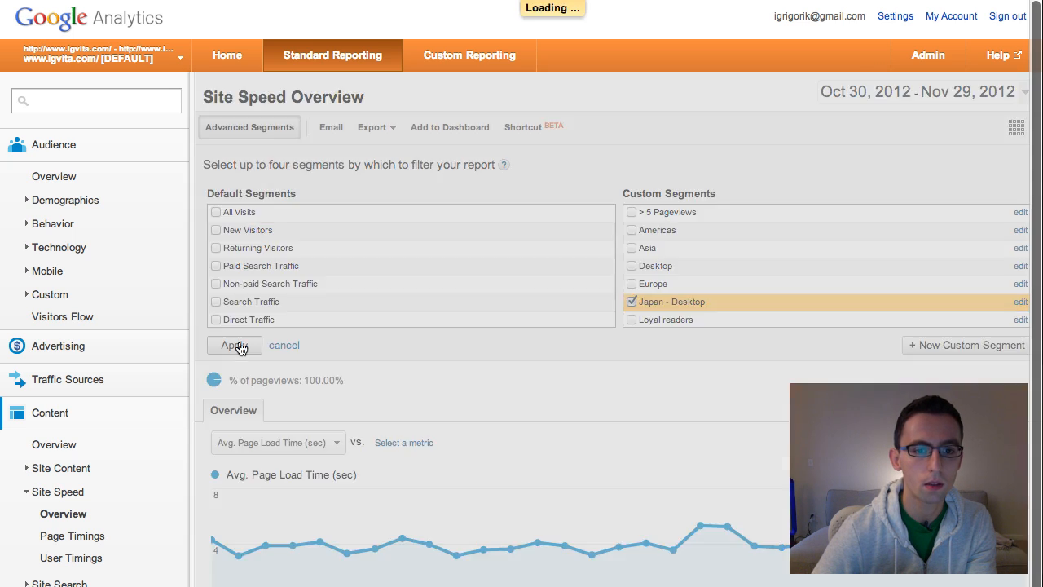
click(234, 344)
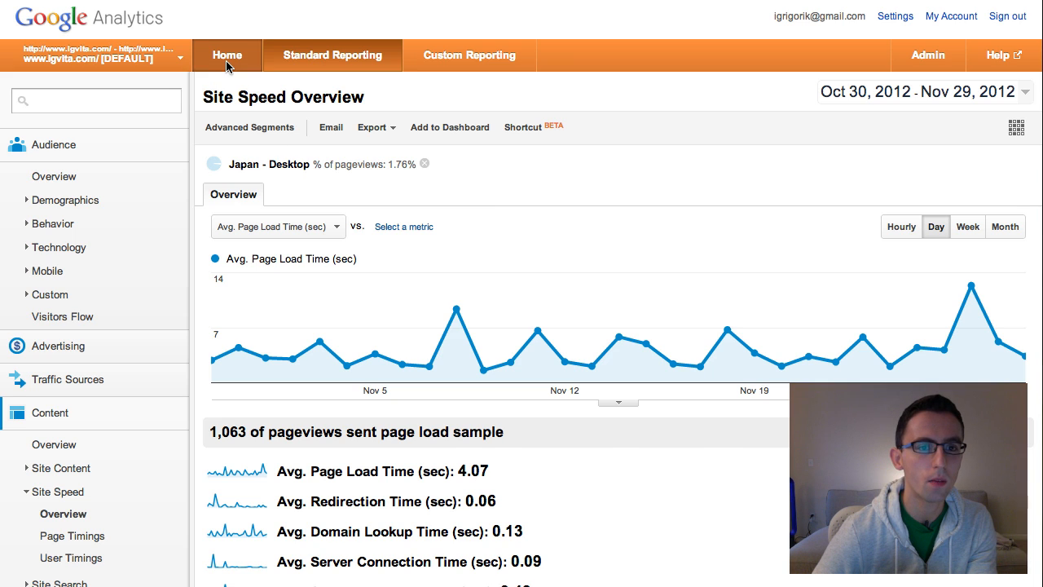
Go from Home to Intelligence Events' Custom Alerts list and create a new alert
click(227, 55)
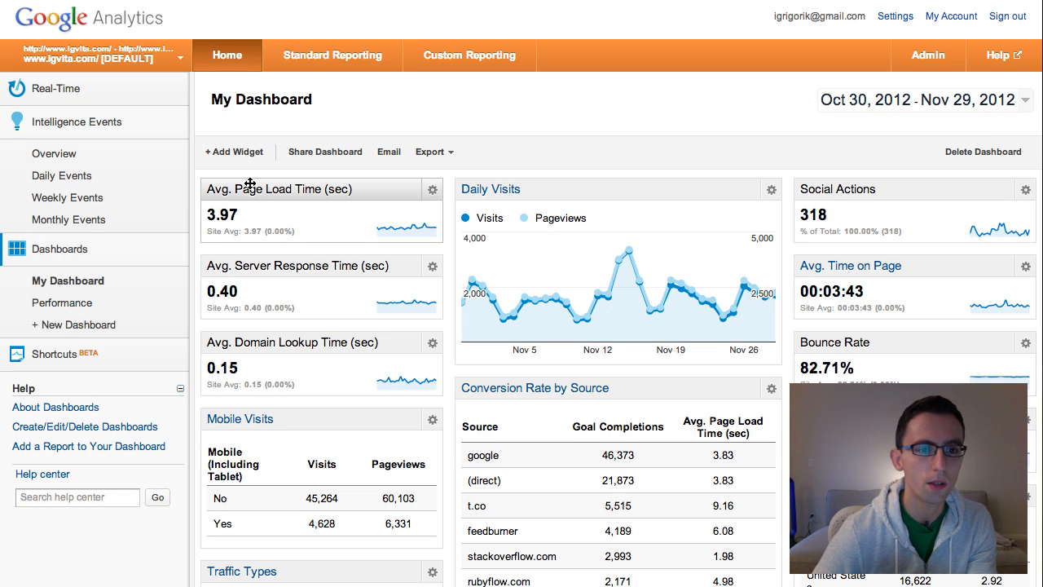
click(77, 122)
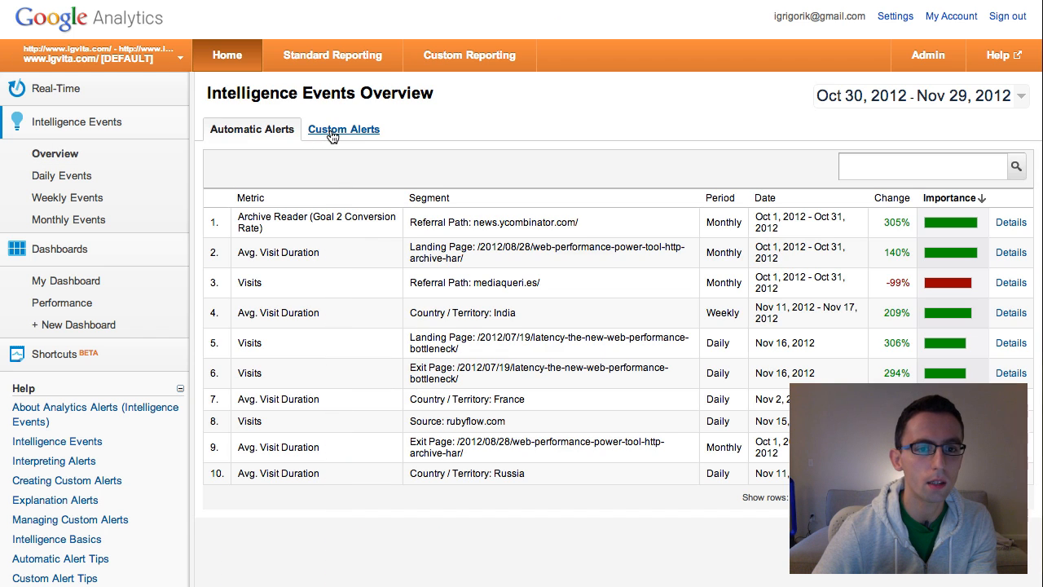
click(928, 54)
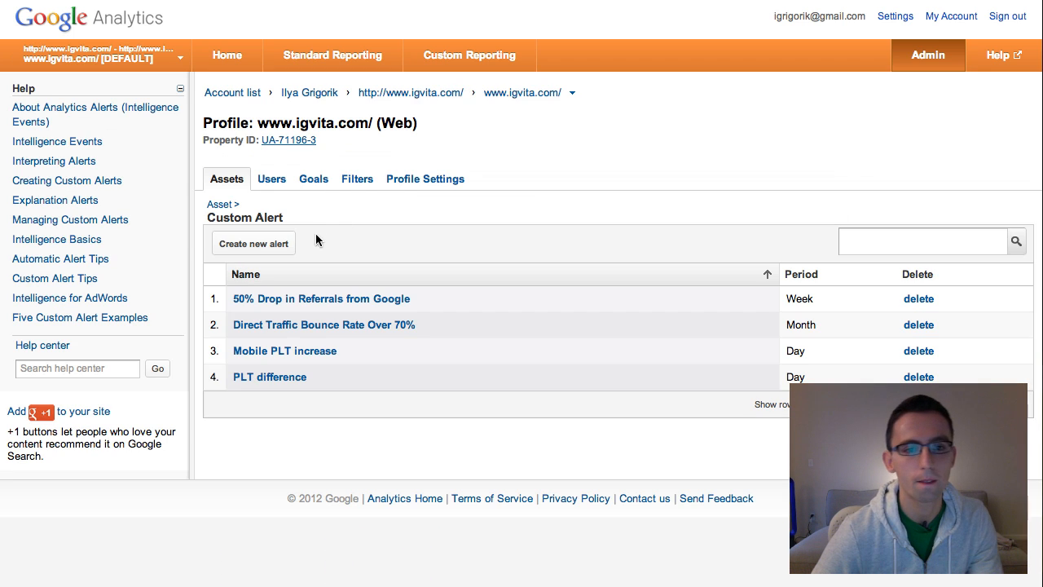
click(254, 243)
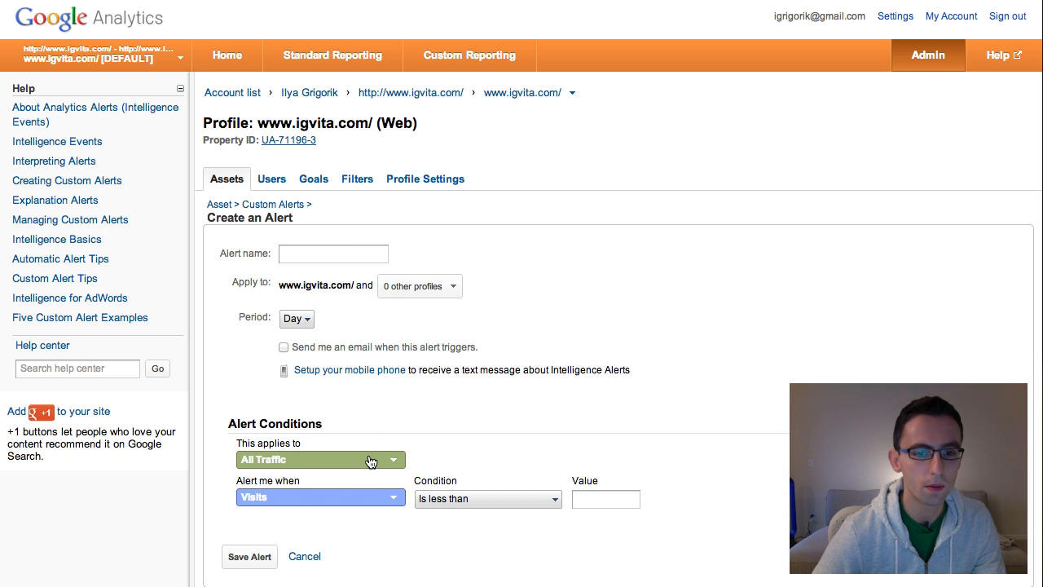
Apply the alert to sf mobile, alerting when Avg. Page Load Time is greater than 10
click(320, 460)
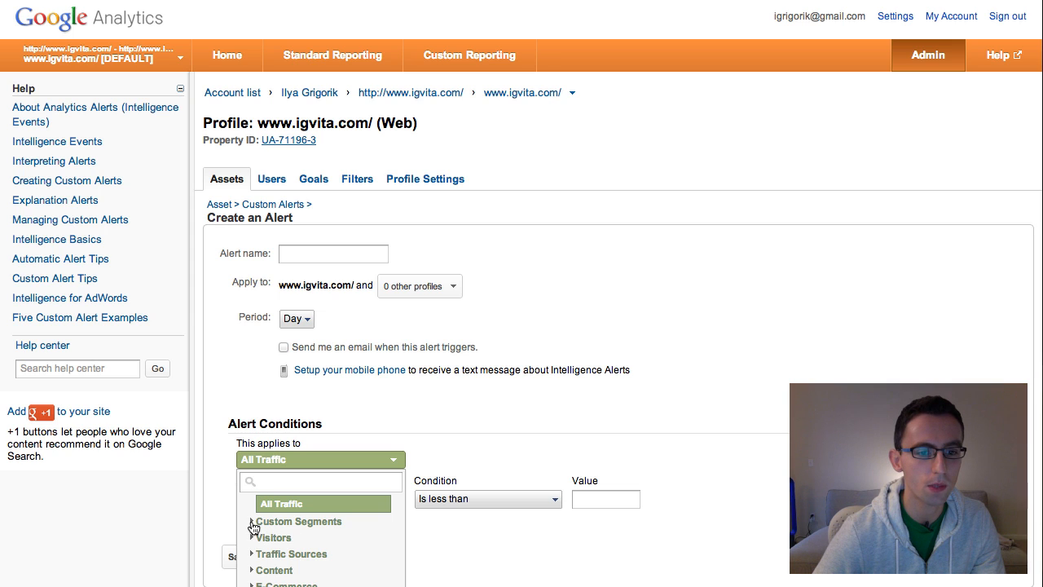
scroll(down, 3)
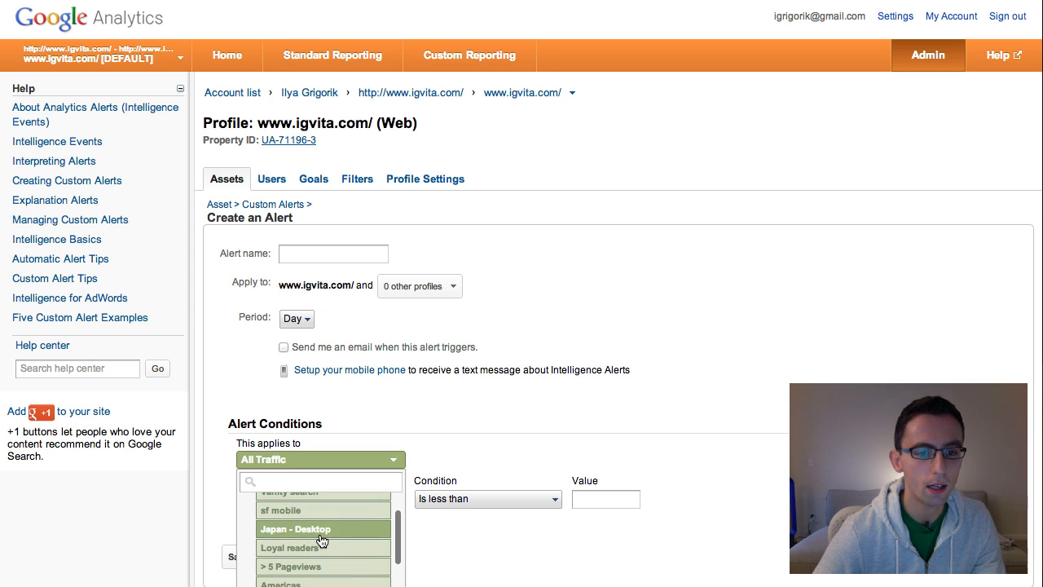
scroll(down, 3)
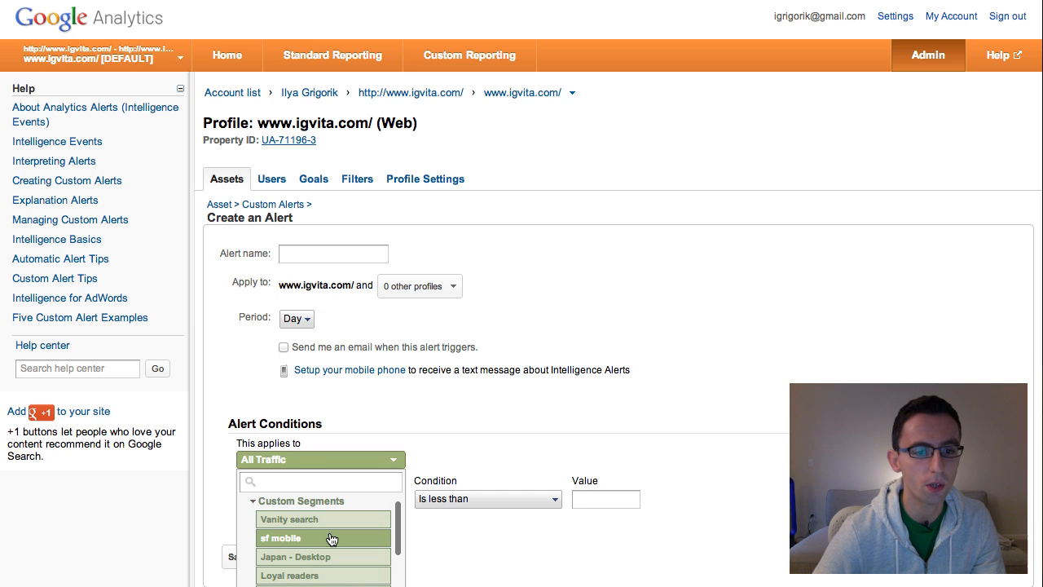
mouse_move(285, 553)
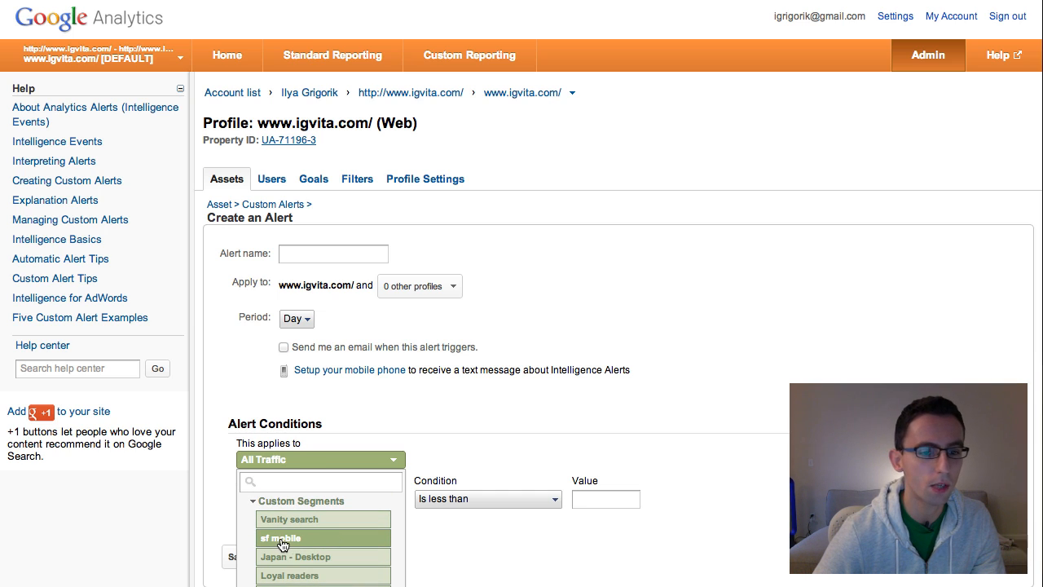
click(280, 538)
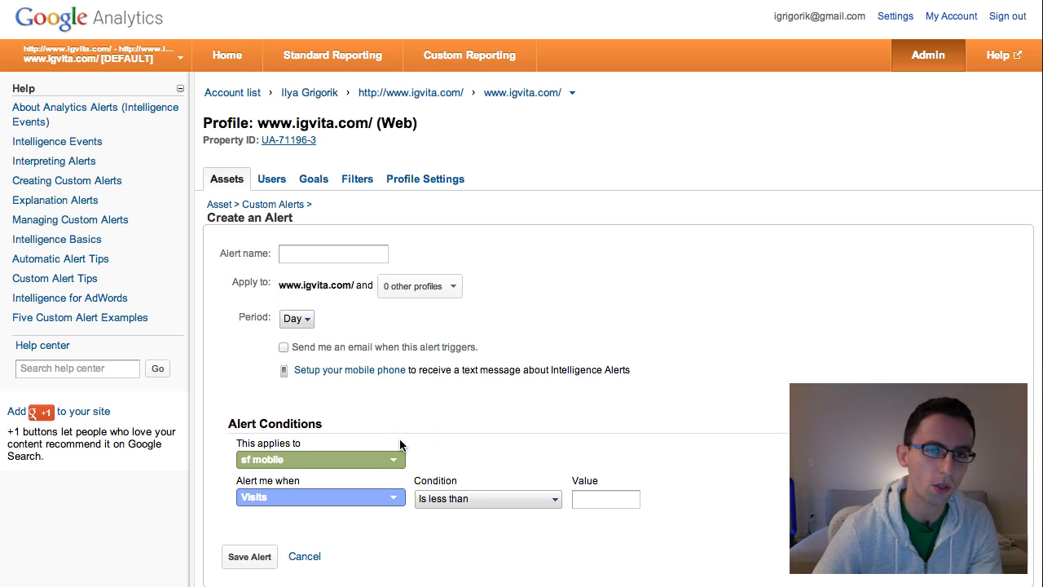
mouse_move(422, 431)
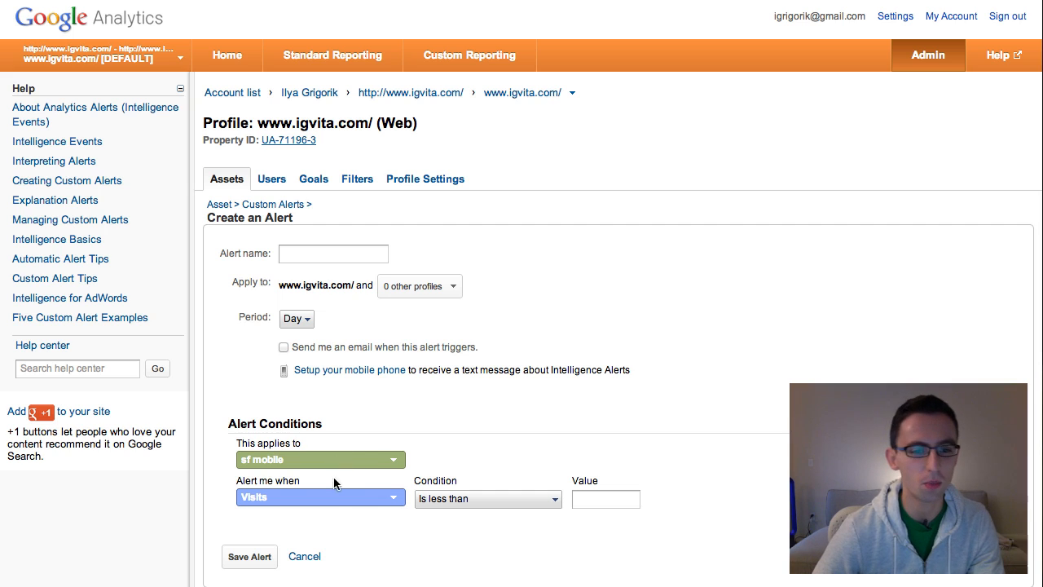
click(320, 497)
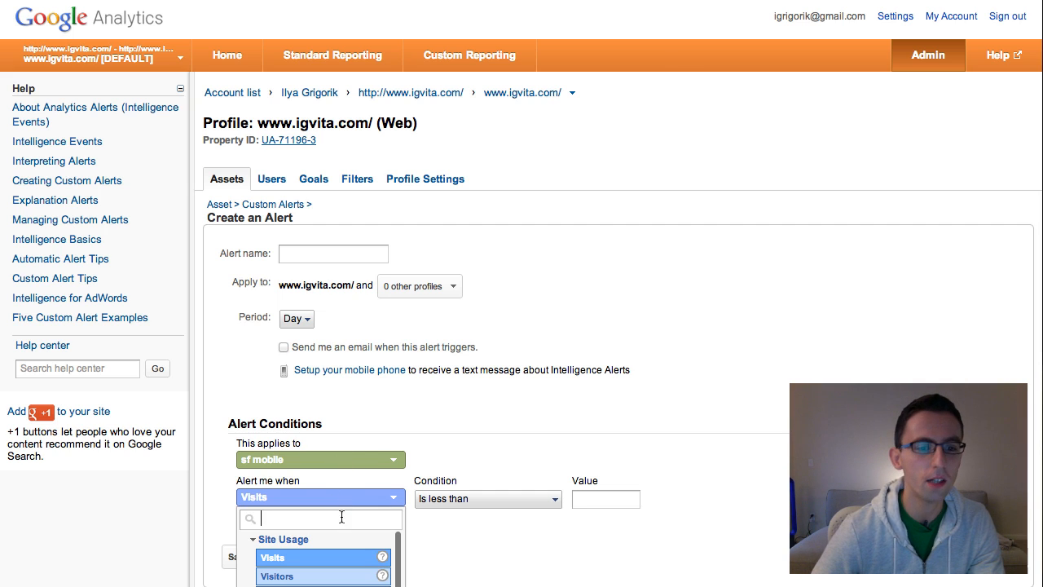
text(page)
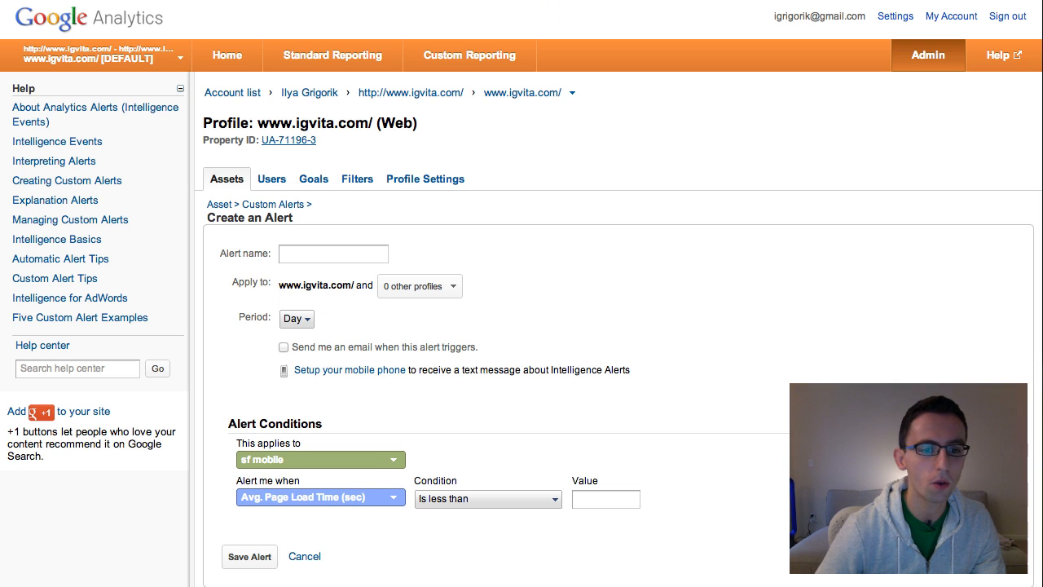
click(488, 497)
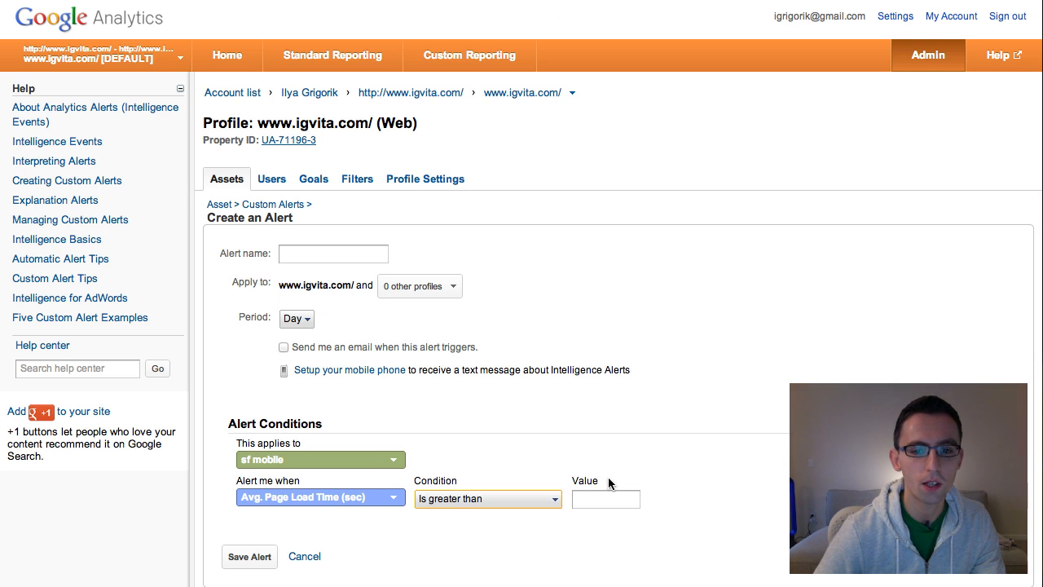
text(10)
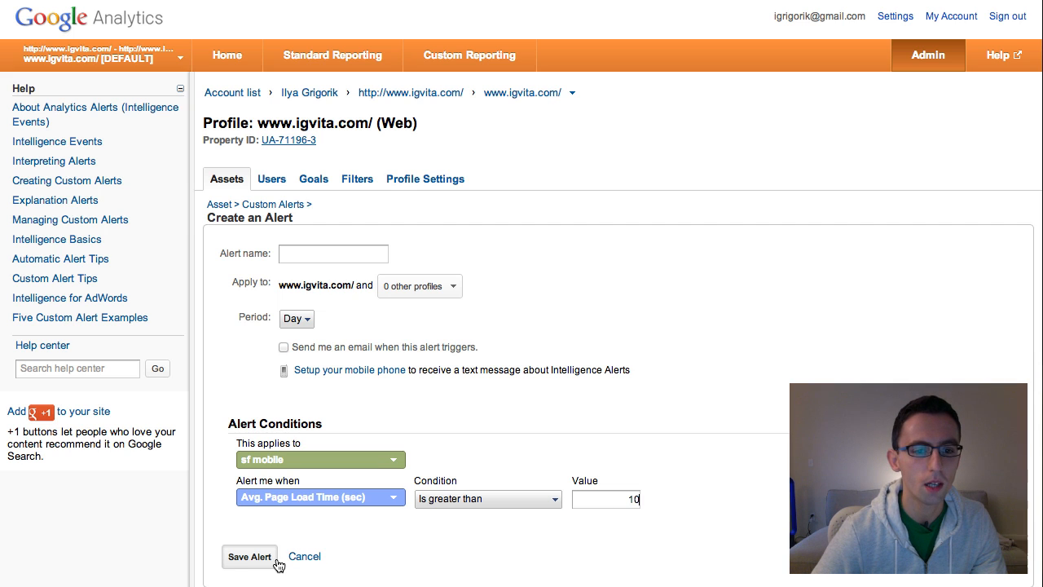
mouse_move(497, 376)
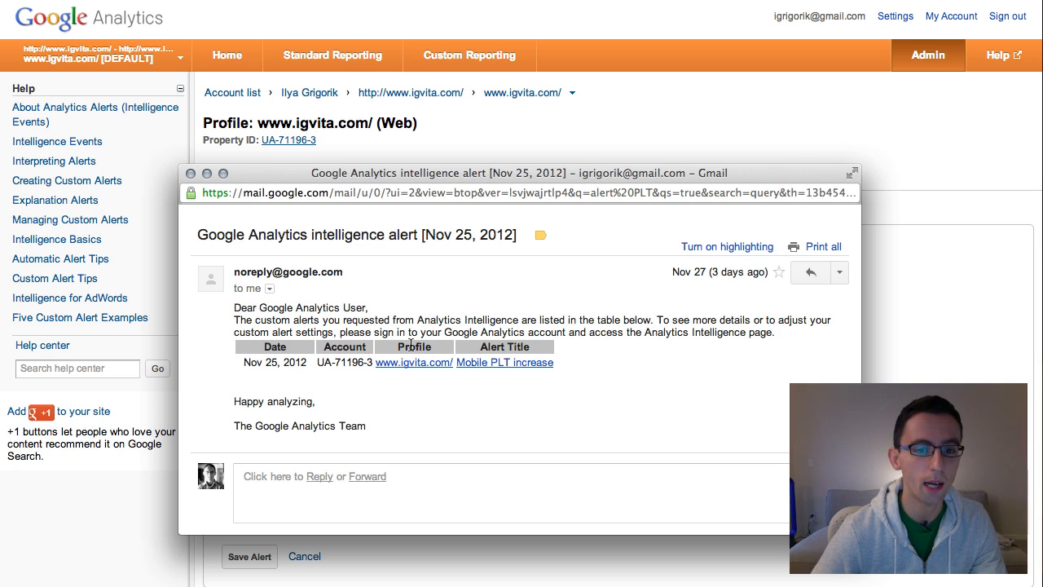
mouse_move(360, 377)
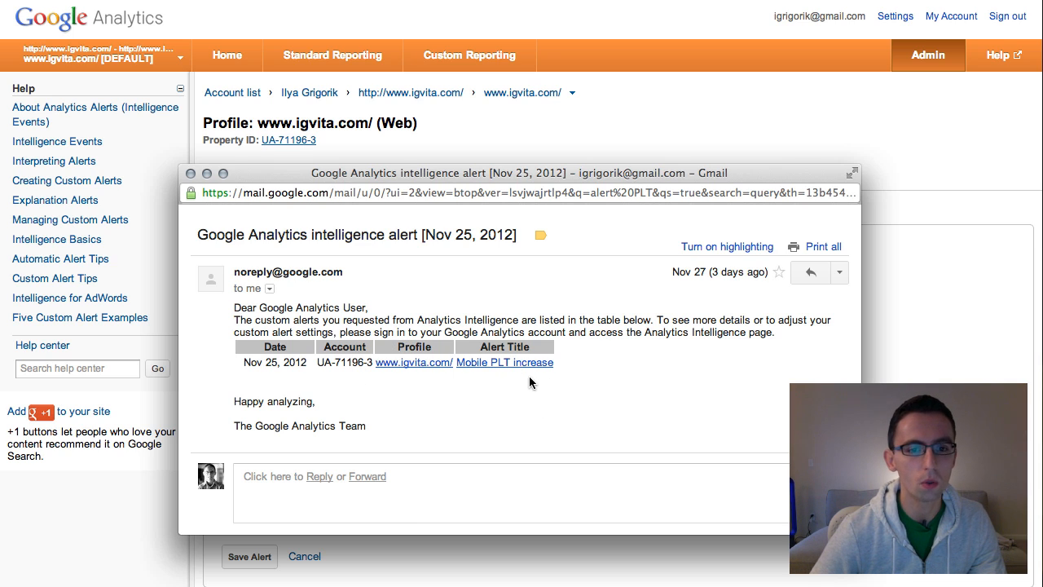
mouse_move(529, 382)
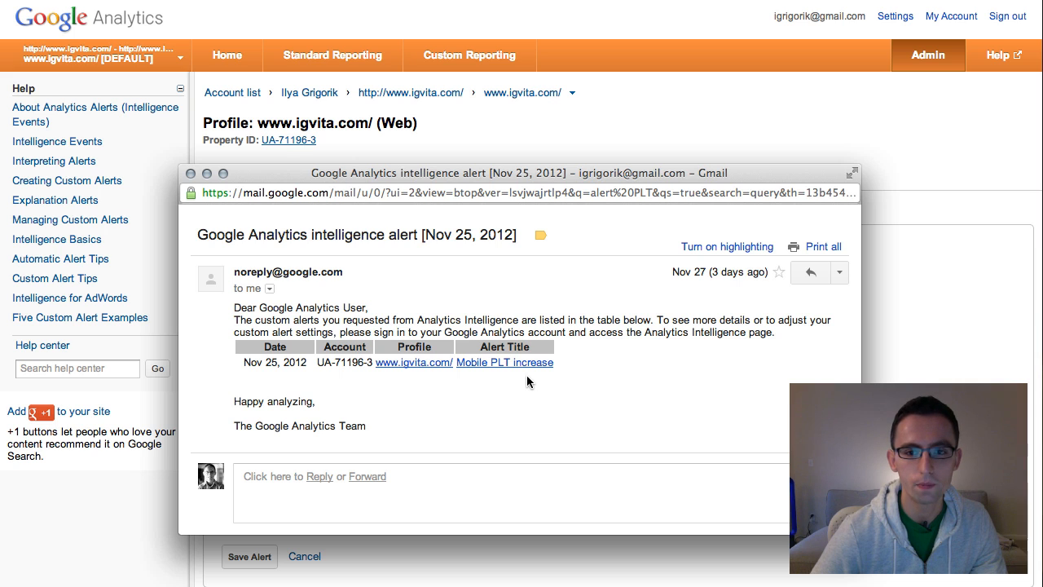